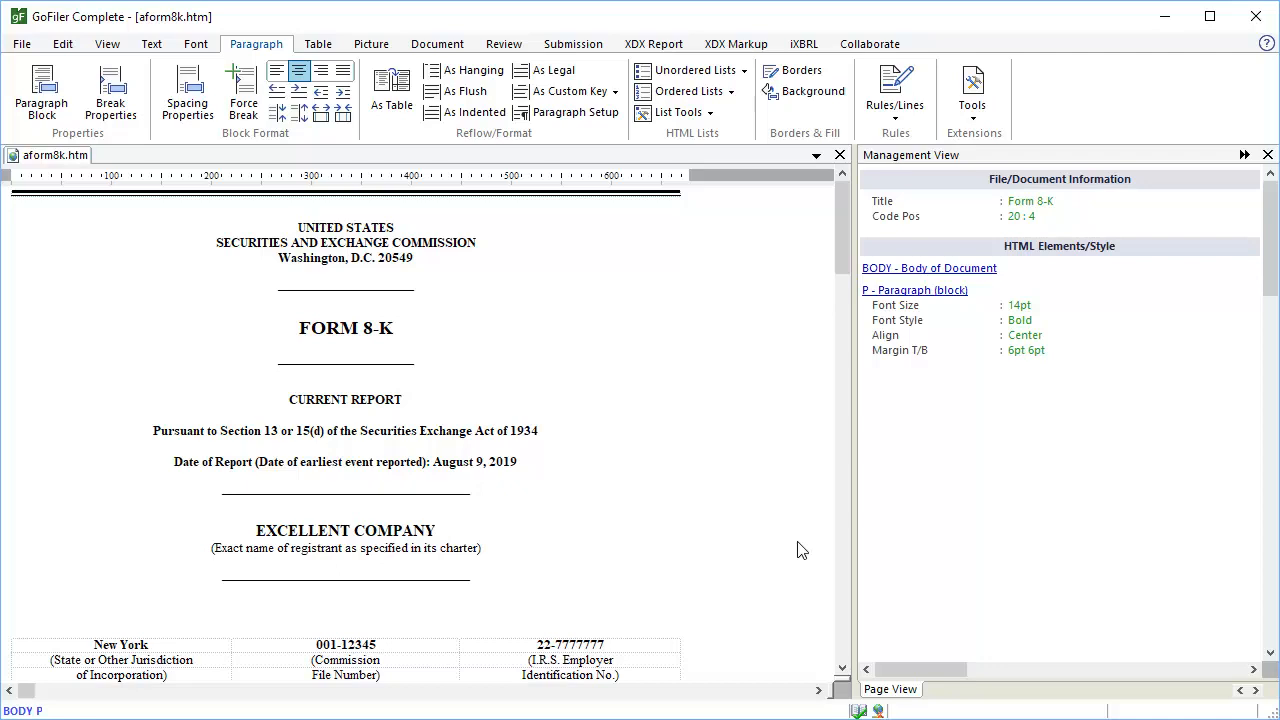
pyautogui.moveTo(436, 352)
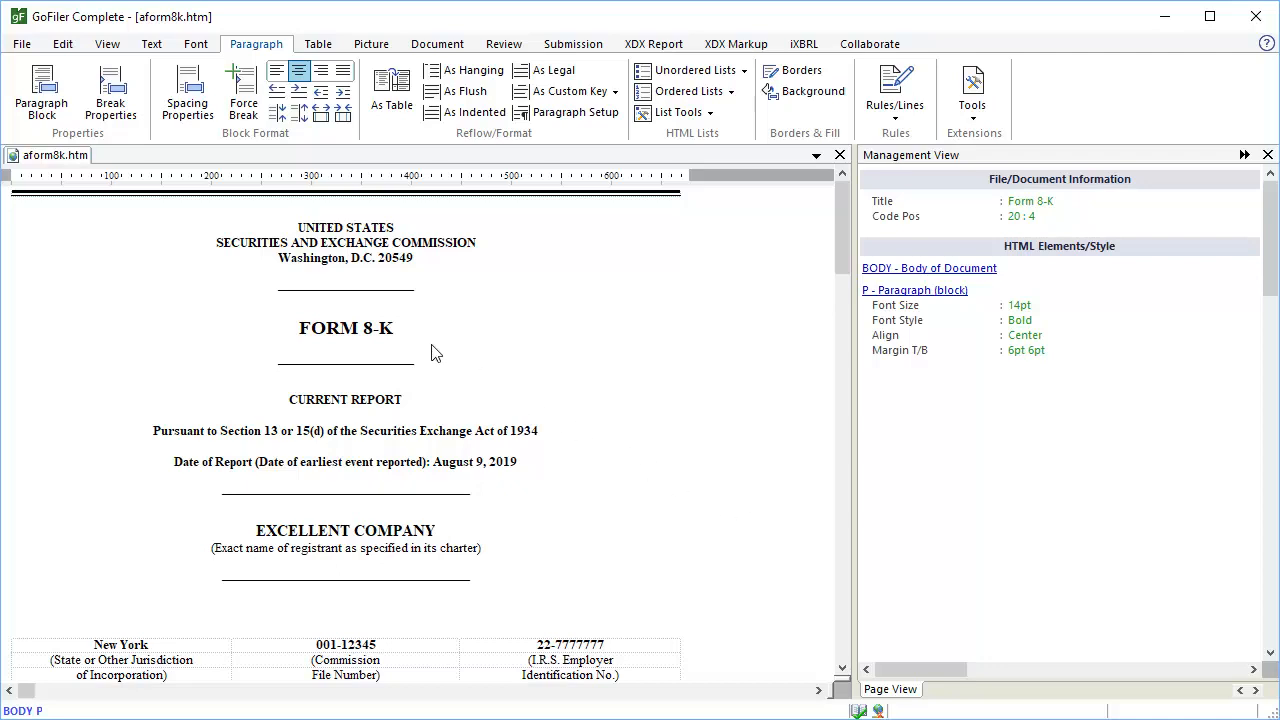
pyautogui.moveTo(396, 326)
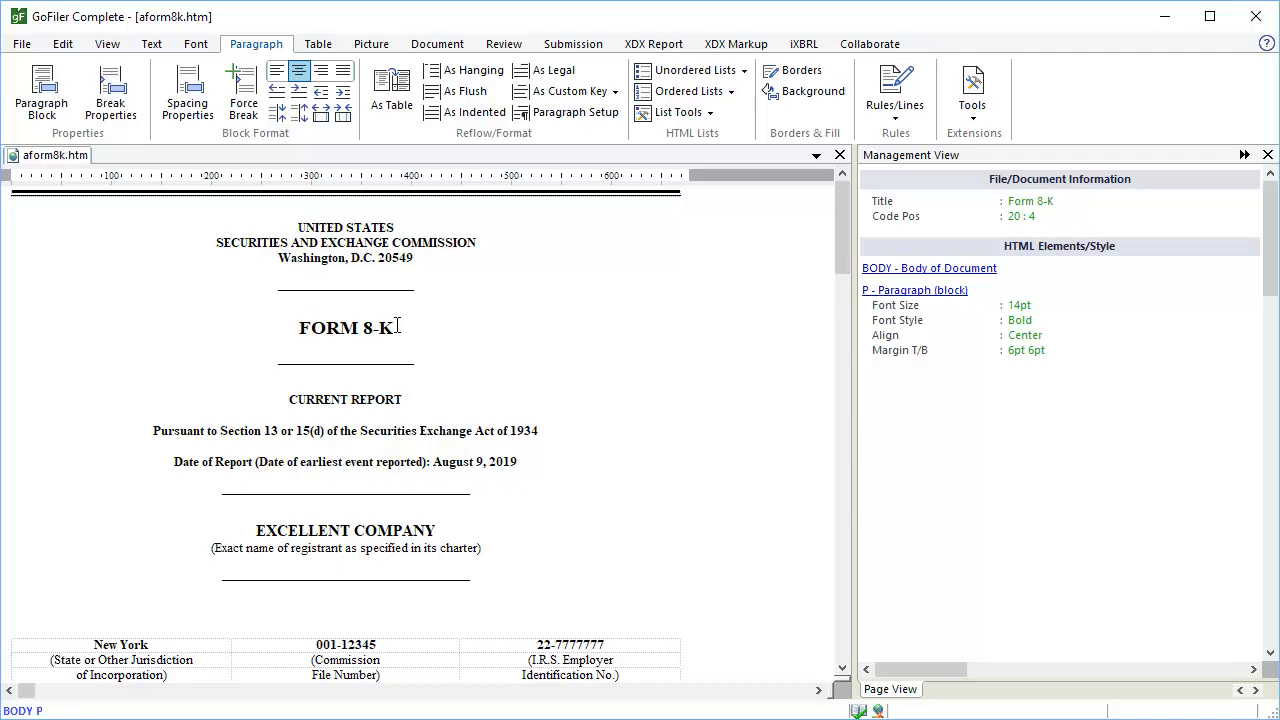
# Step: Select the form type text 8-K on the cover page for tagging
pyautogui.doubleClick(378, 328)
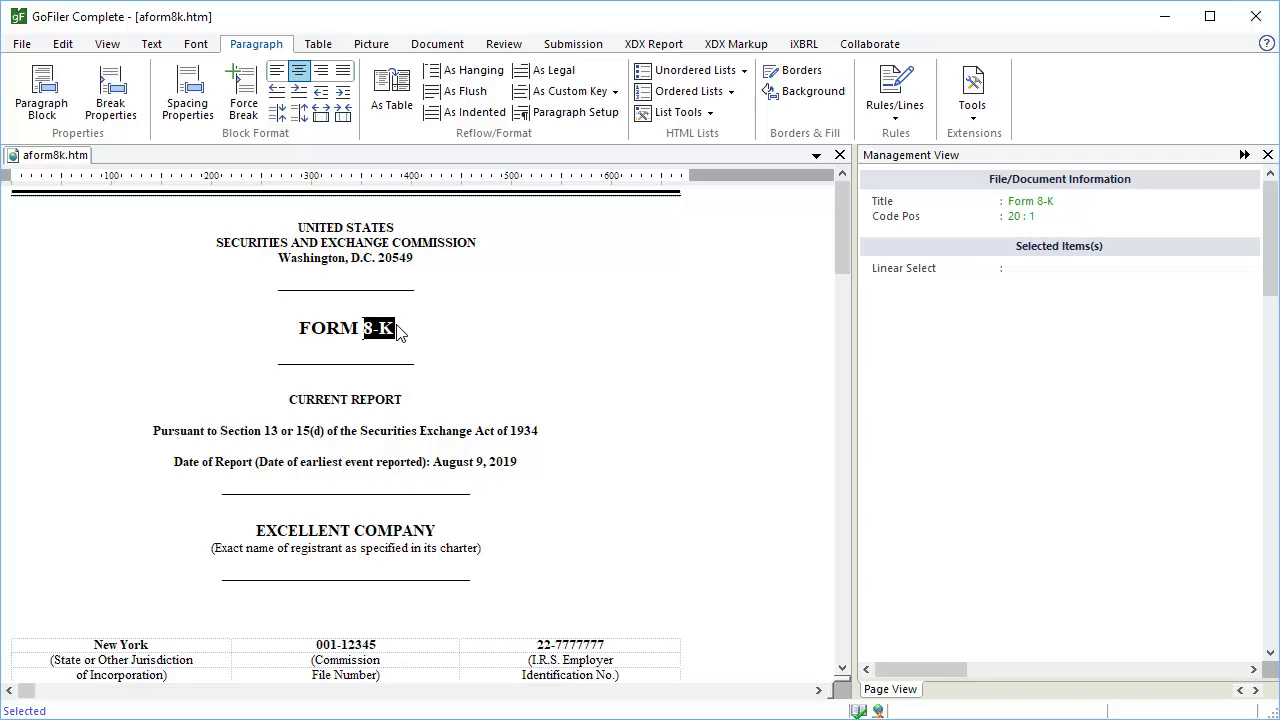
pyautogui.moveTo(590, 170)
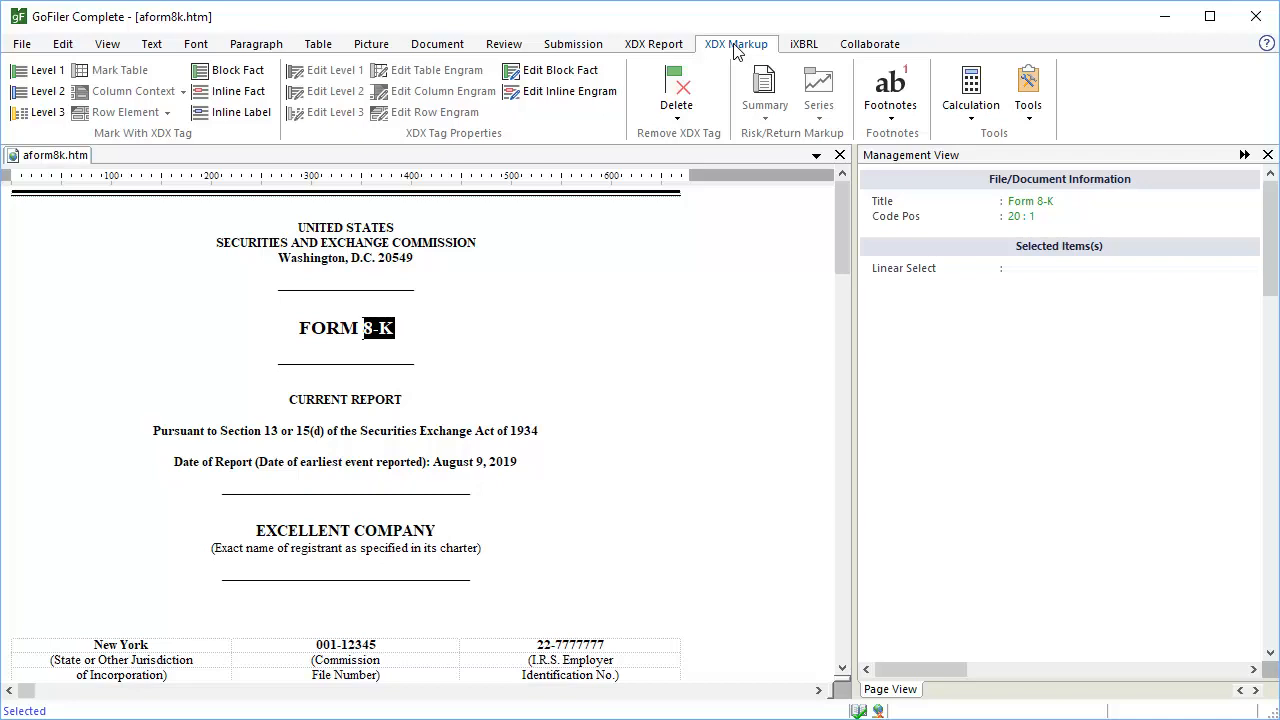
# Step: Start an Inline Fact on 8-K and bring up the XBRL Element Library browser
pyautogui.click(238, 92)
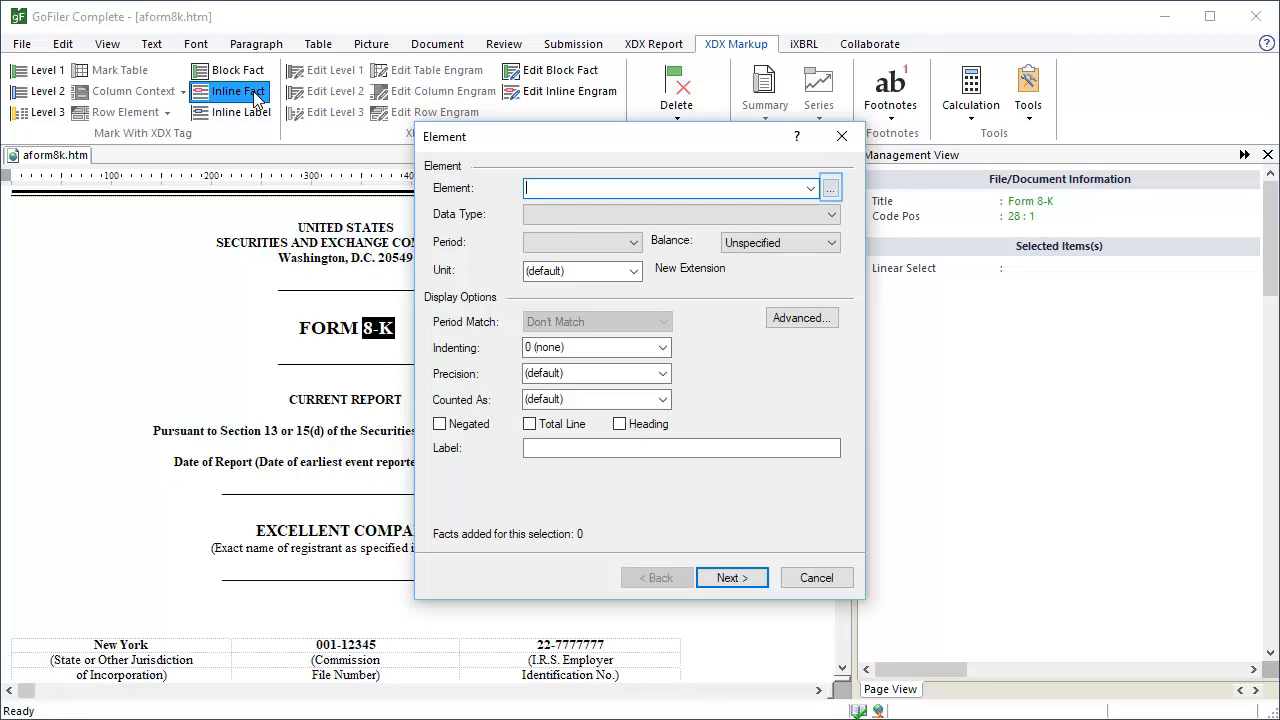
pyautogui.moveTo(476, 136)
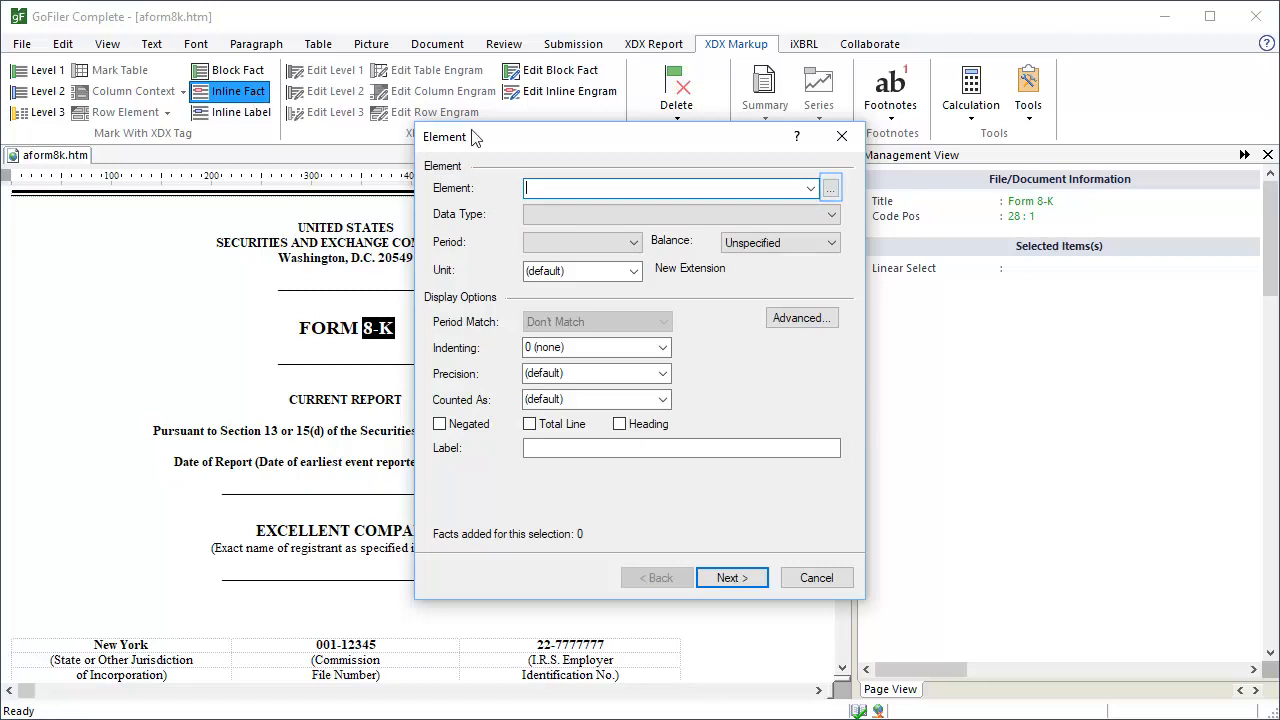
pyautogui.click(832, 188)
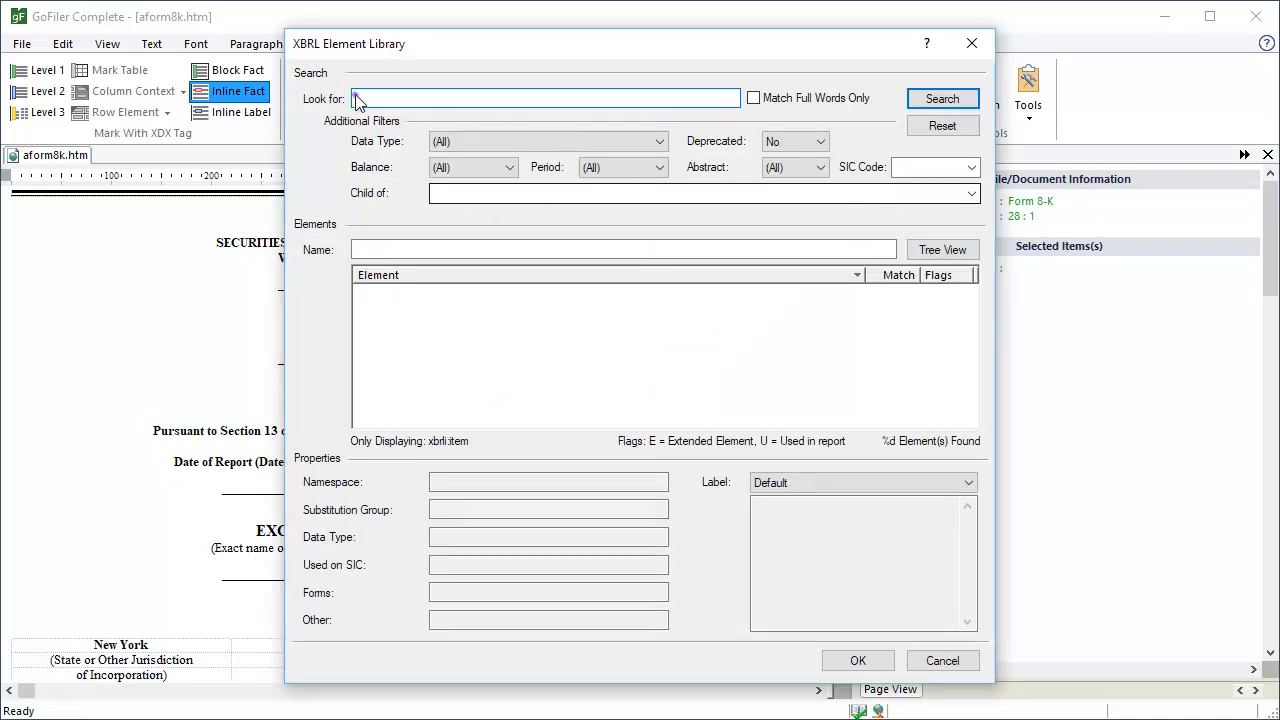
# Step: Search 'document type', review DocumentType's documentation and choose dei:DocumentType as the element
pyautogui.write('document ty')
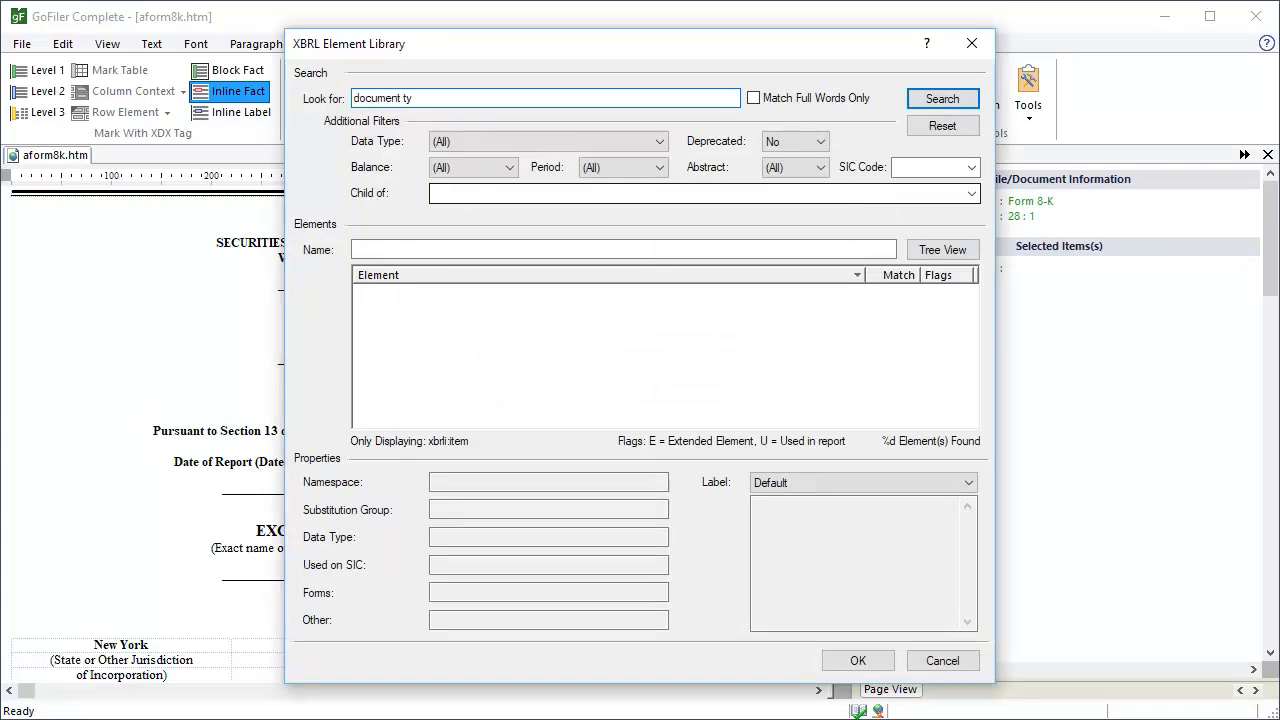
pyautogui.write('pe')
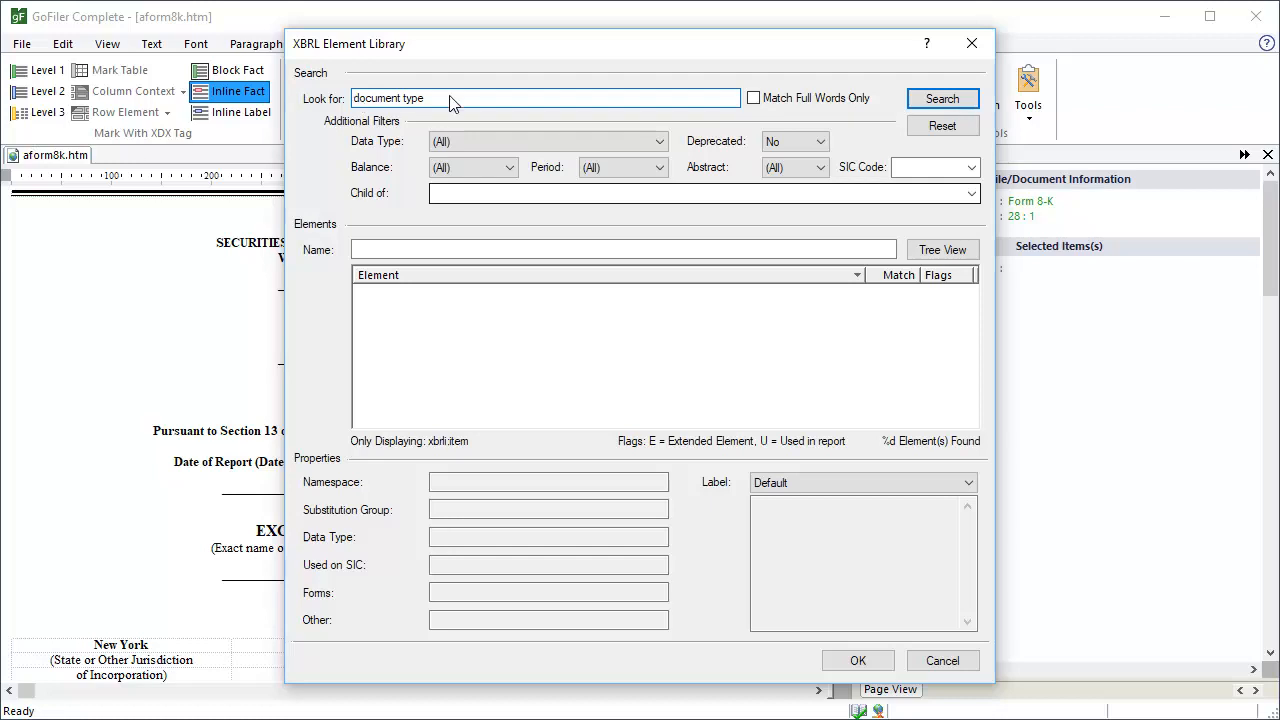
pyautogui.click(940, 98)
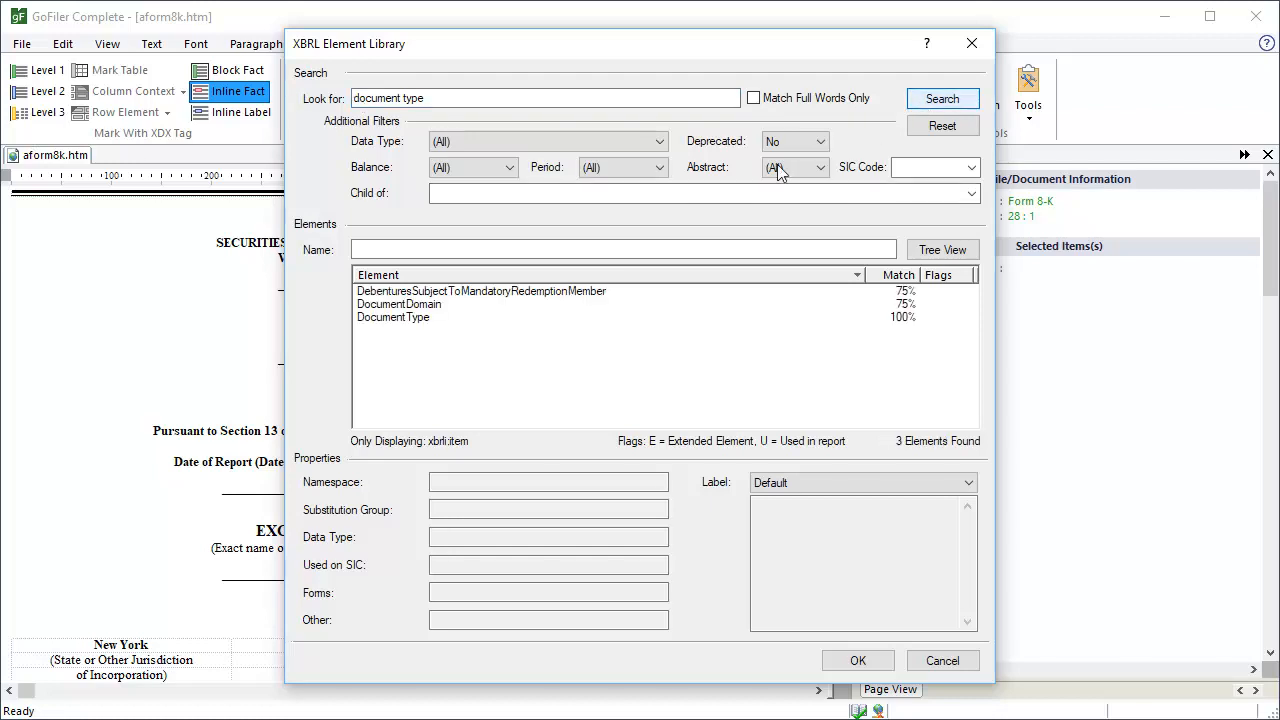
pyautogui.click(392, 316)
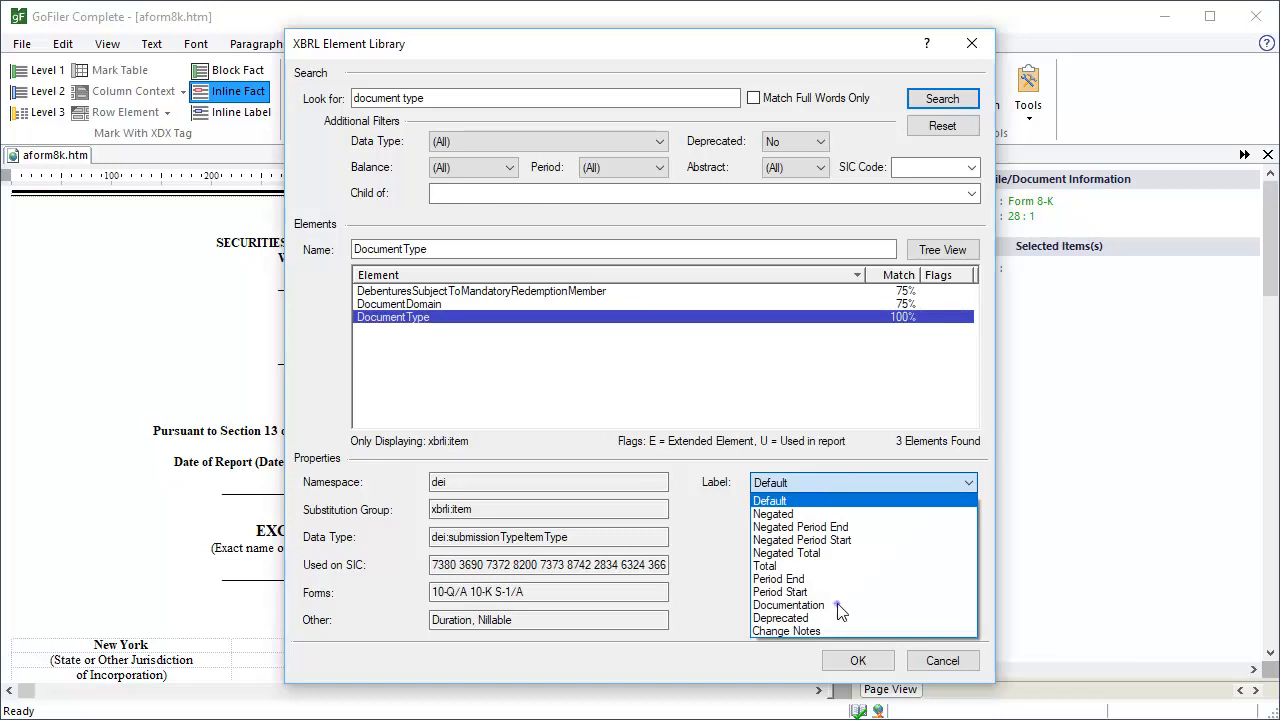
pyautogui.click(788, 604)
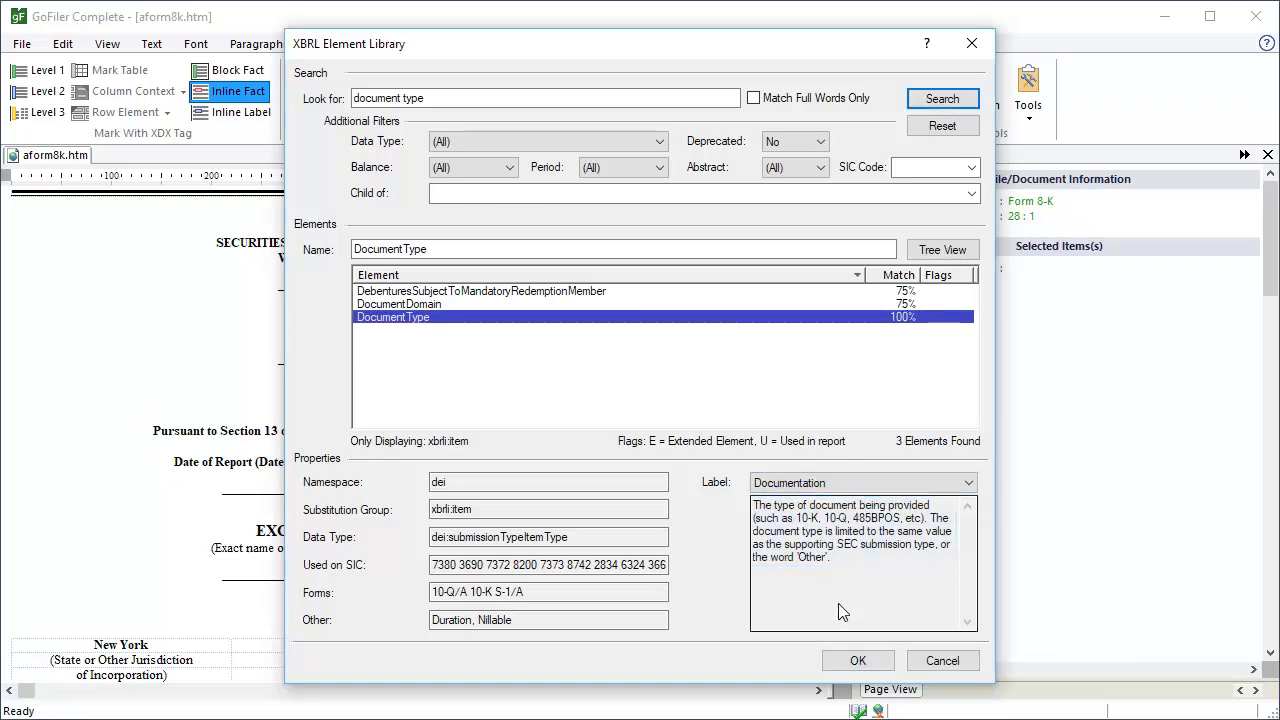
pyautogui.click(856, 660)
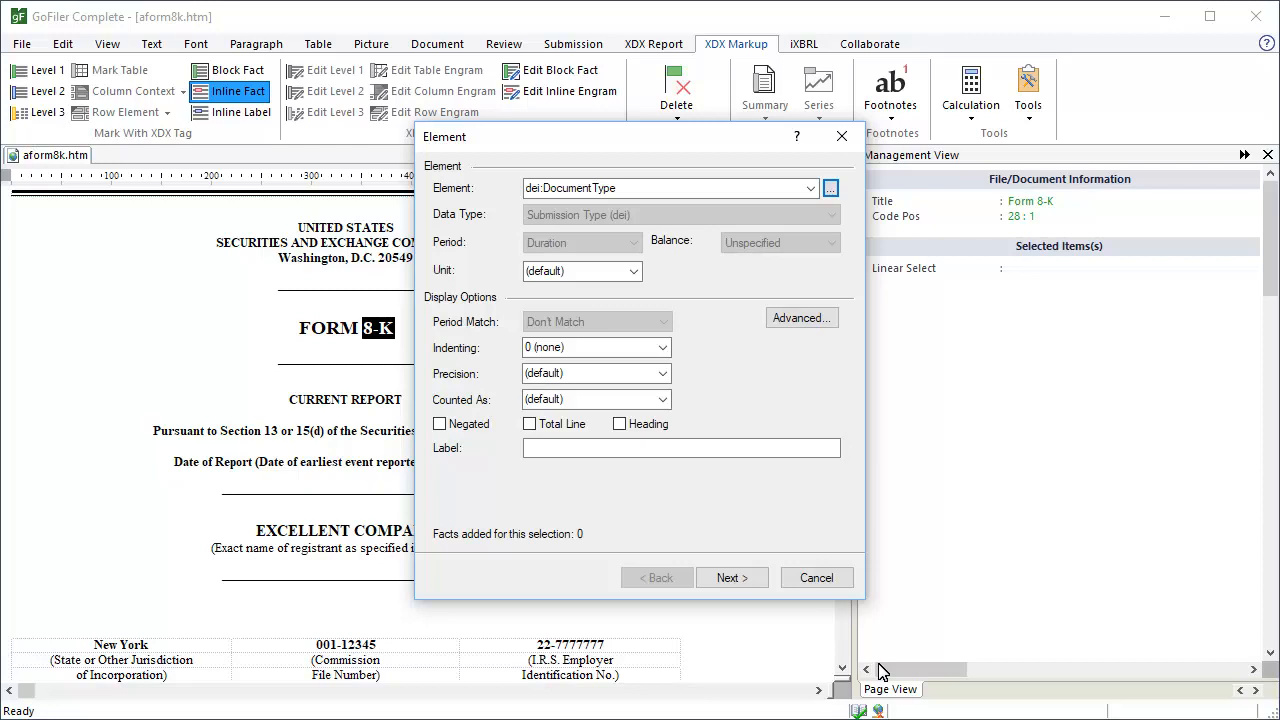
# Step: Keep DocumentType's default element options and continue to the Context (Period) page
pyautogui.click(680, 448)
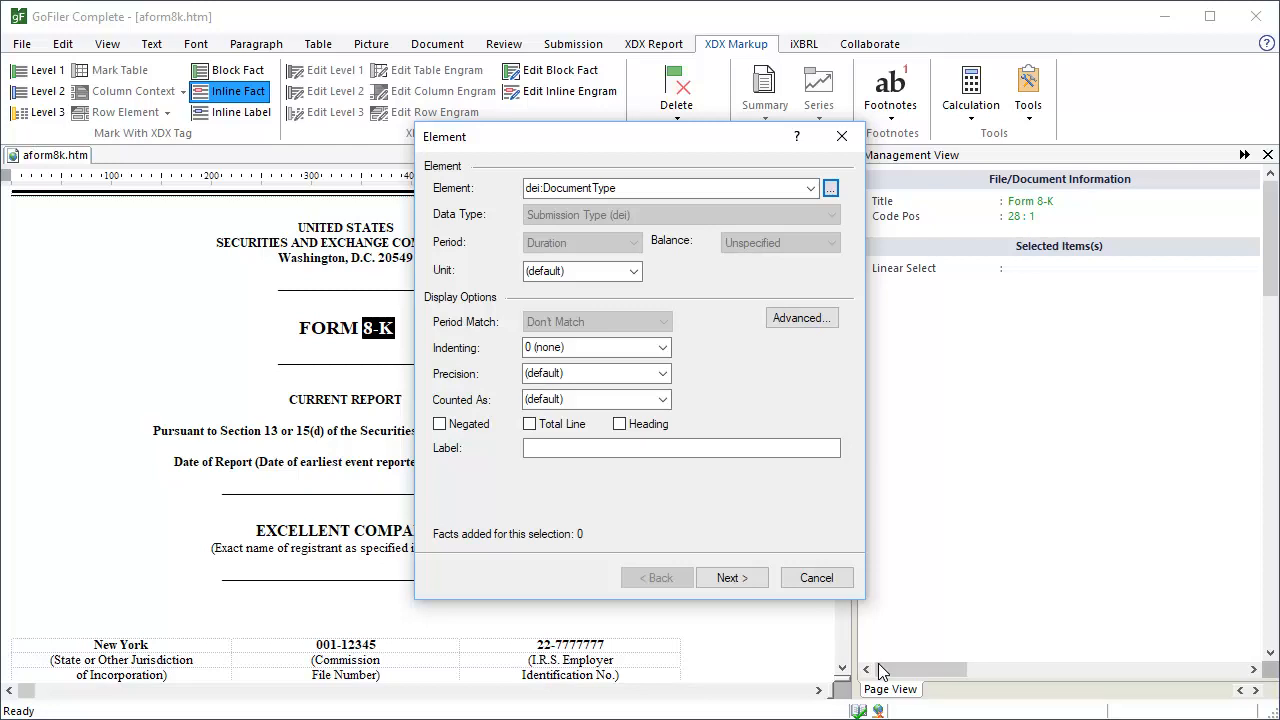
pyautogui.click(732, 576)
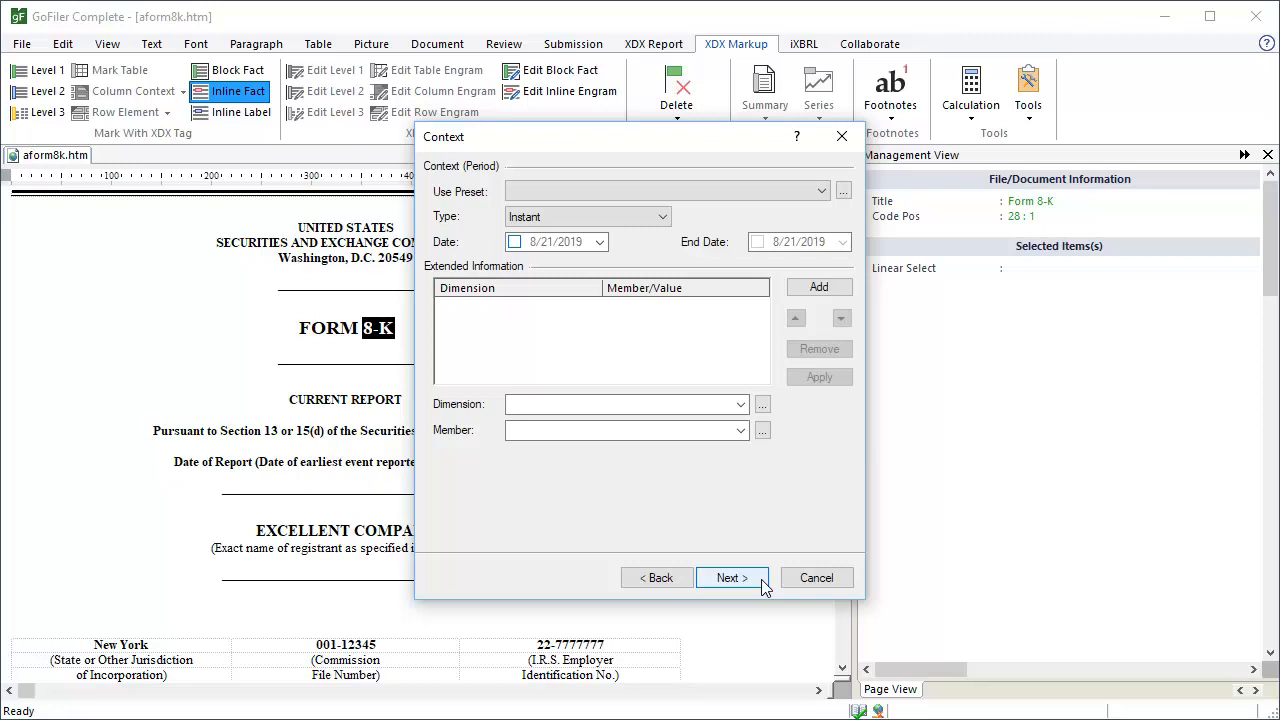
pyautogui.moveTo(748, 528)
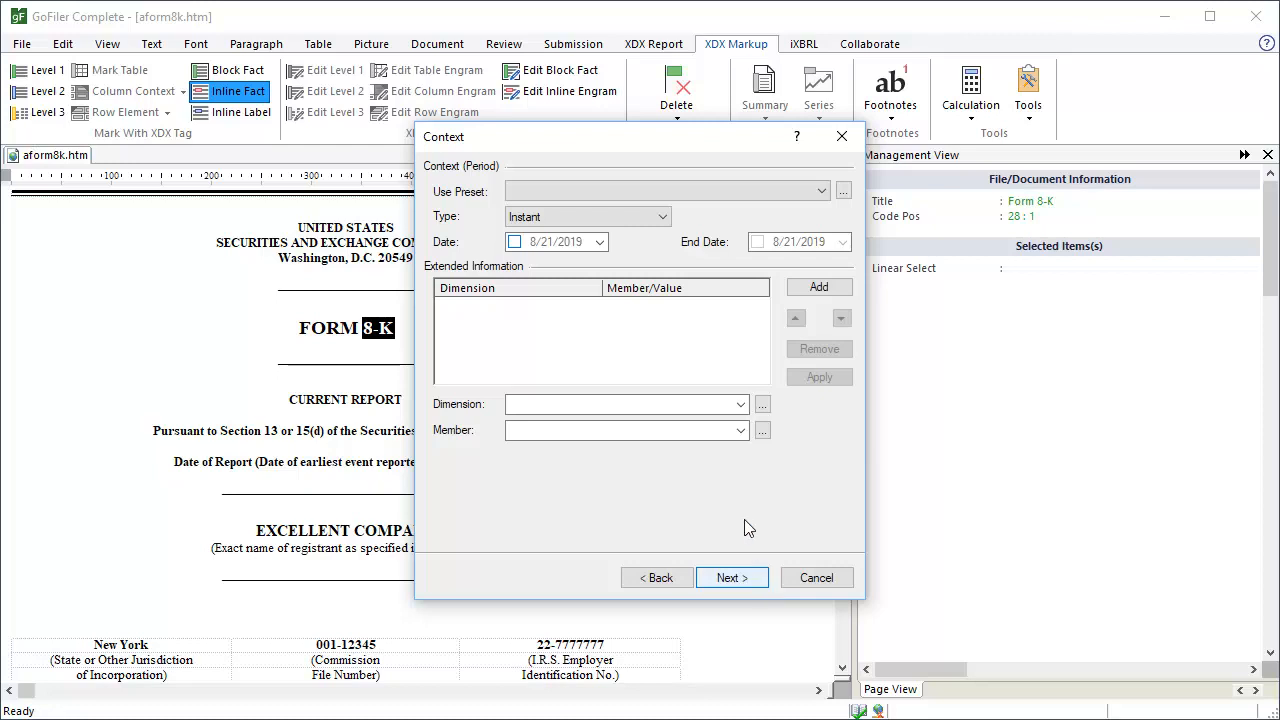
# Step: Make the period a Duration with start and end dates of 8/8/2019
pyautogui.click(660, 216)
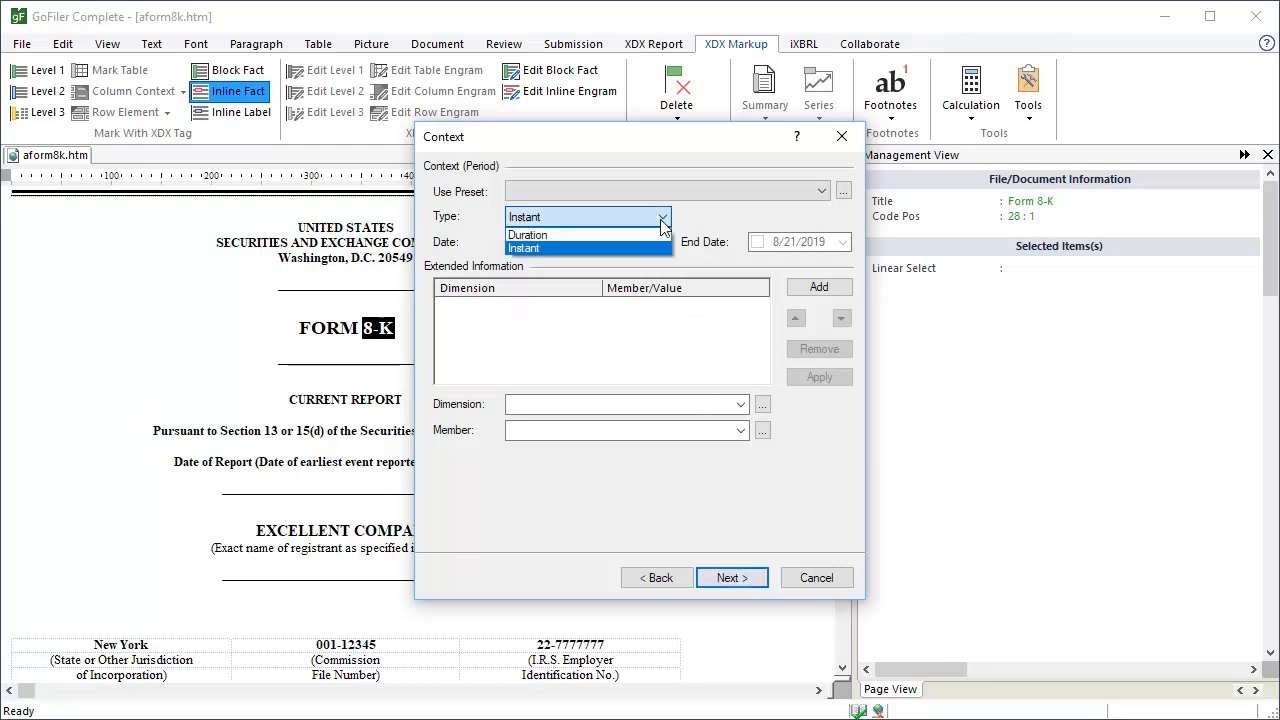
pyautogui.click(528, 234)
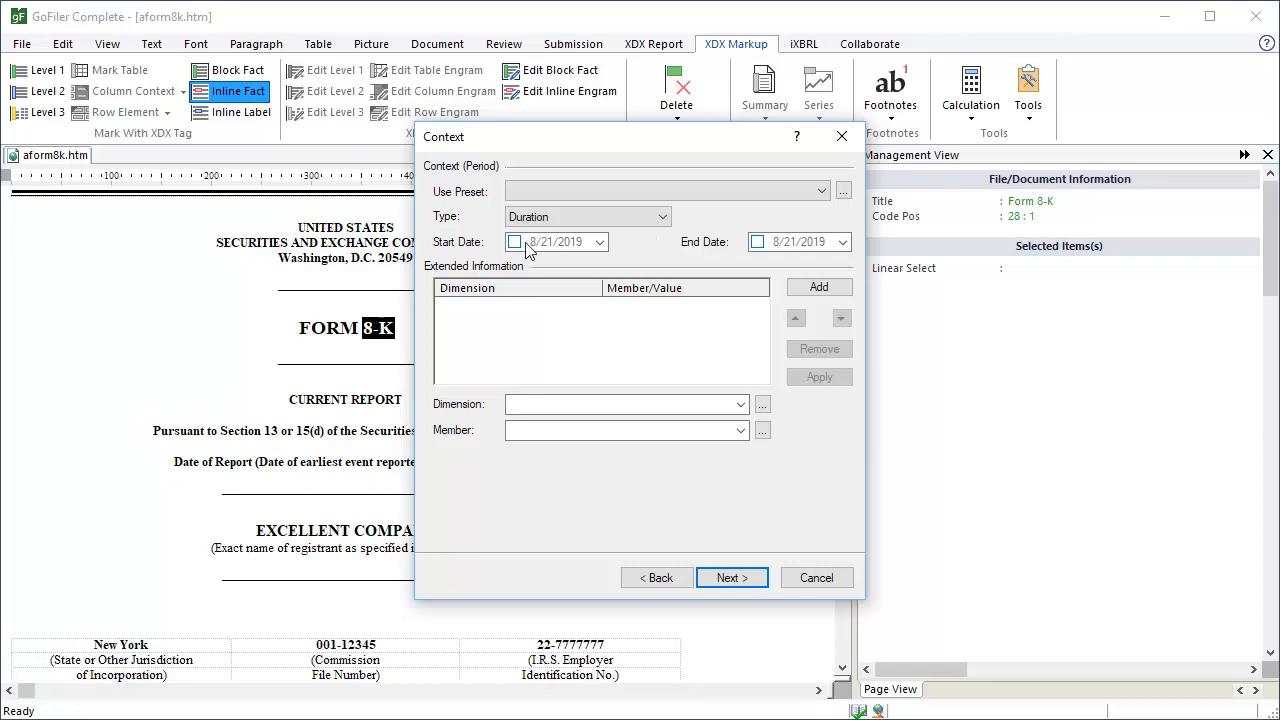
pyautogui.click(514, 240)
pyautogui.write(' 8')
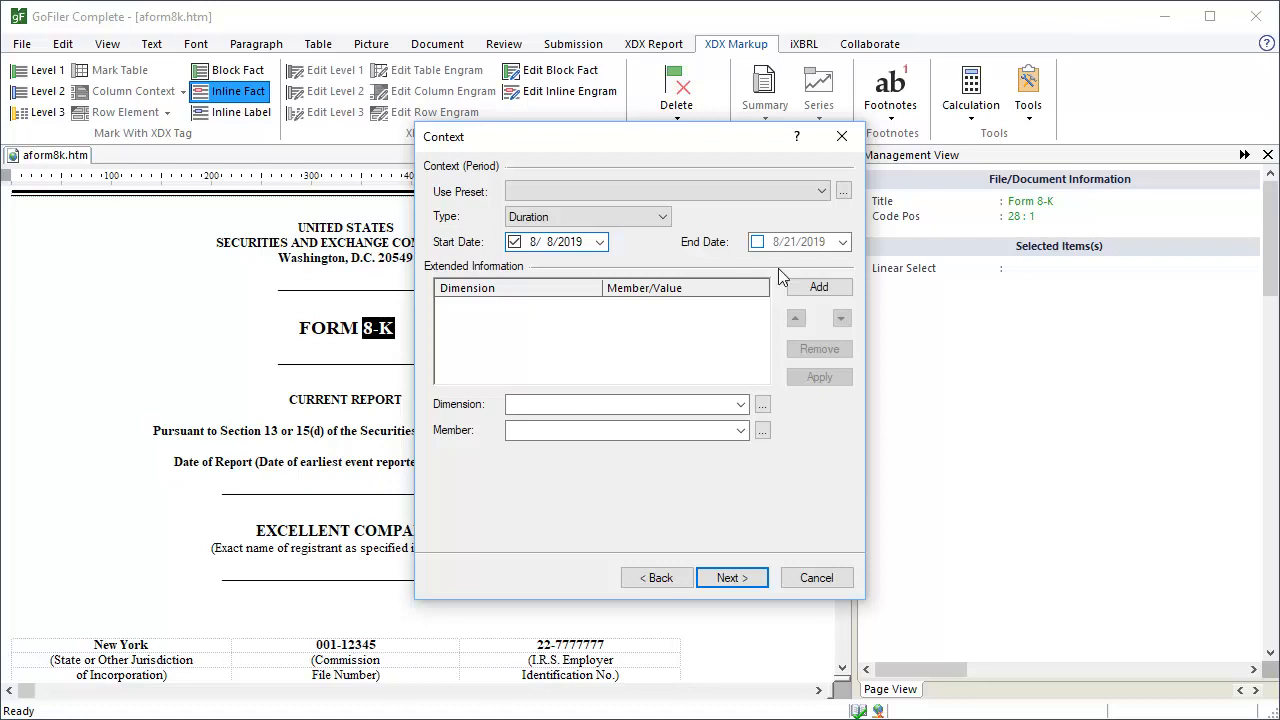
pyautogui.click(844, 240)
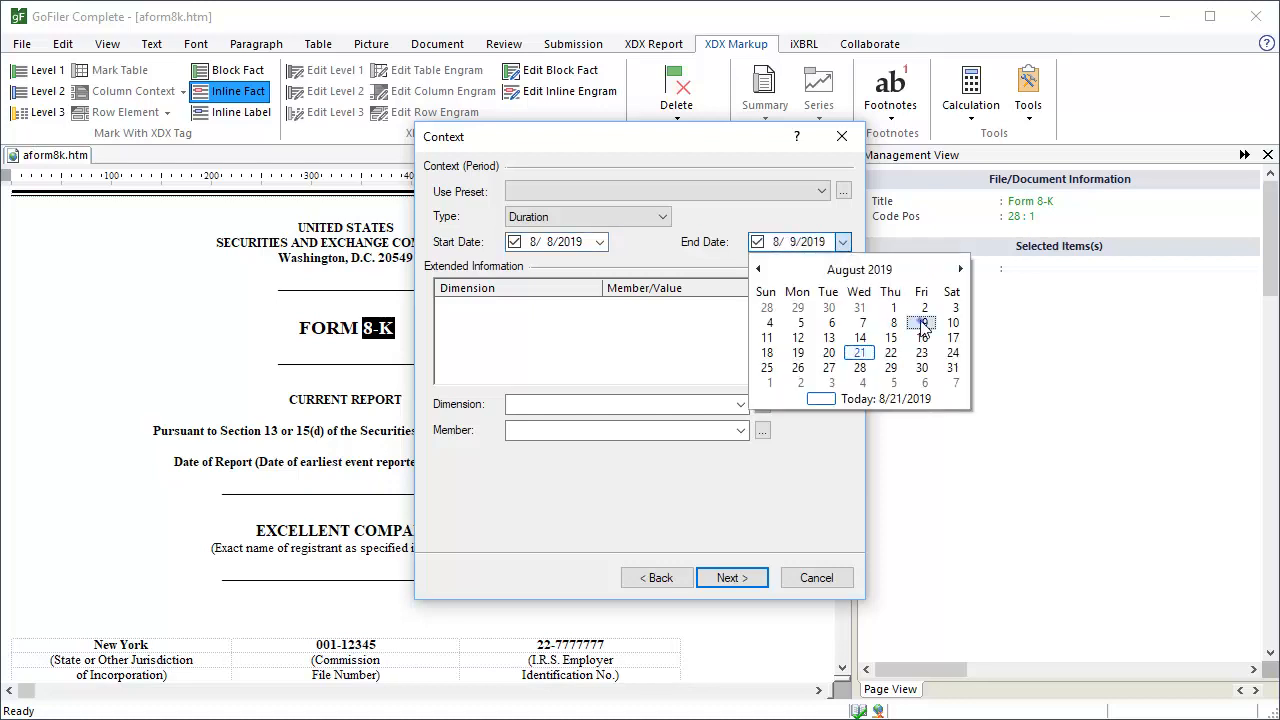
pyautogui.click(922, 322)
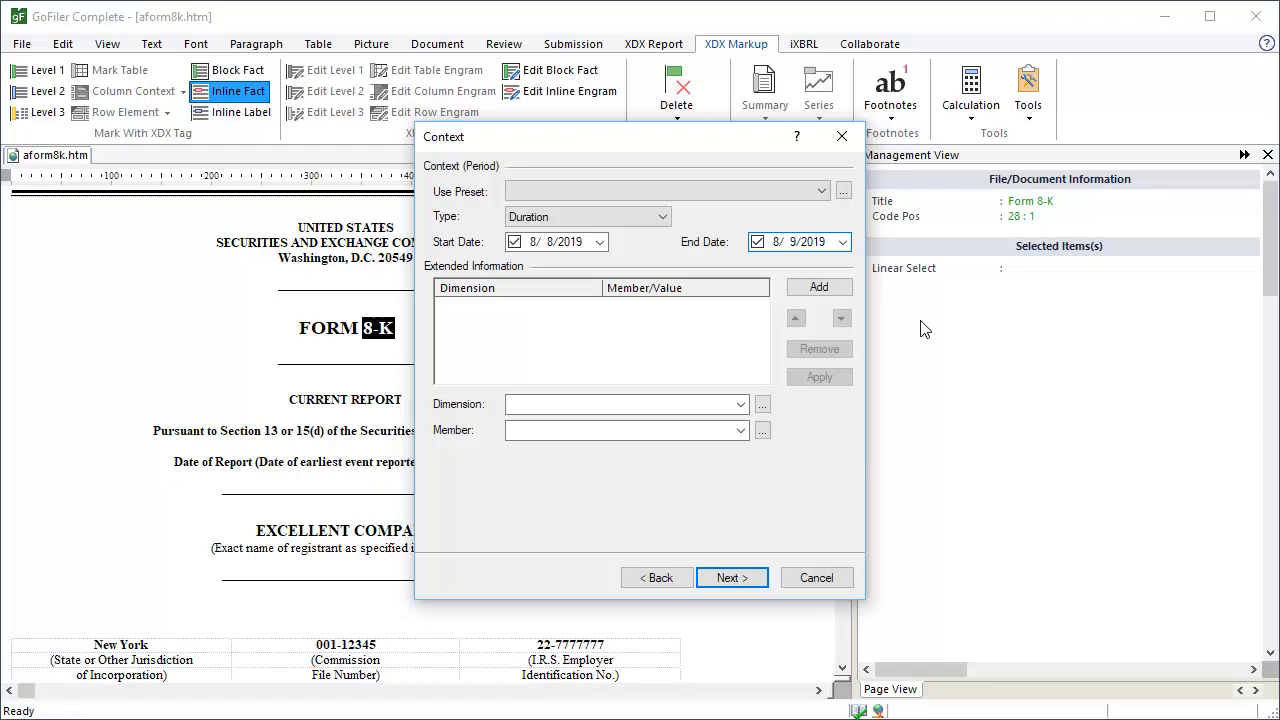
# Step: Finish the 8-K DocumentType fact without footnotes, verify its tag, and select the report date August 9, 2019
pyautogui.click(732, 576)
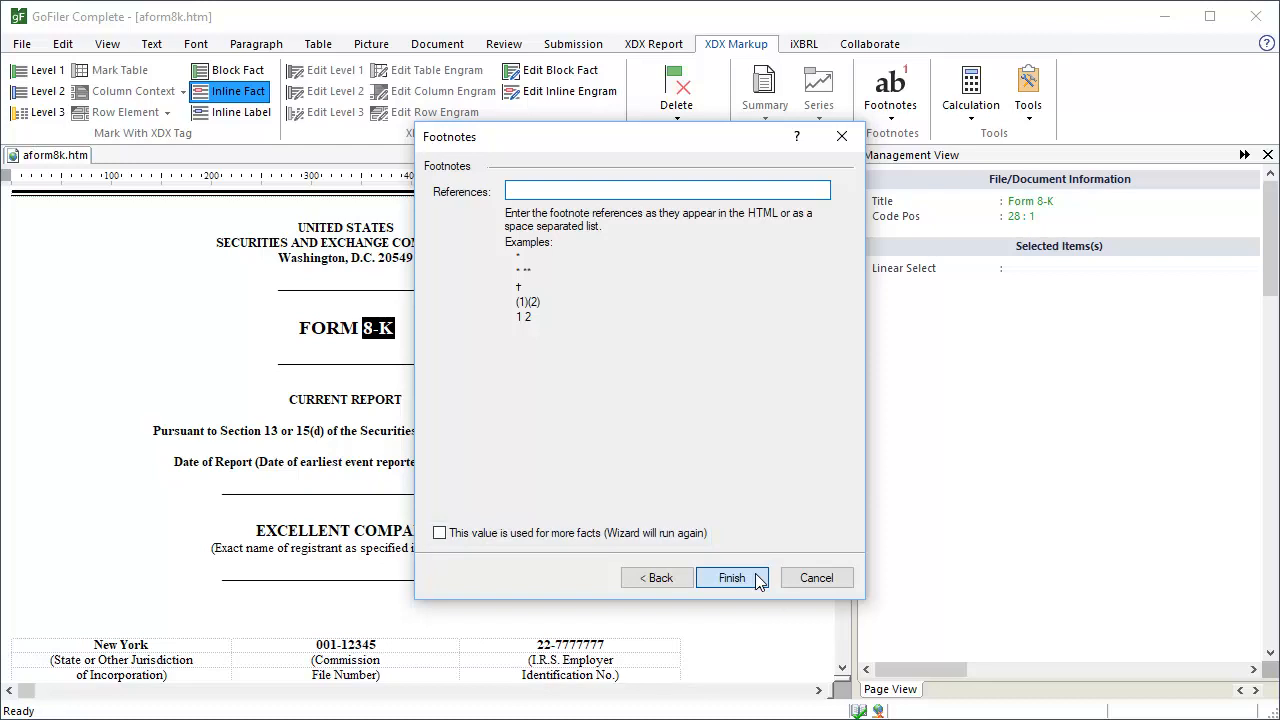
pyautogui.click(732, 576)
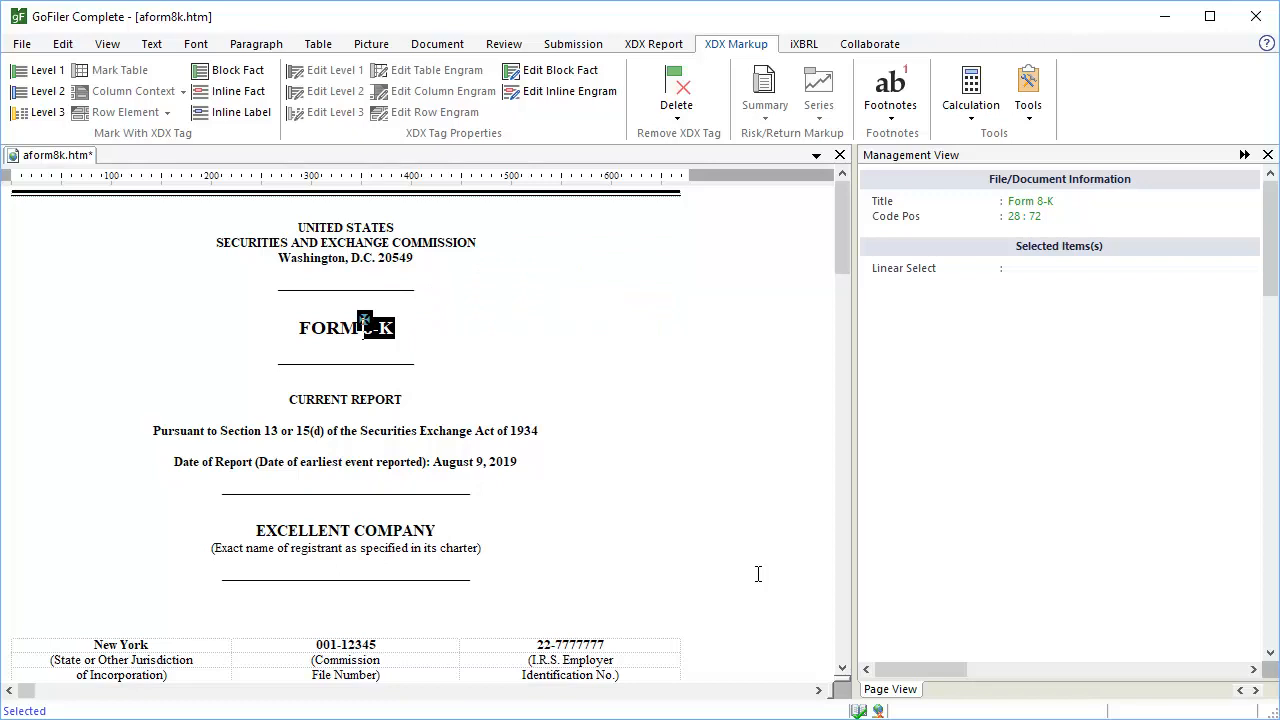
pyautogui.click(366, 328)
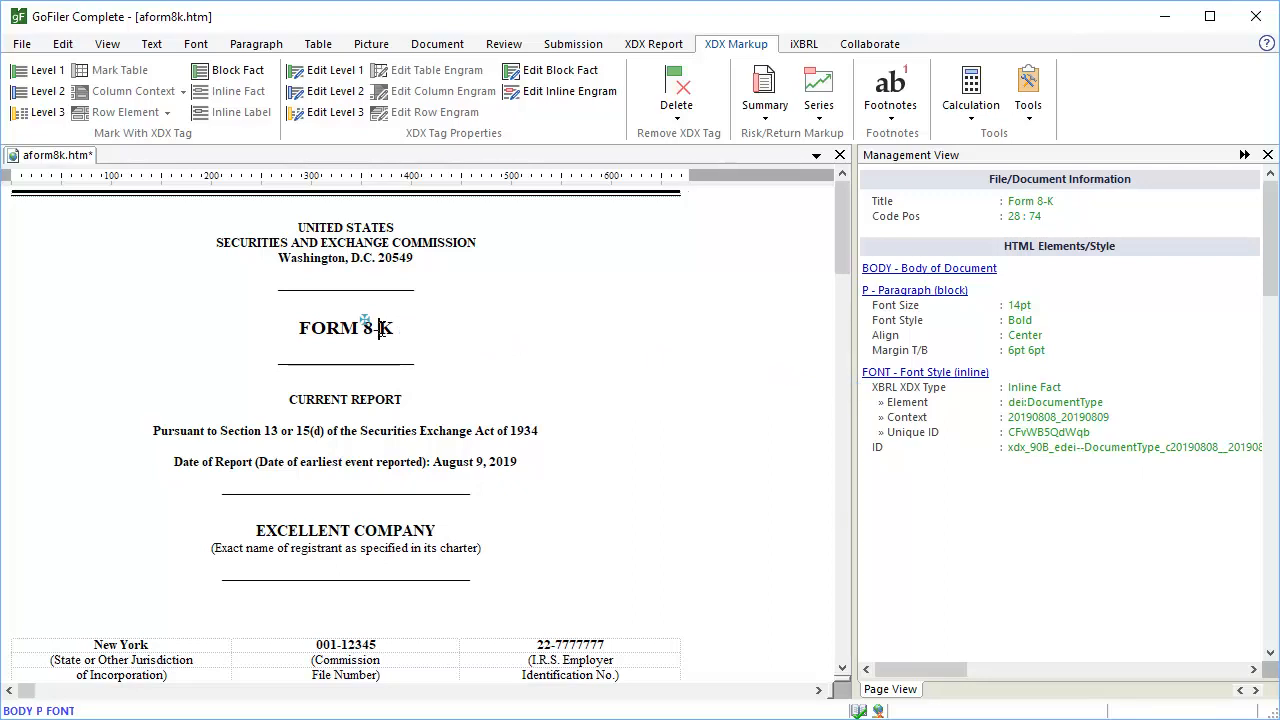
pyautogui.doubleClick(506, 460)
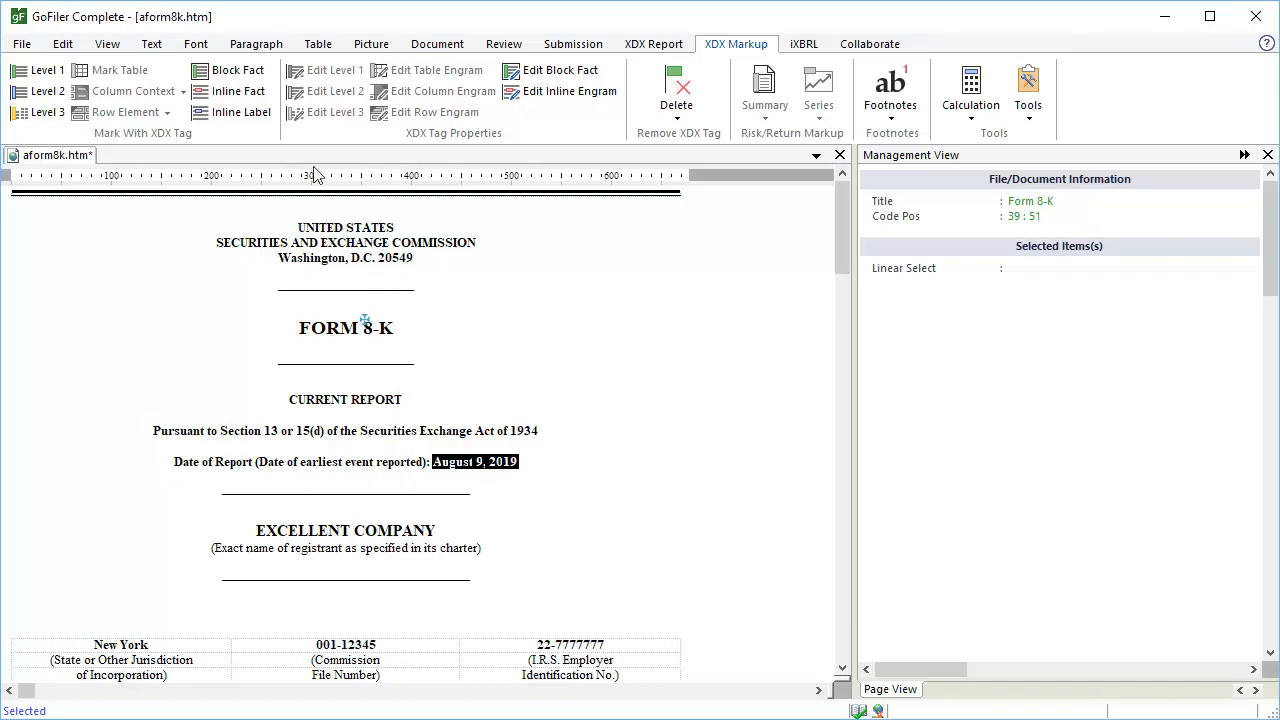
# Step: Start an inline fact on the report date using the dei:DocumentPeriodEndDate element
pyautogui.click(240, 92)
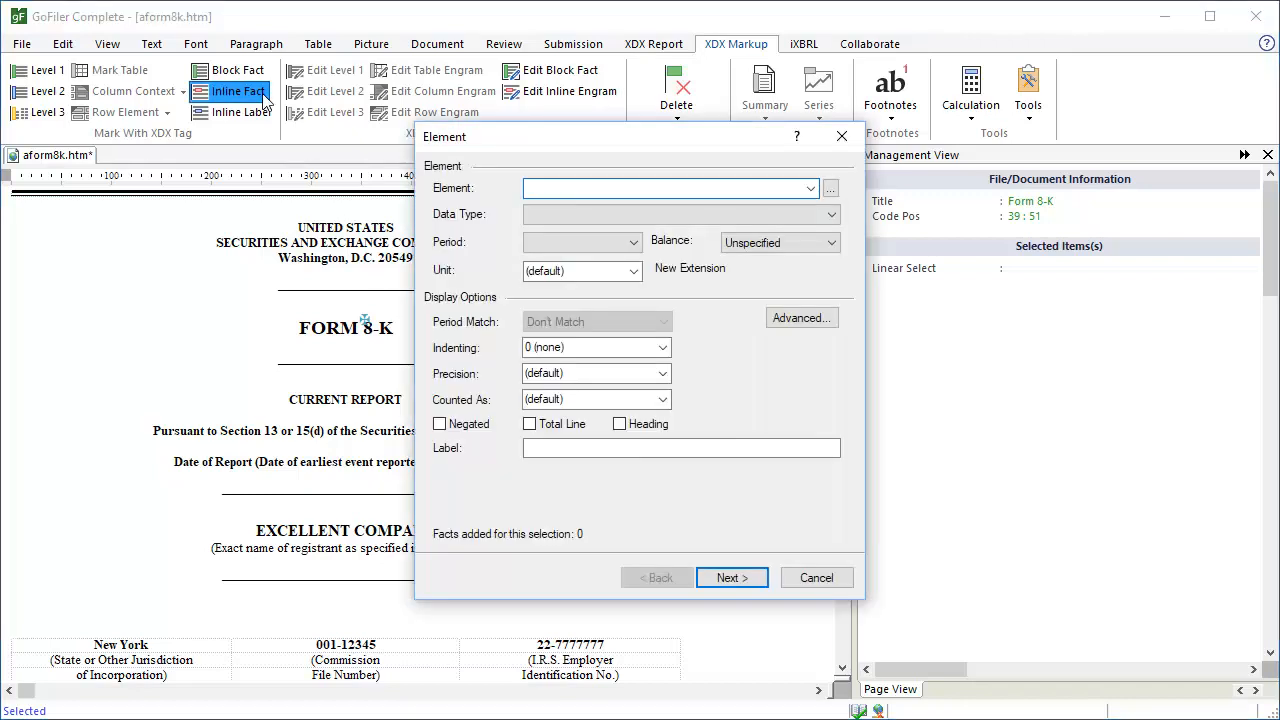
pyautogui.click(830, 188)
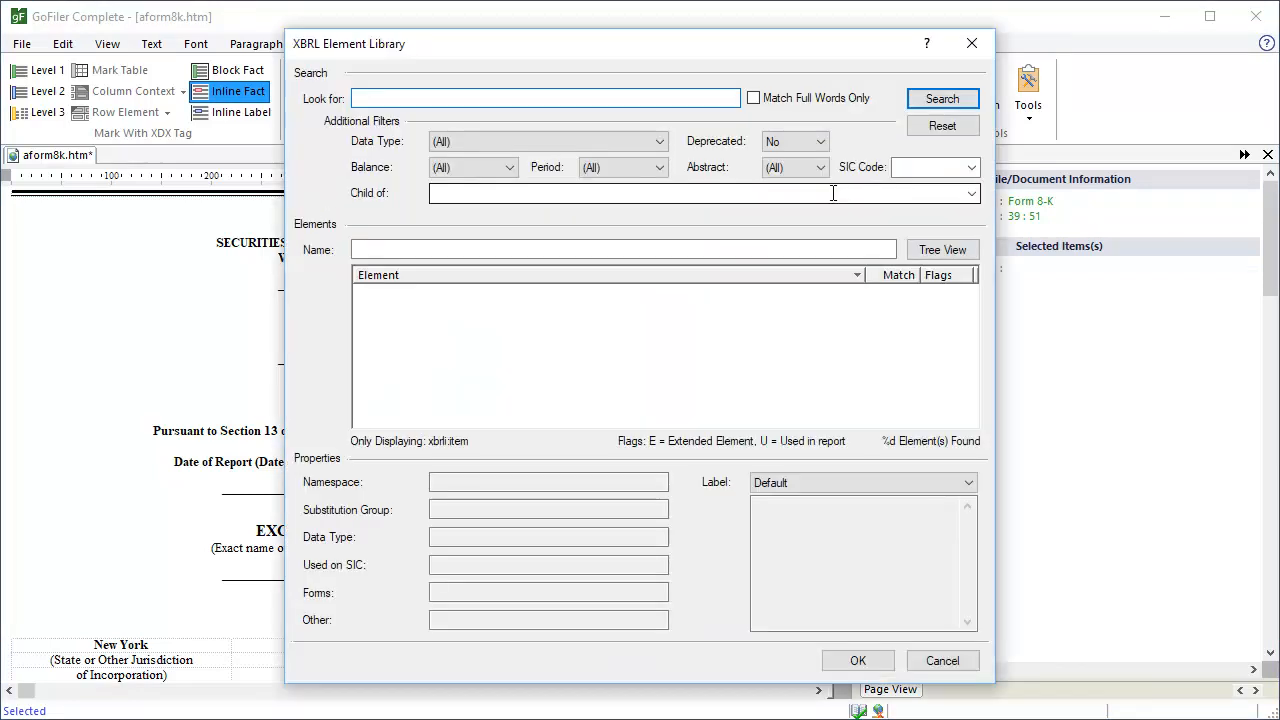
pyautogui.write('document period end')
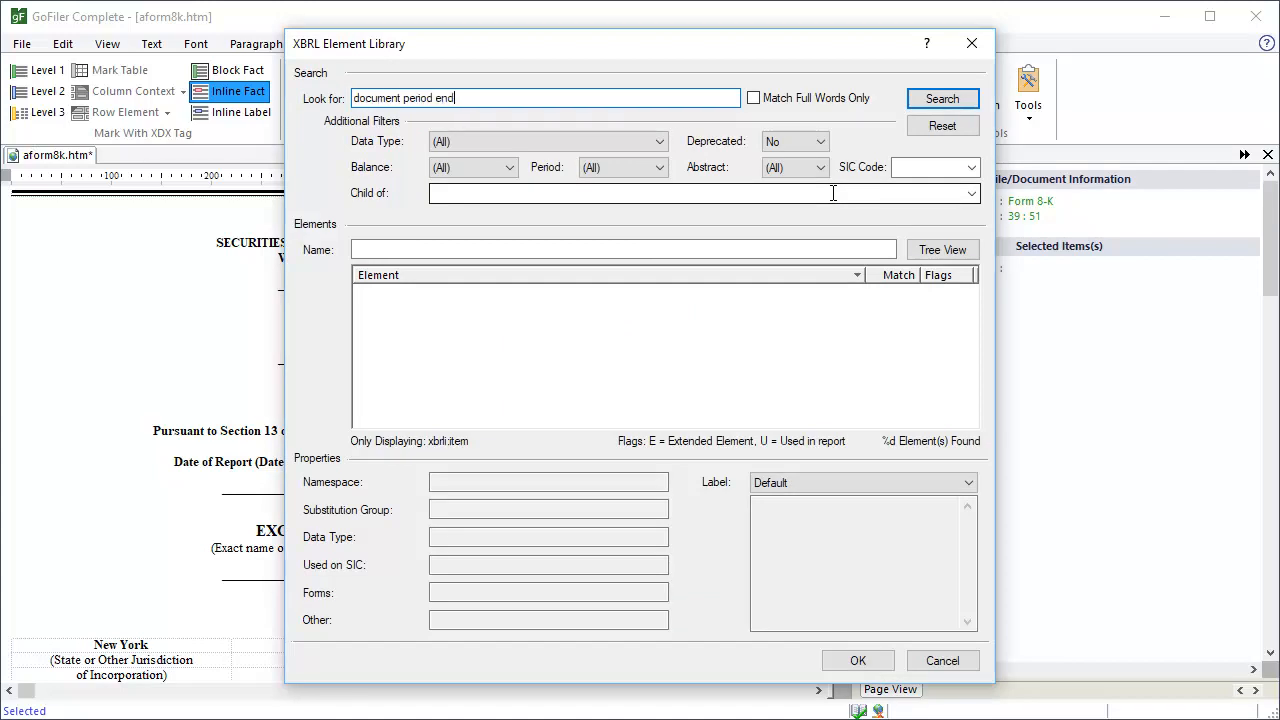
pyautogui.click(940, 98)
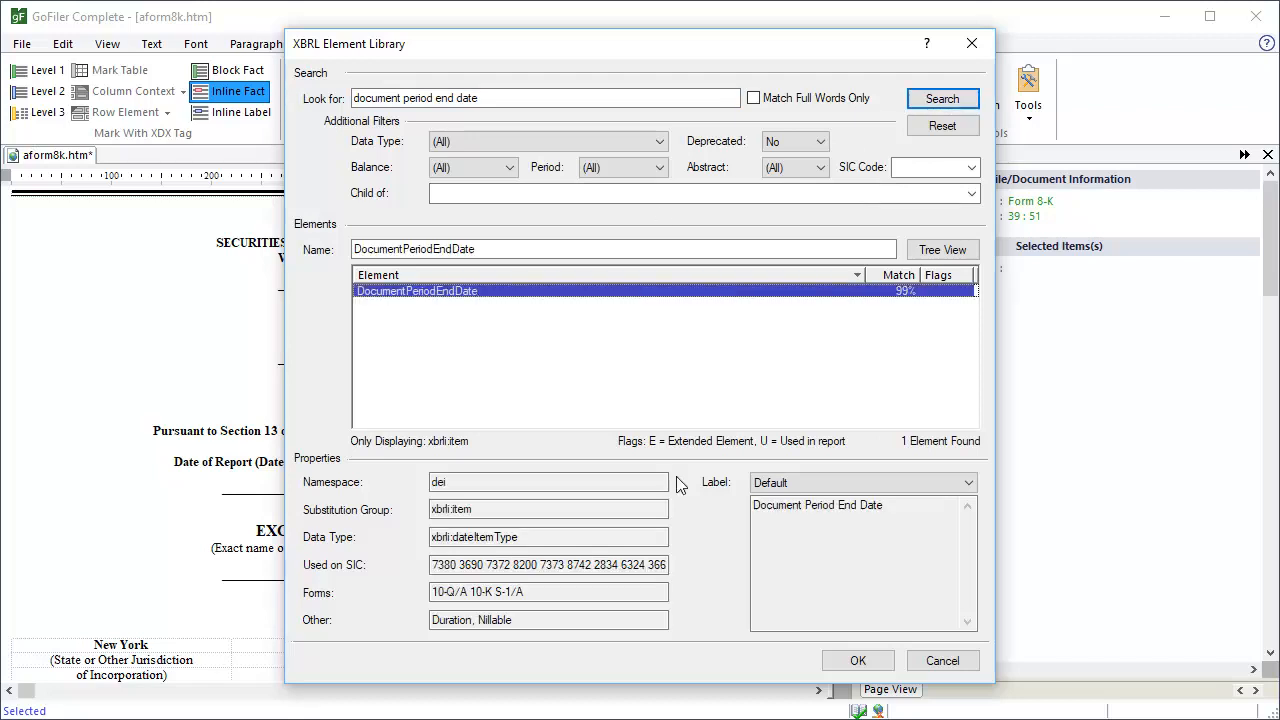
pyautogui.click(856, 660)
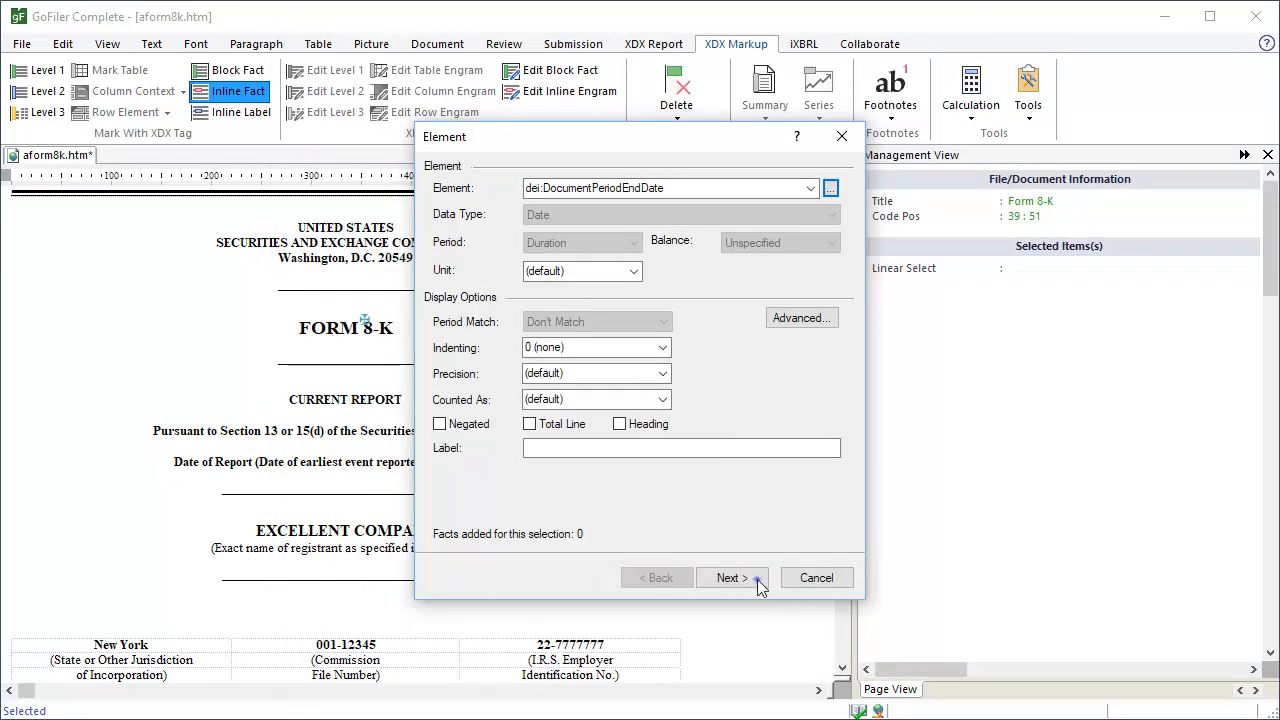
pyautogui.click(728, 578)
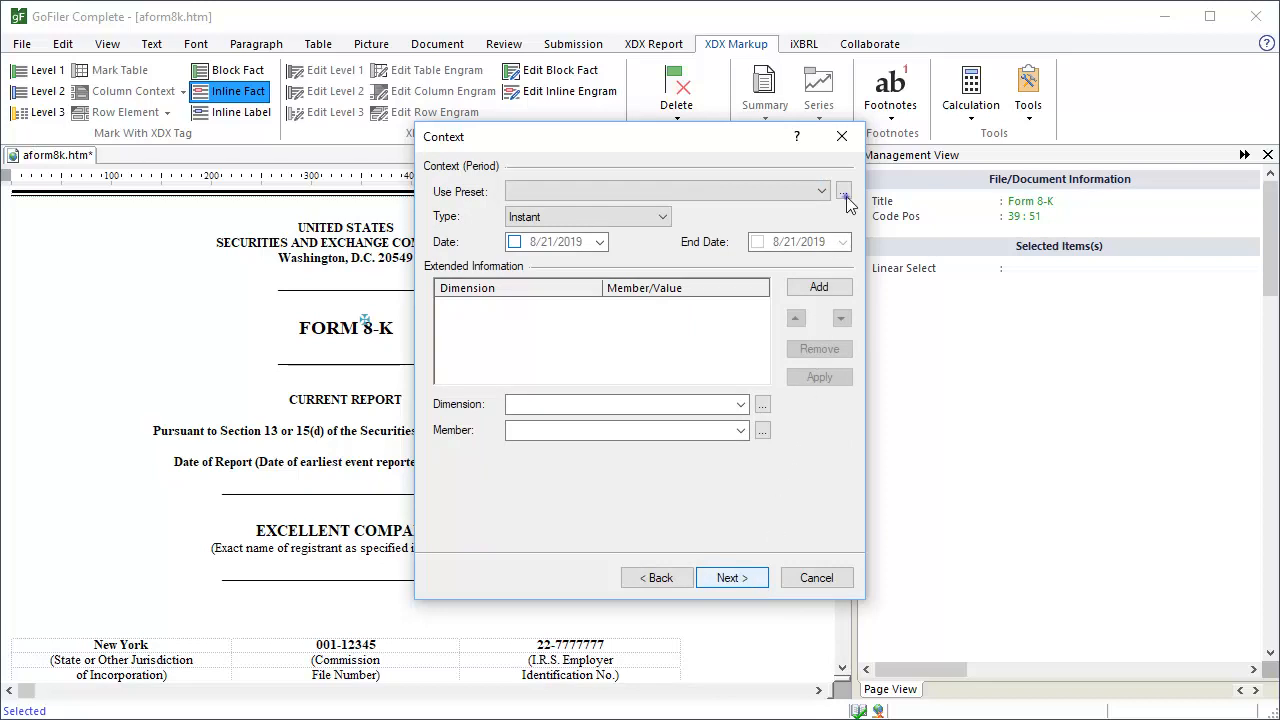
# Step: Reuse the existing 2019-08-08 to 2019-08-09 context and finish the report date fact
pyautogui.click(844, 192)
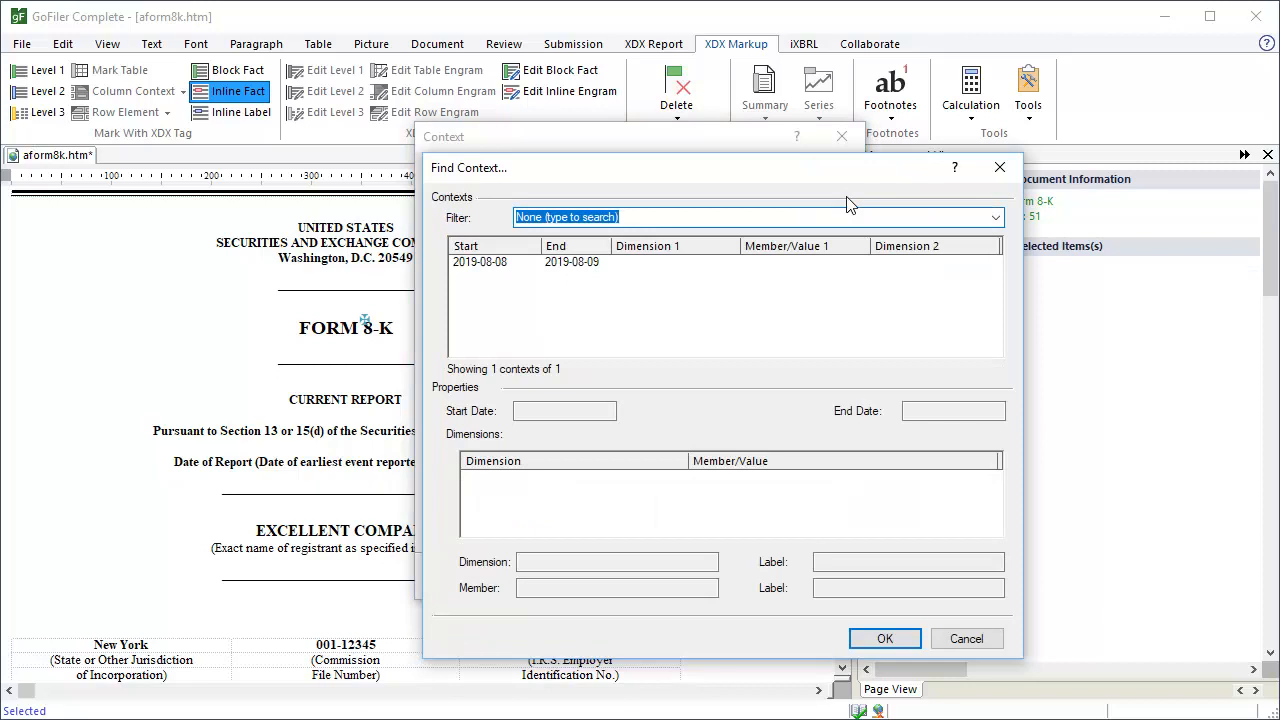
pyautogui.moveTo(664, 252)
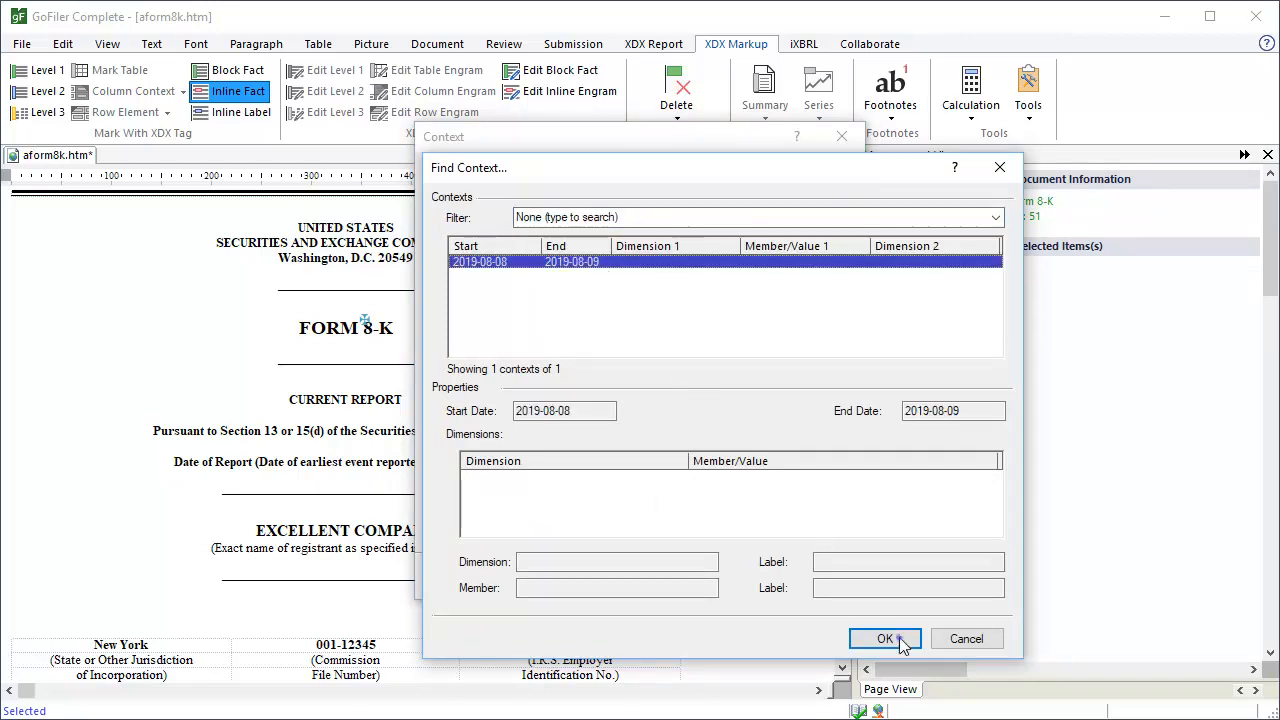
pyautogui.click(884, 638)
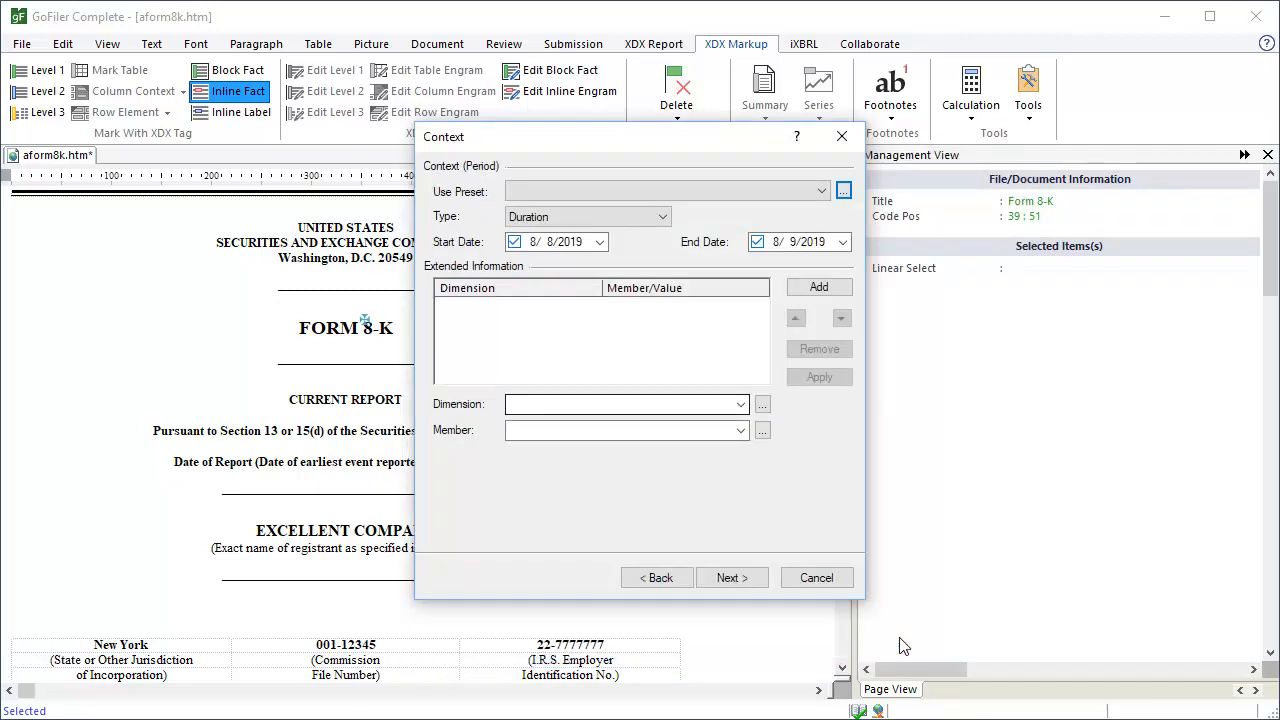
pyautogui.click(732, 576)
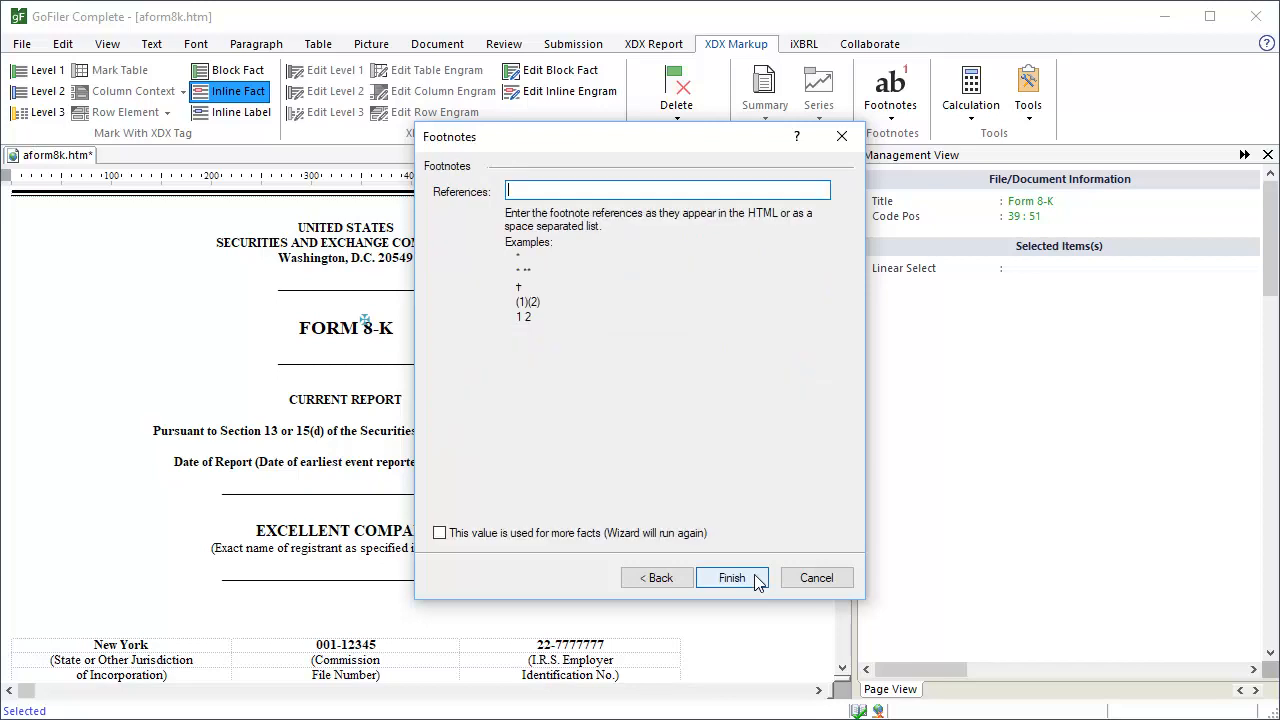
pyautogui.click(732, 576)
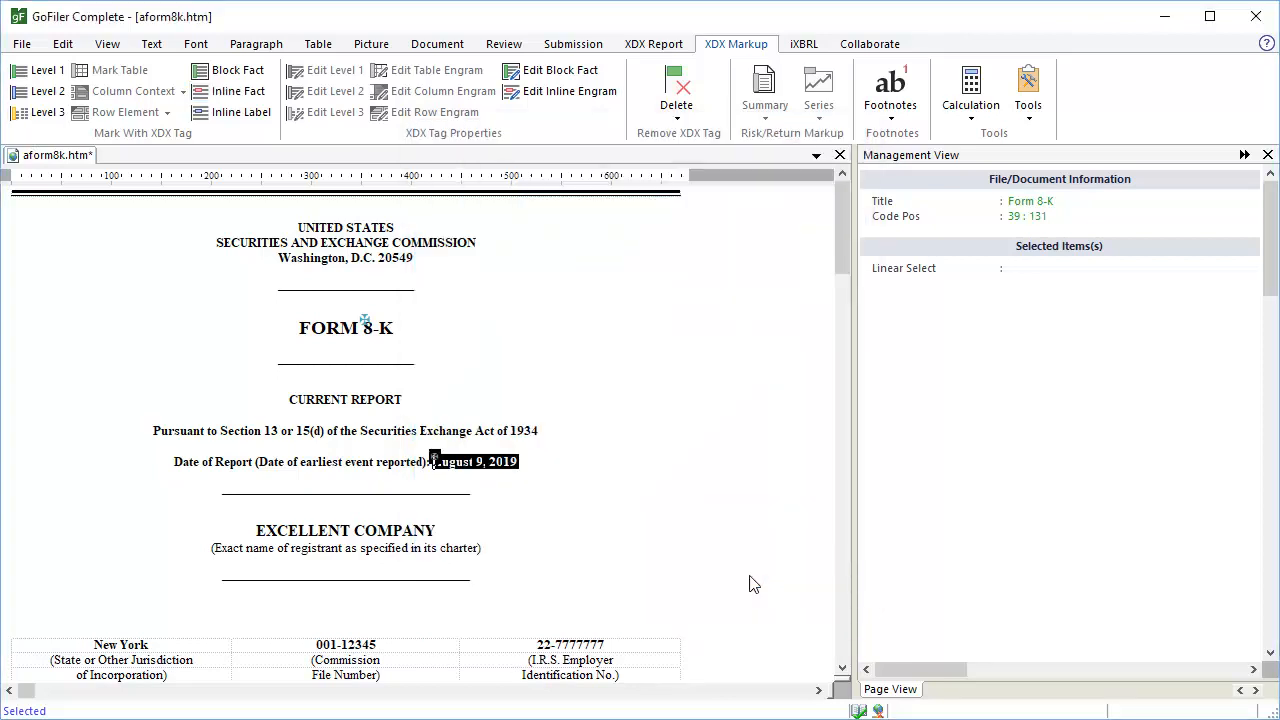
# Step: Copy the report date's XDX inline element and select the registrant name EXCELLENT COMPANY
pyautogui.click(452, 460)
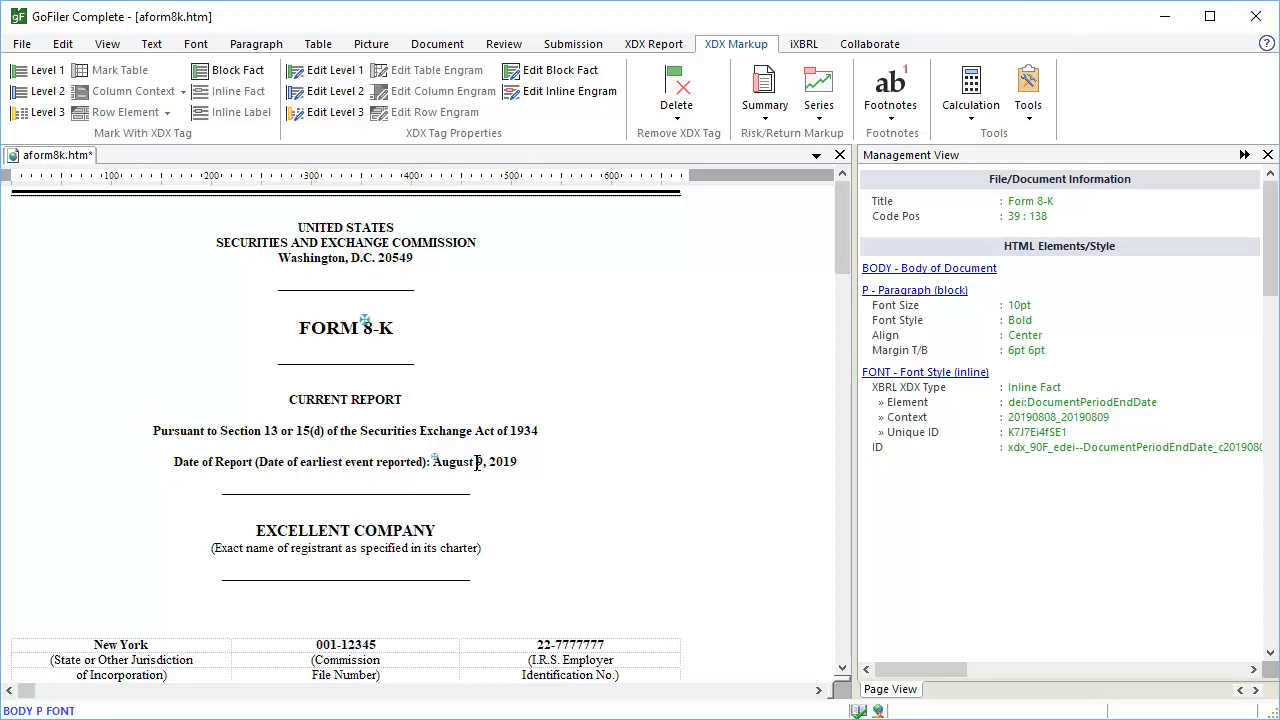
pyautogui.rightClick(478, 462)
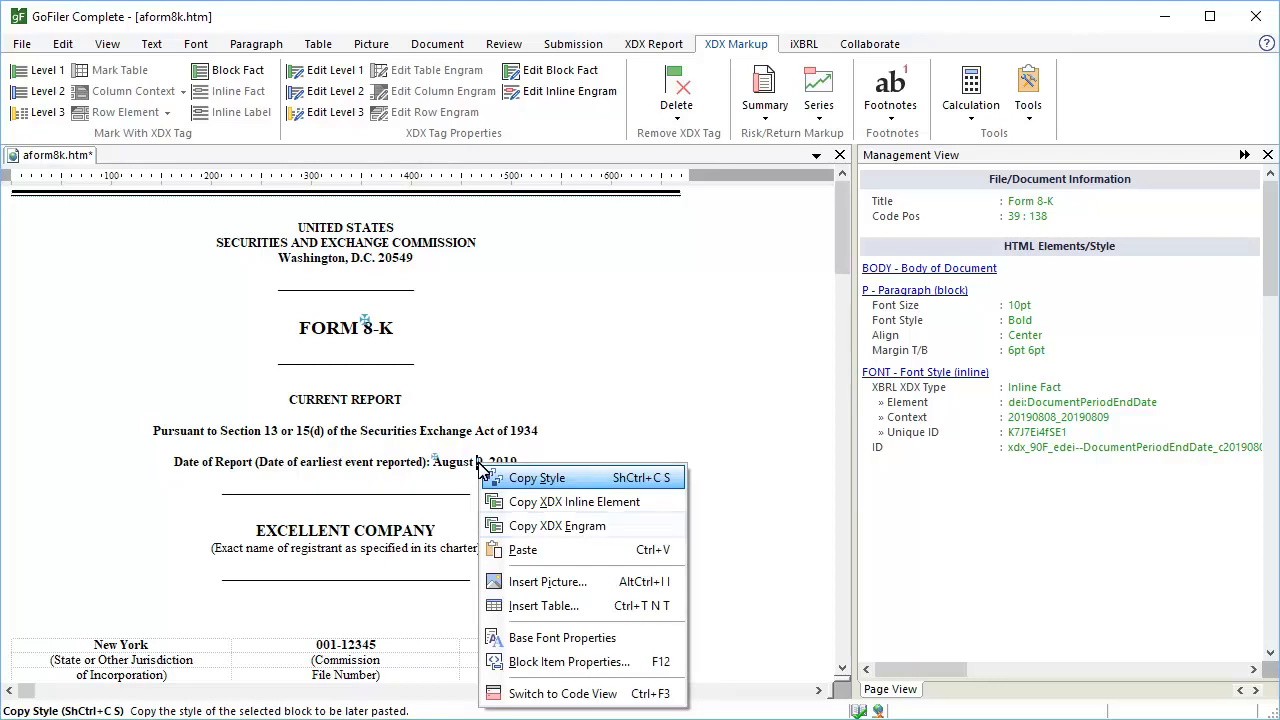
pyautogui.moveTo(556, 524)
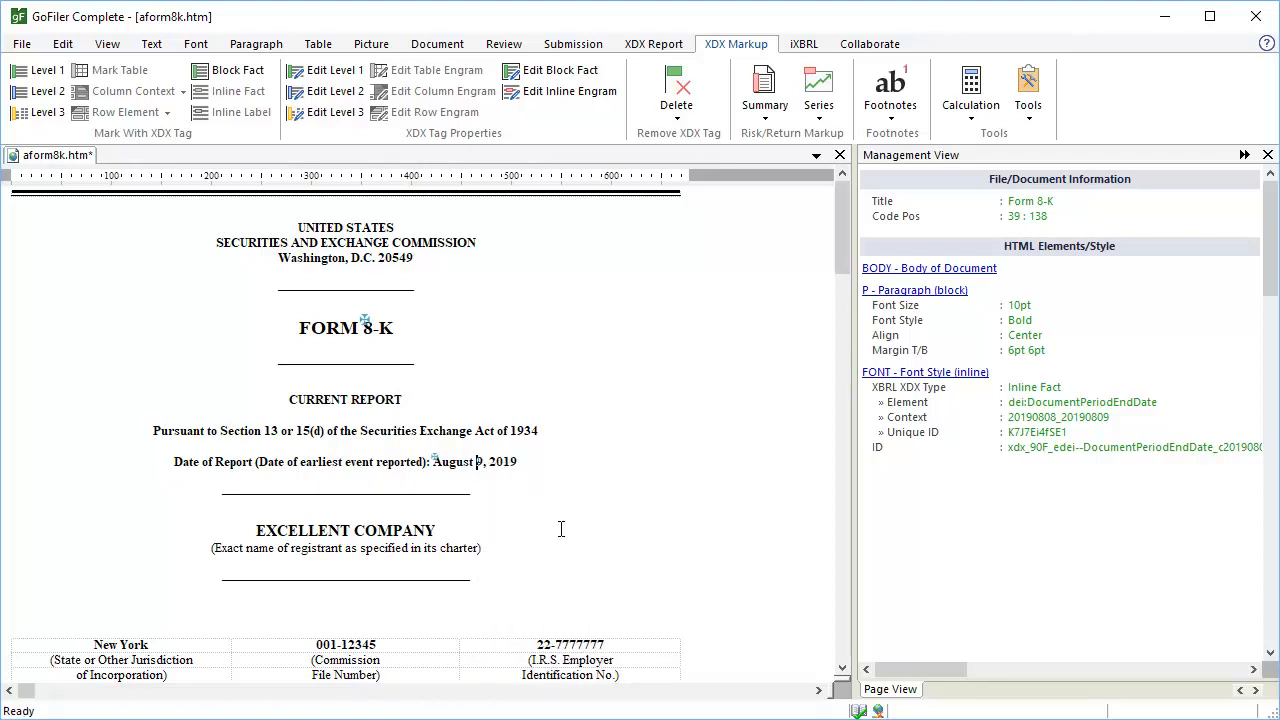
pyautogui.moveTo(472, 528)
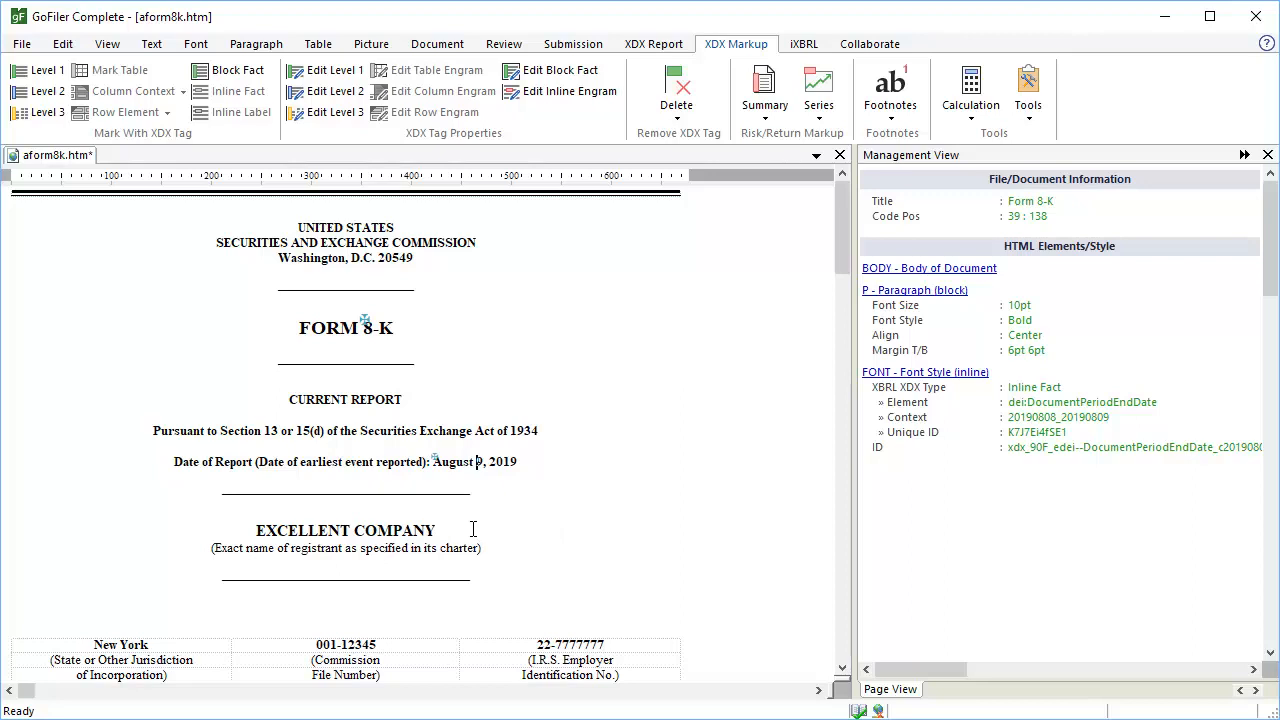
pyautogui.doubleClick(396, 530)
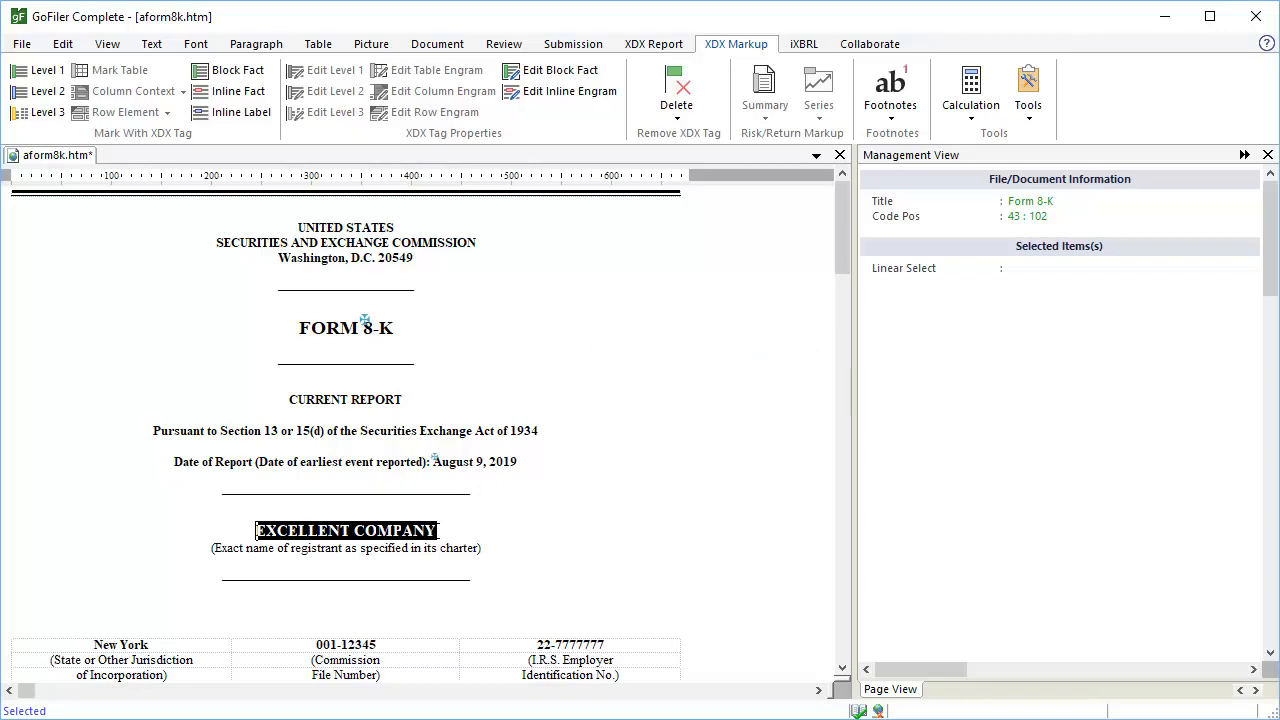
# Step: Retag the pasted fact on EXCELLENT COMPANY with the dei:EntityRegistrantName element via 'registrant name' search
pyautogui.click(474, 460)
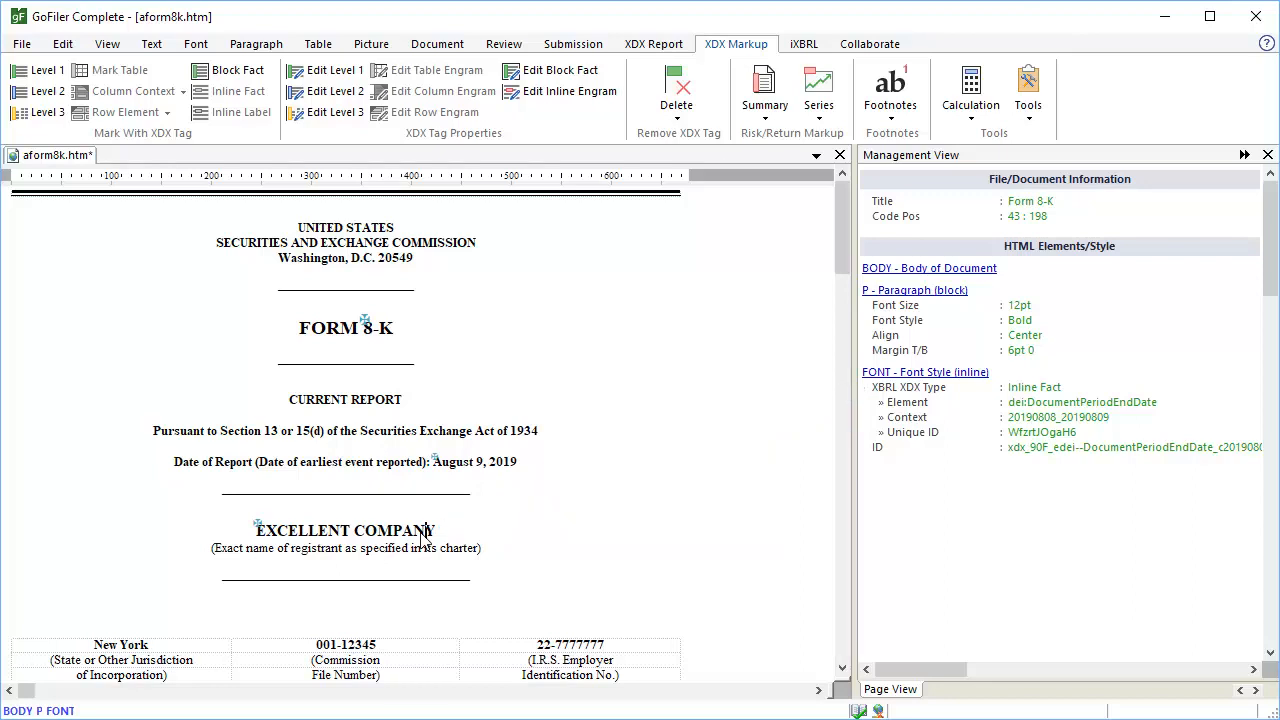
pyautogui.moveTo(604, 504)
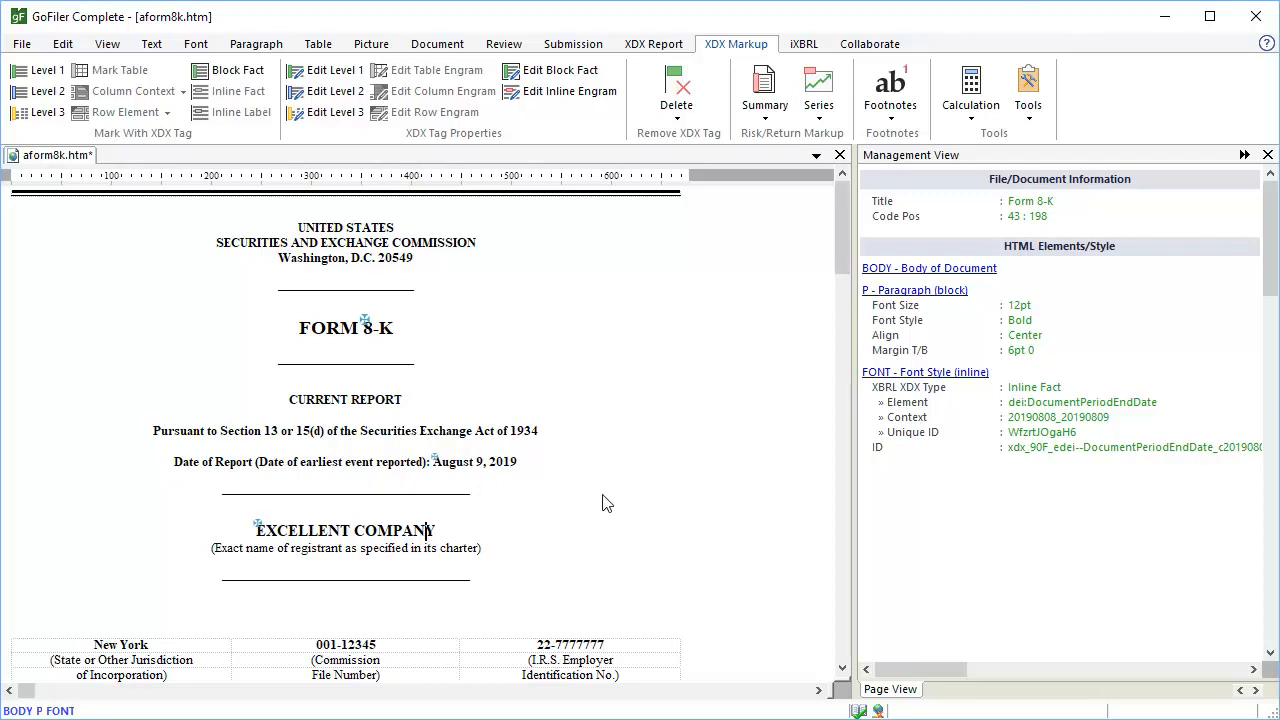
pyautogui.click(560, 70)
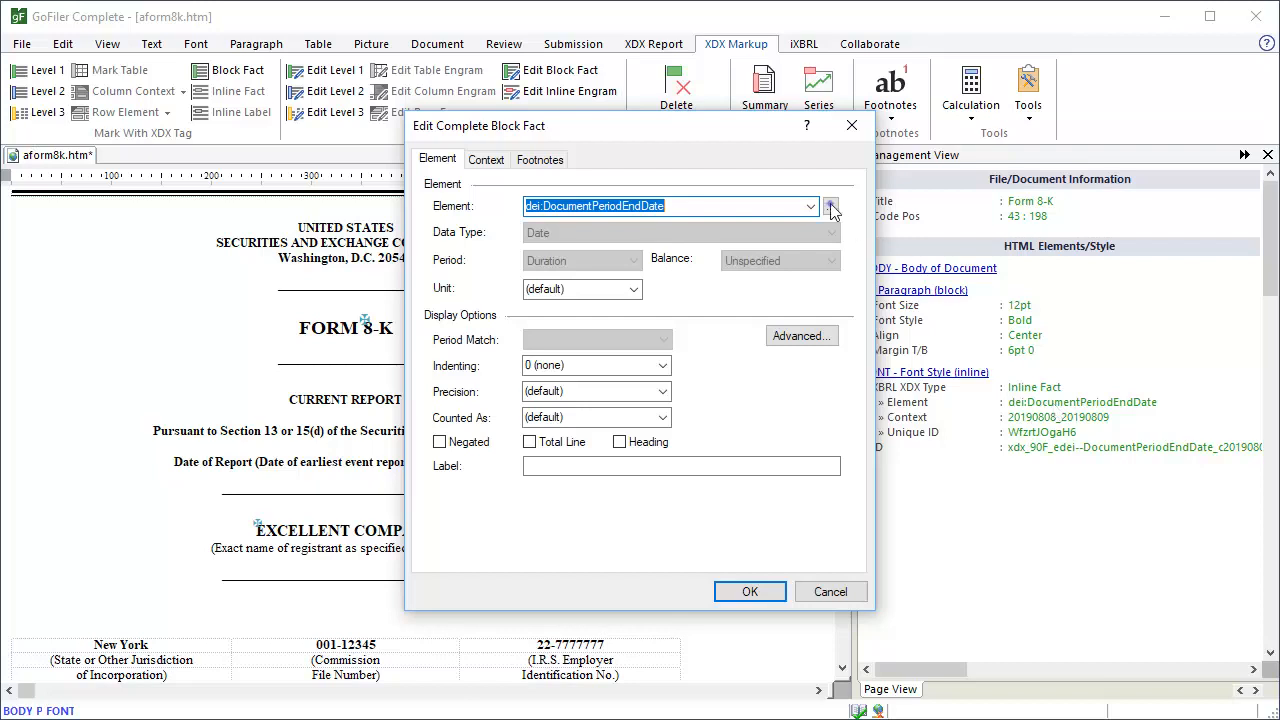
pyautogui.click(832, 206)
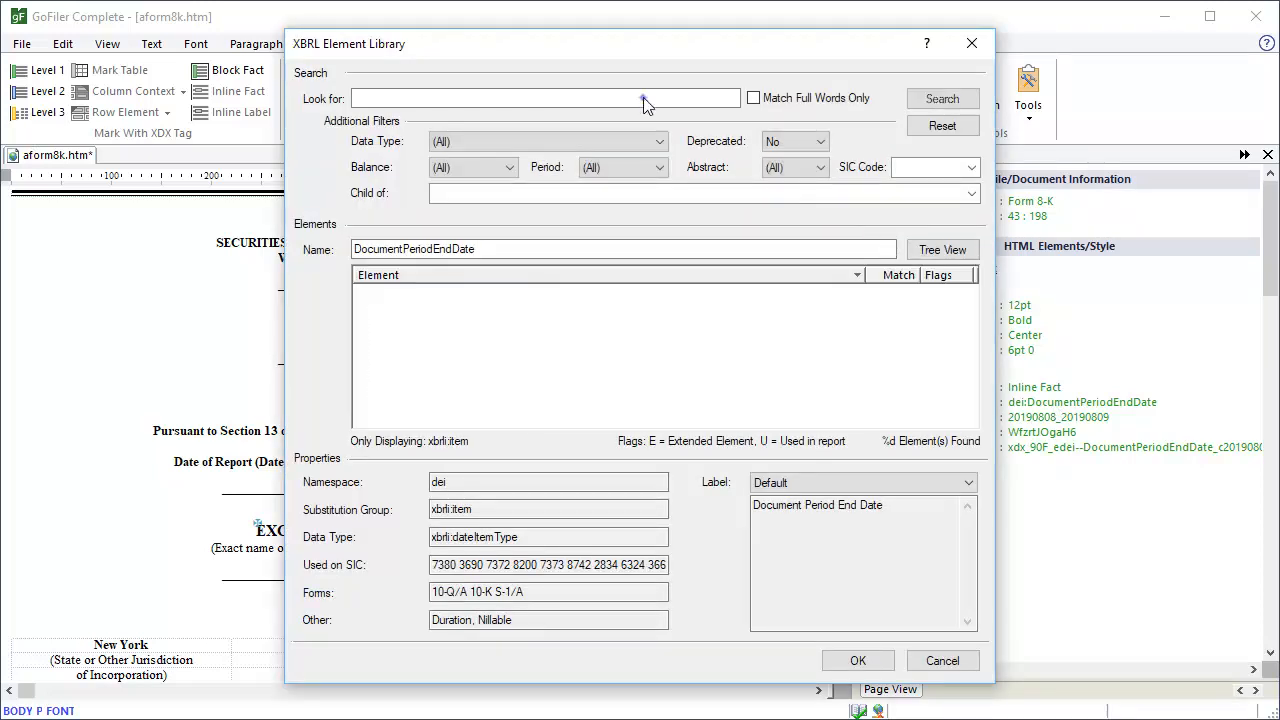
pyautogui.write('registrant n')
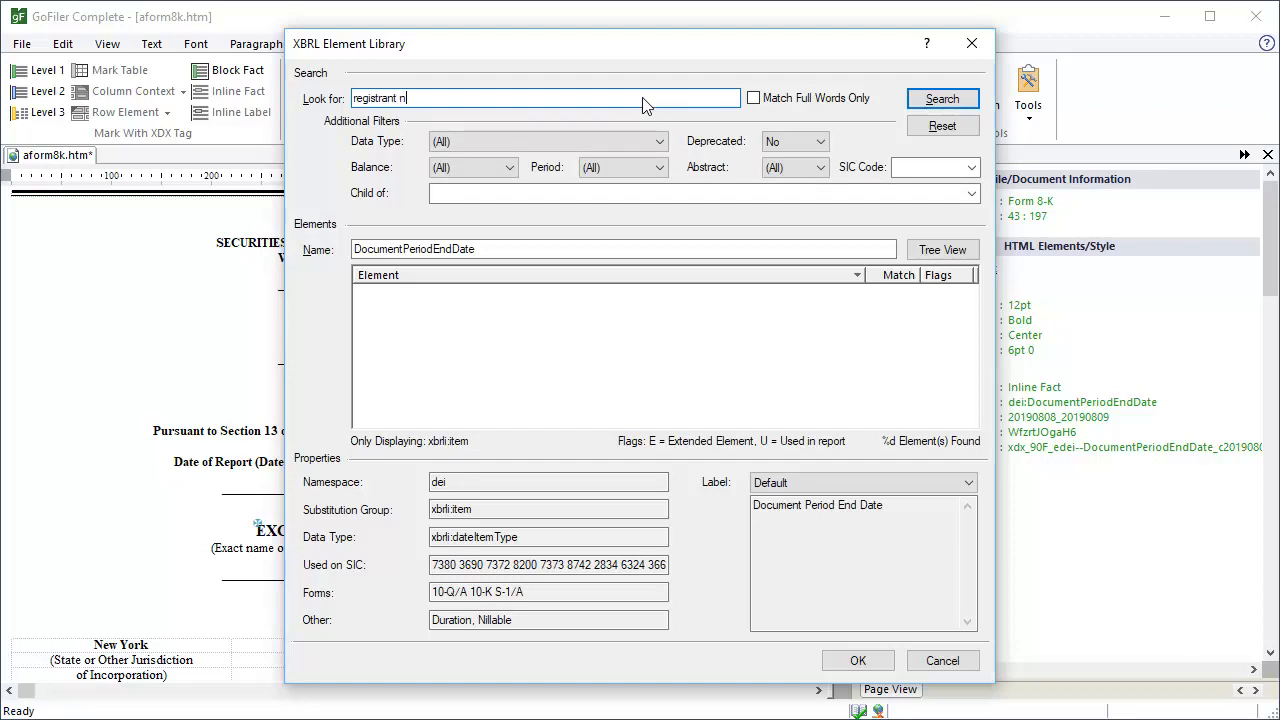
pyautogui.write('ame')
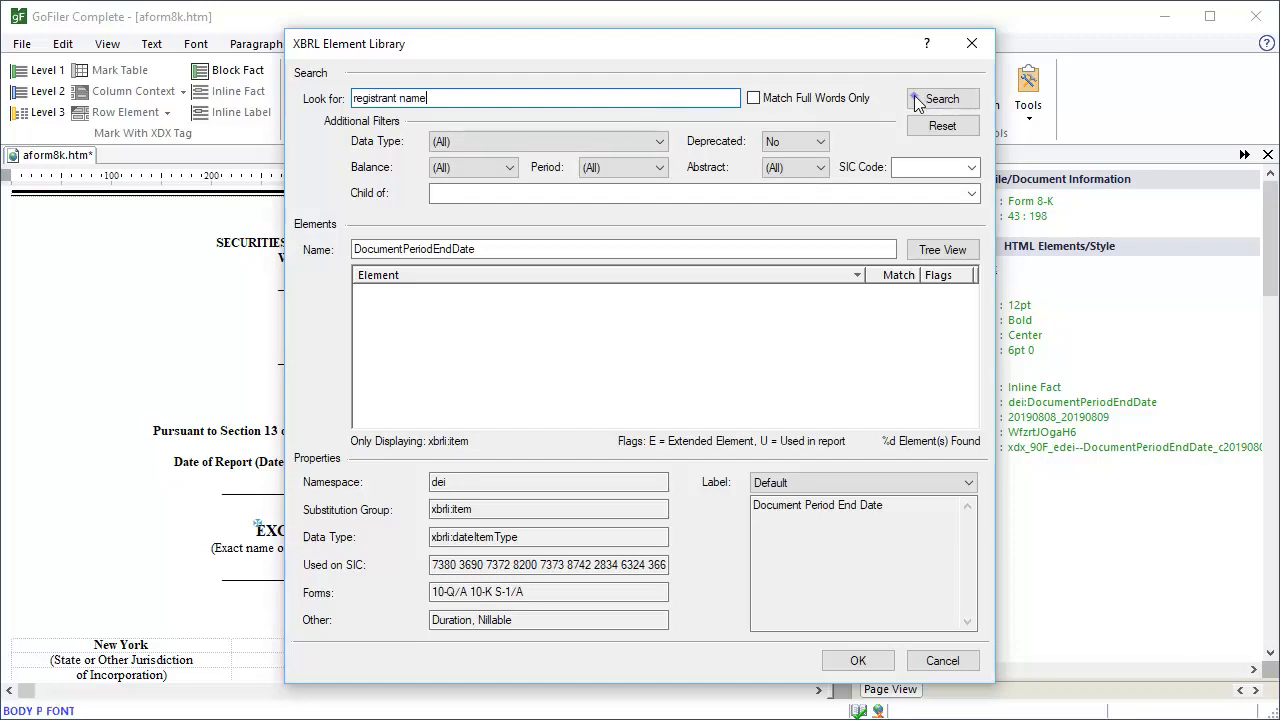
pyautogui.click(940, 98)
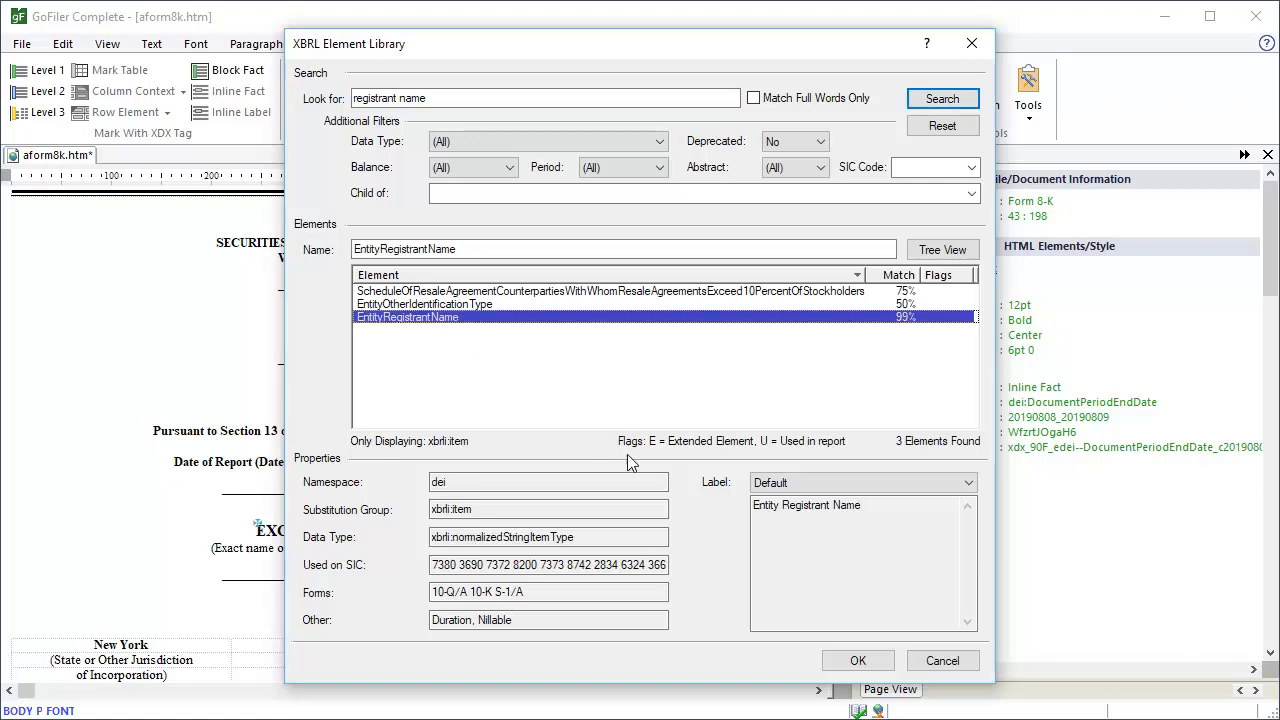
pyautogui.click(856, 660)
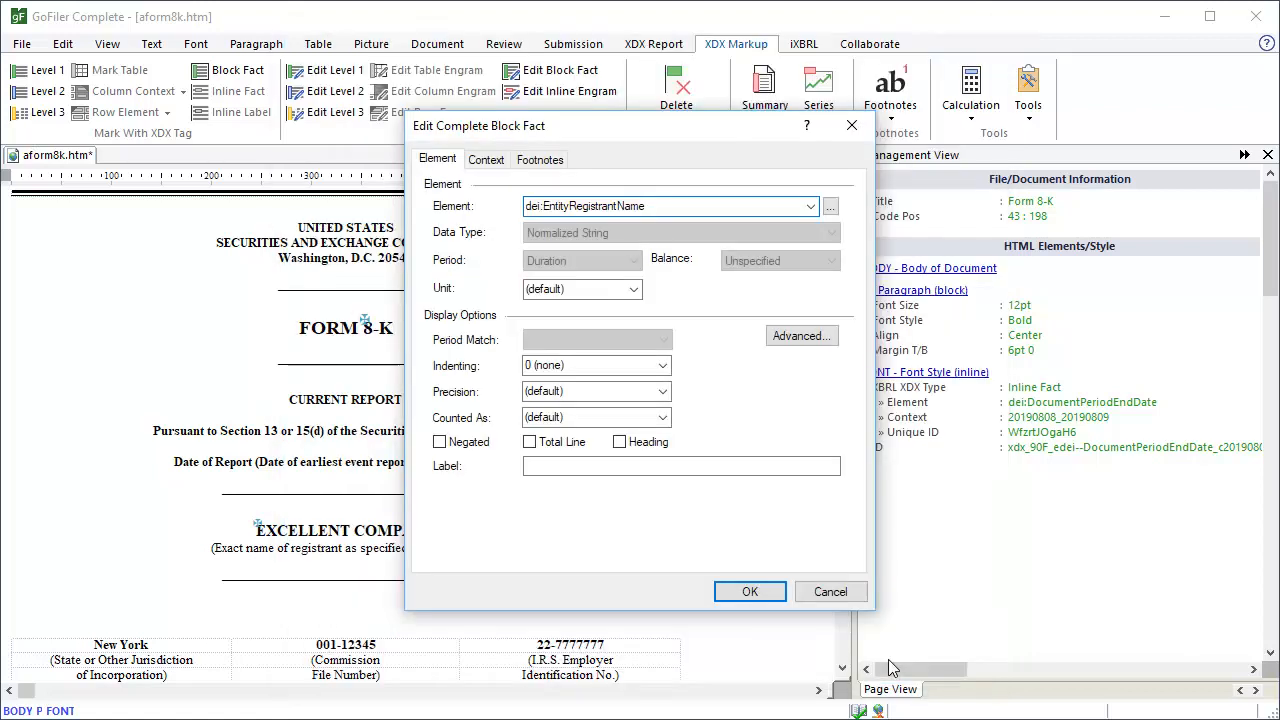
pyautogui.click(750, 592)
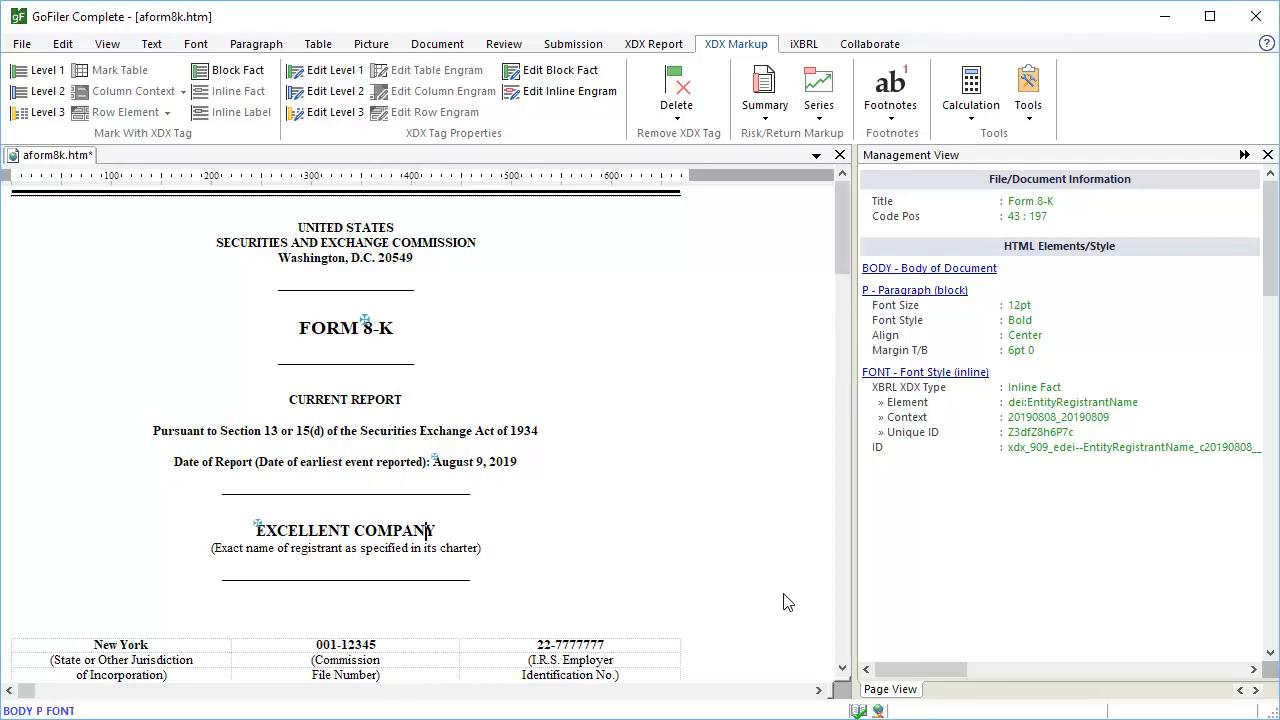
# Step: Paste the tag onto New York and set its element to EntityIncorporationStateCountryCode
pyautogui.click(148, 644)
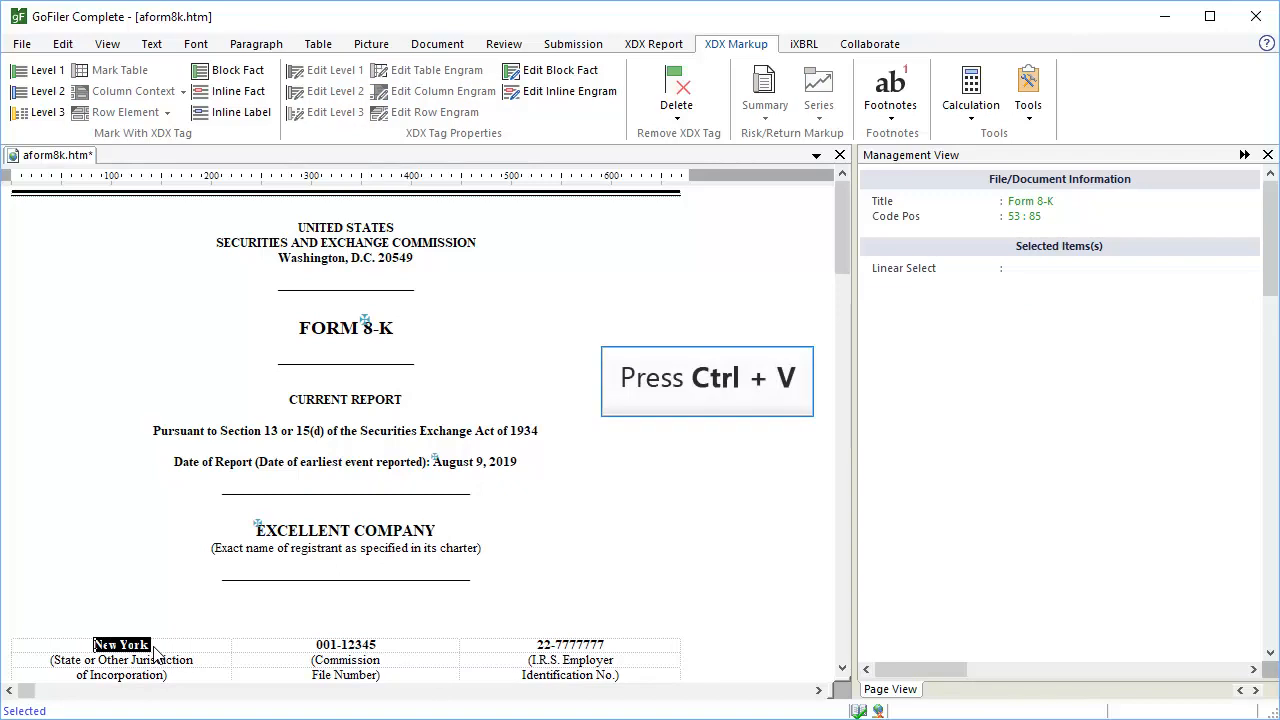
pyautogui.press('ctrl+v')
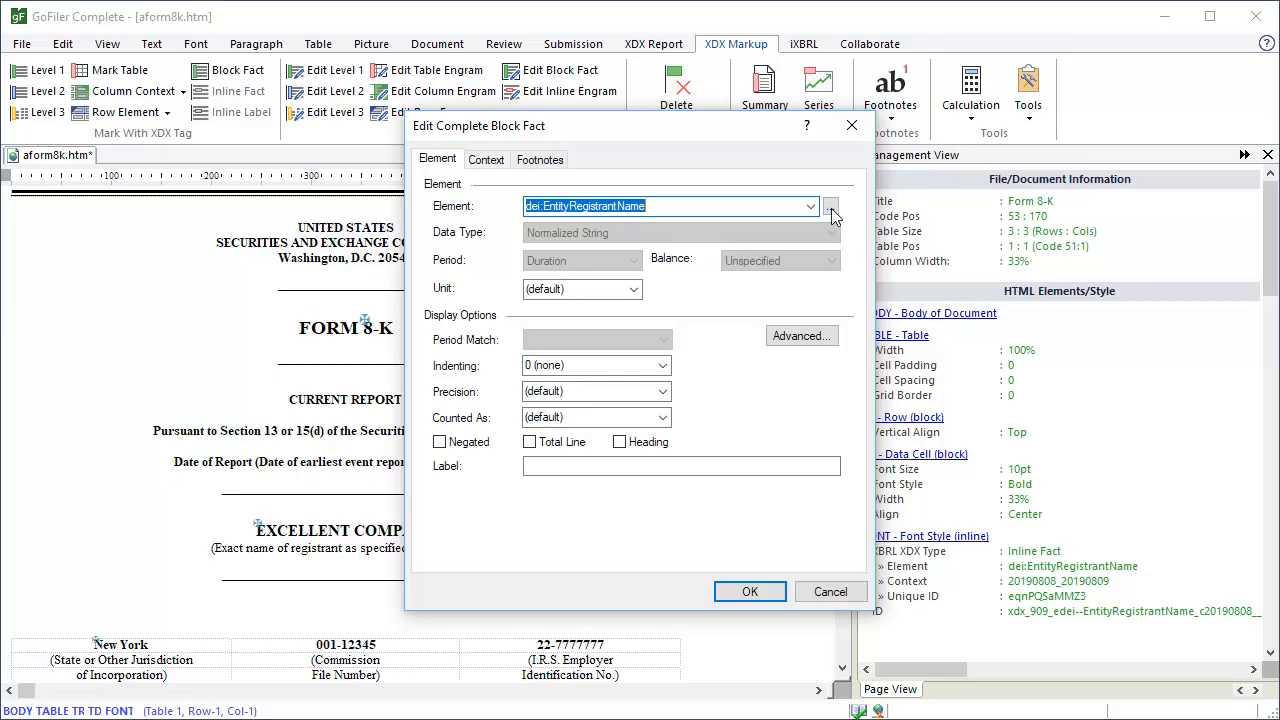
pyautogui.click(828, 206)
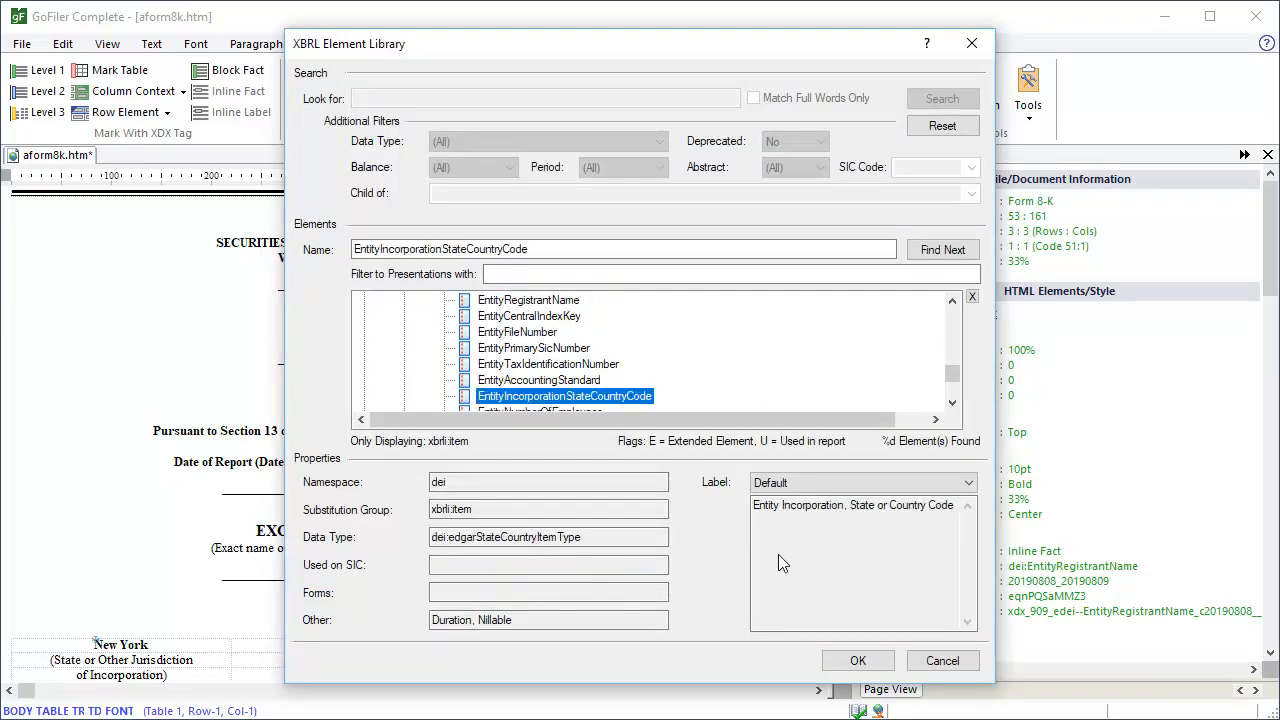
pyautogui.click(856, 660)
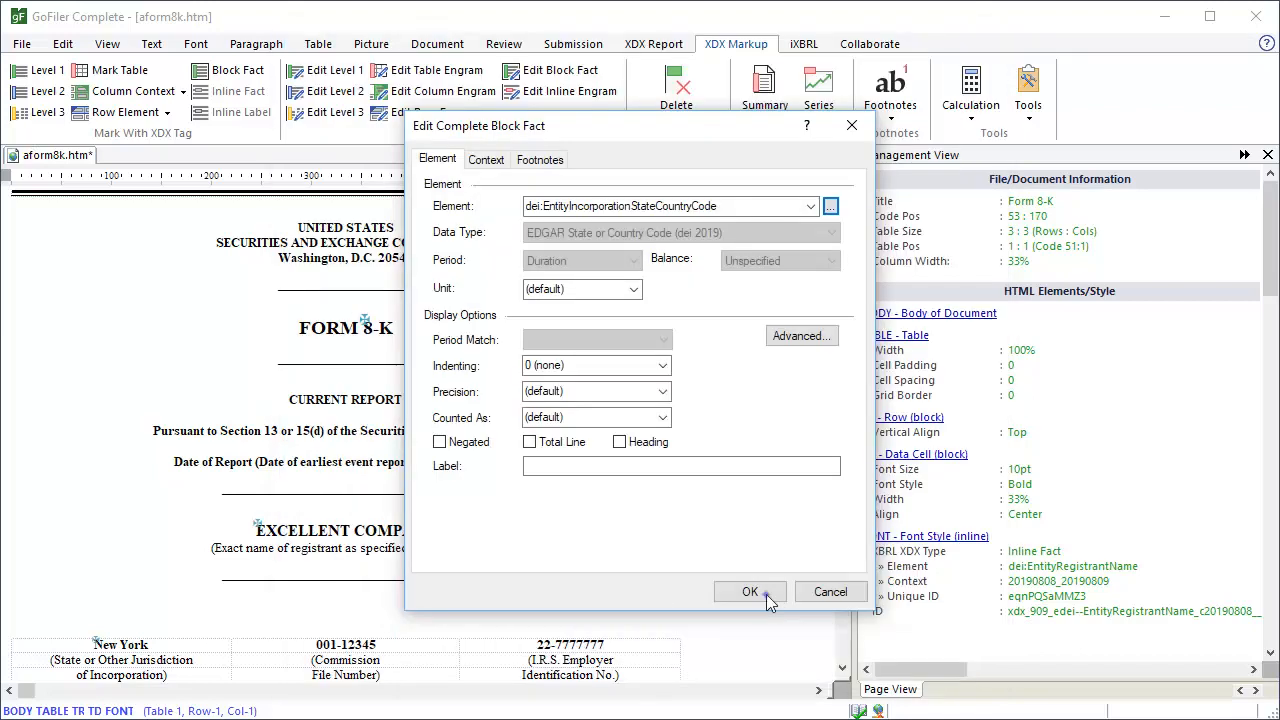
pyautogui.click(750, 592)
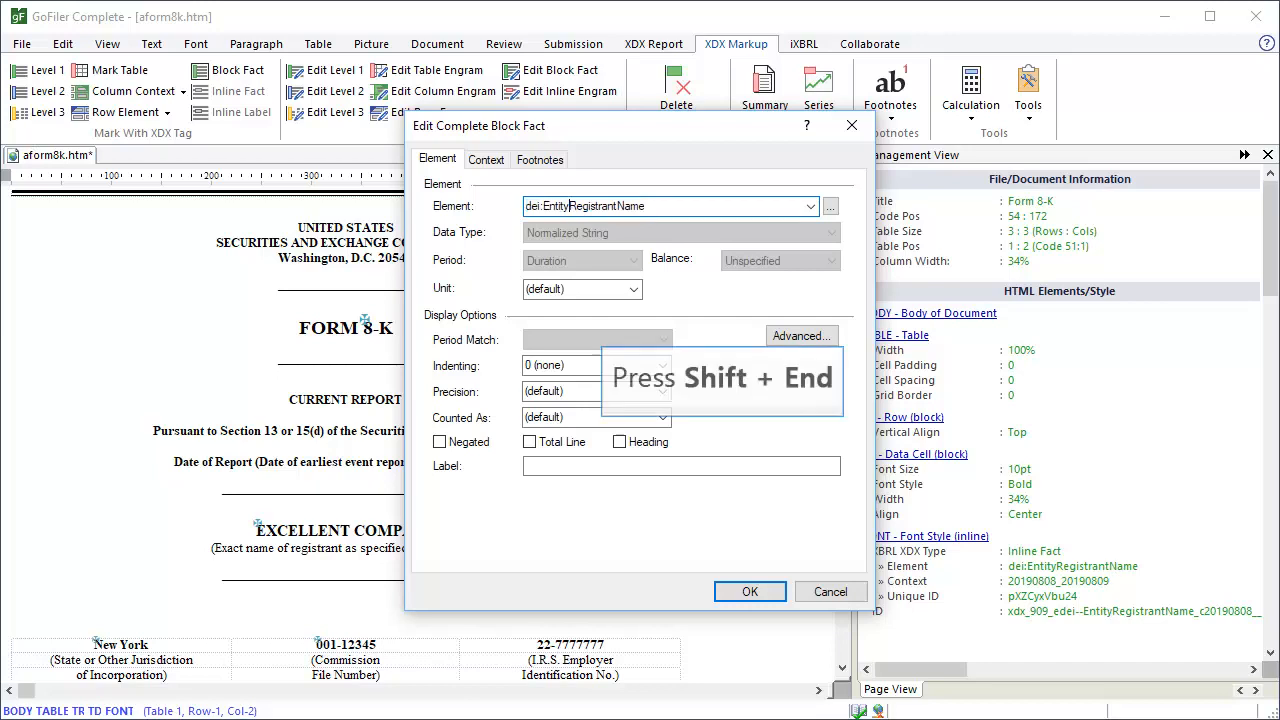
# Step: Tag 001-12345 as dei:EntityFileNumber and 22-7777777 as EntityTaxIdentificationNumber
pyautogui.write('dei:EntityFileNumbe')
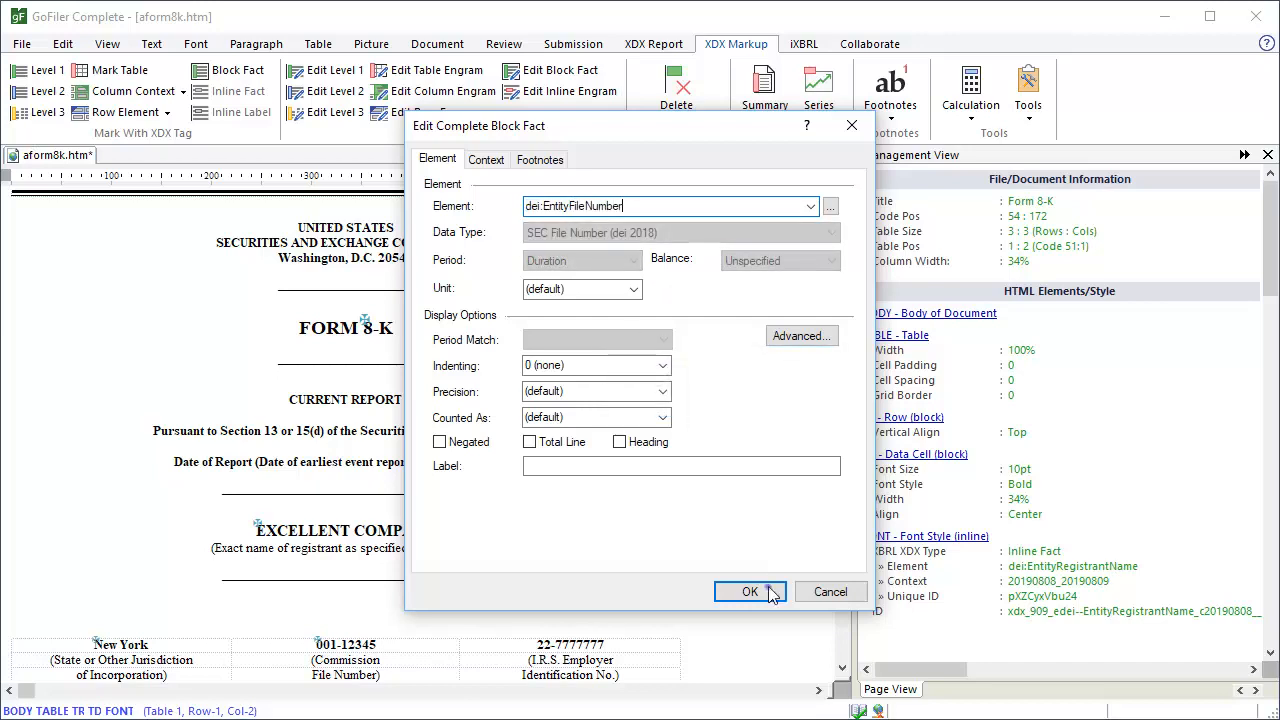
pyautogui.click(750, 592)
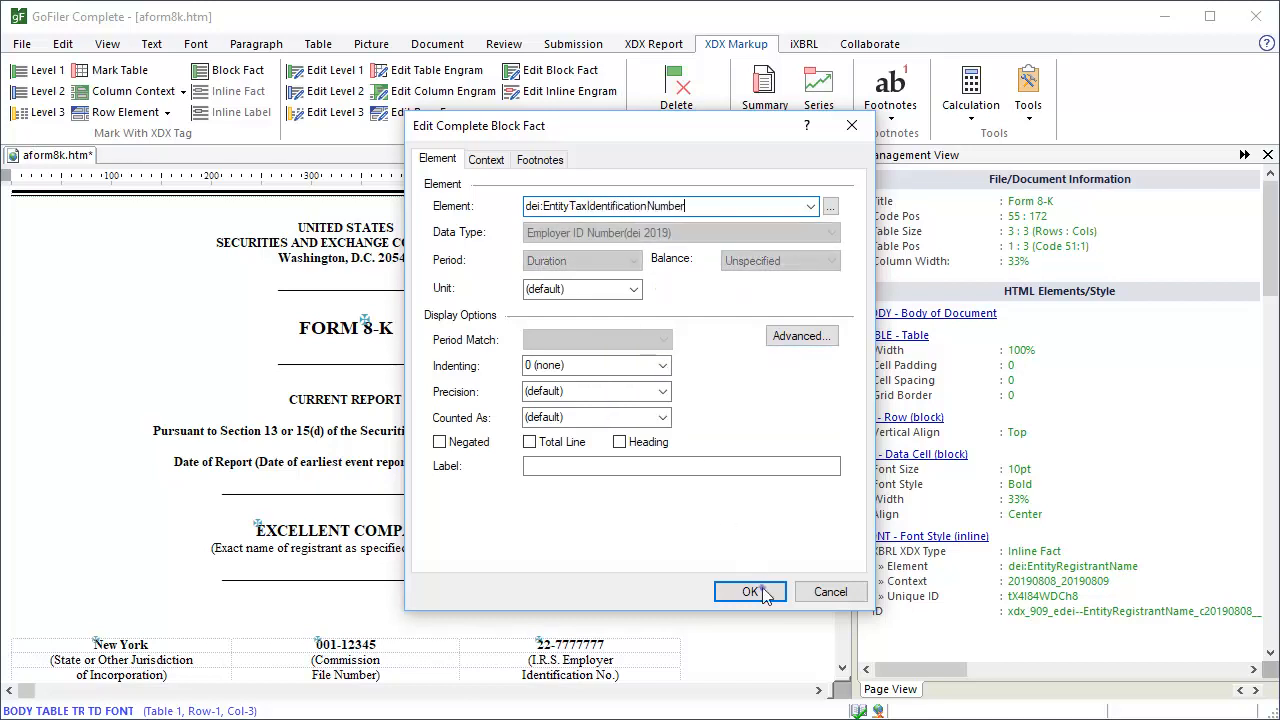
pyautogui.click(750, 592)
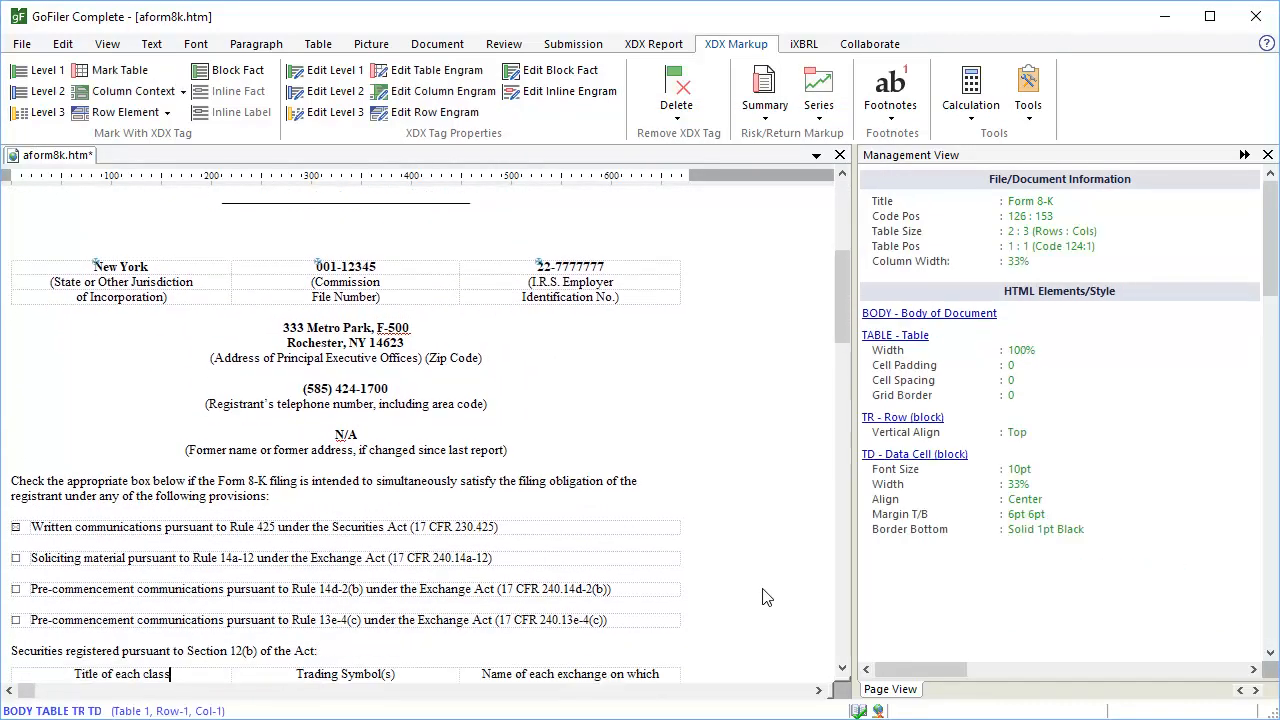
# Step: Tag the street address 333 Metro Park as dei:EntityAddressAddressLine1 using the pasted fact
pyautogui.doubleClick(360, 328)
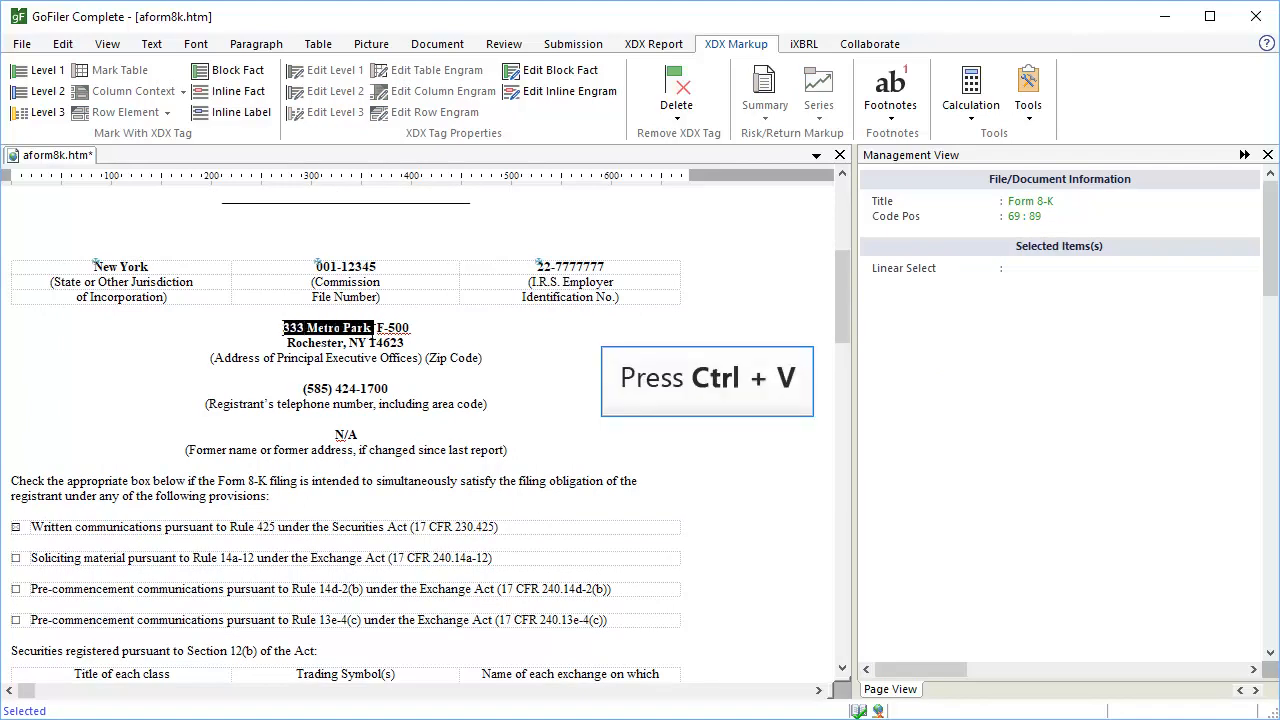
pyautogui.press('ctrl+v')
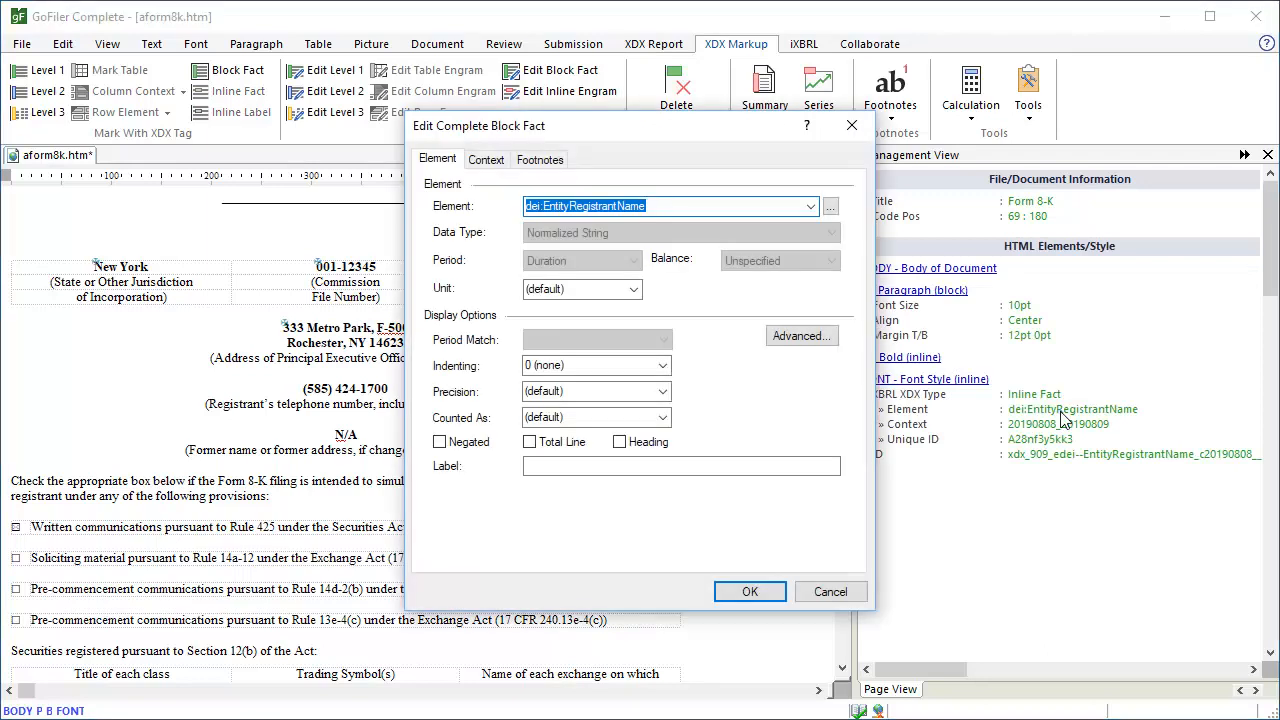
pyautogui.click(576, 206)
pyautogui.write('AddressAddressL')
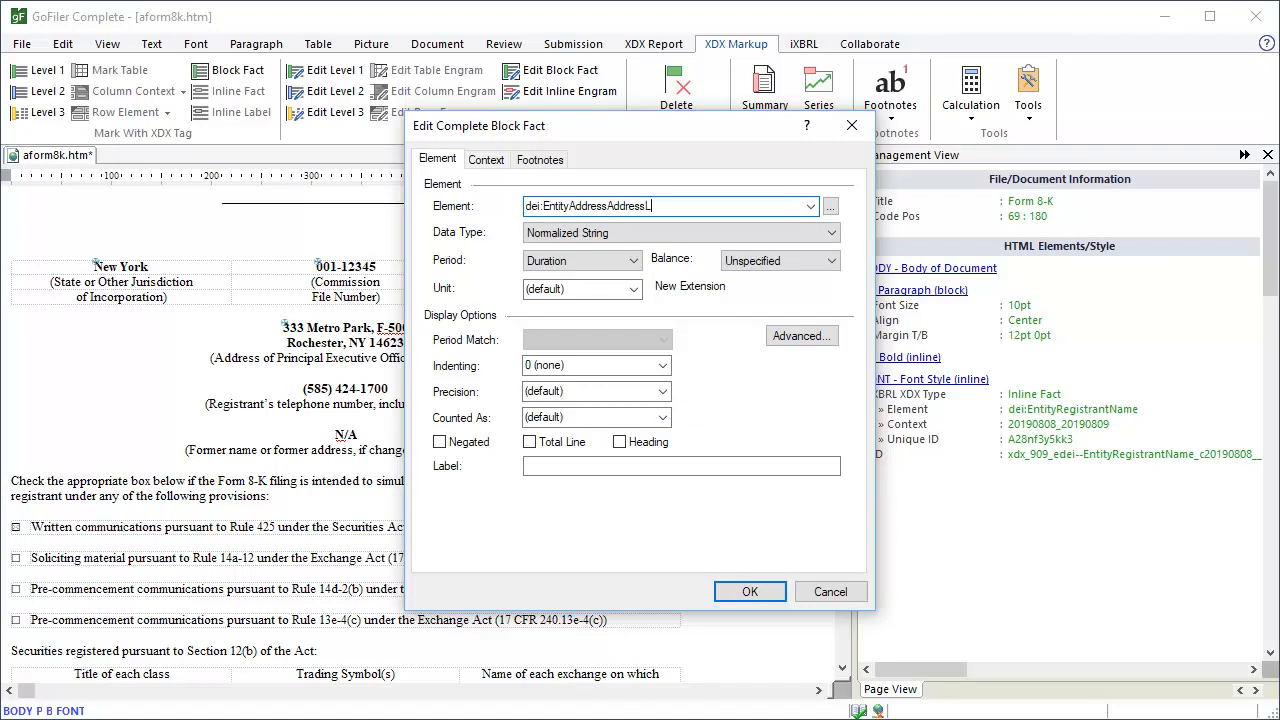
pyautogui.write('ine1')
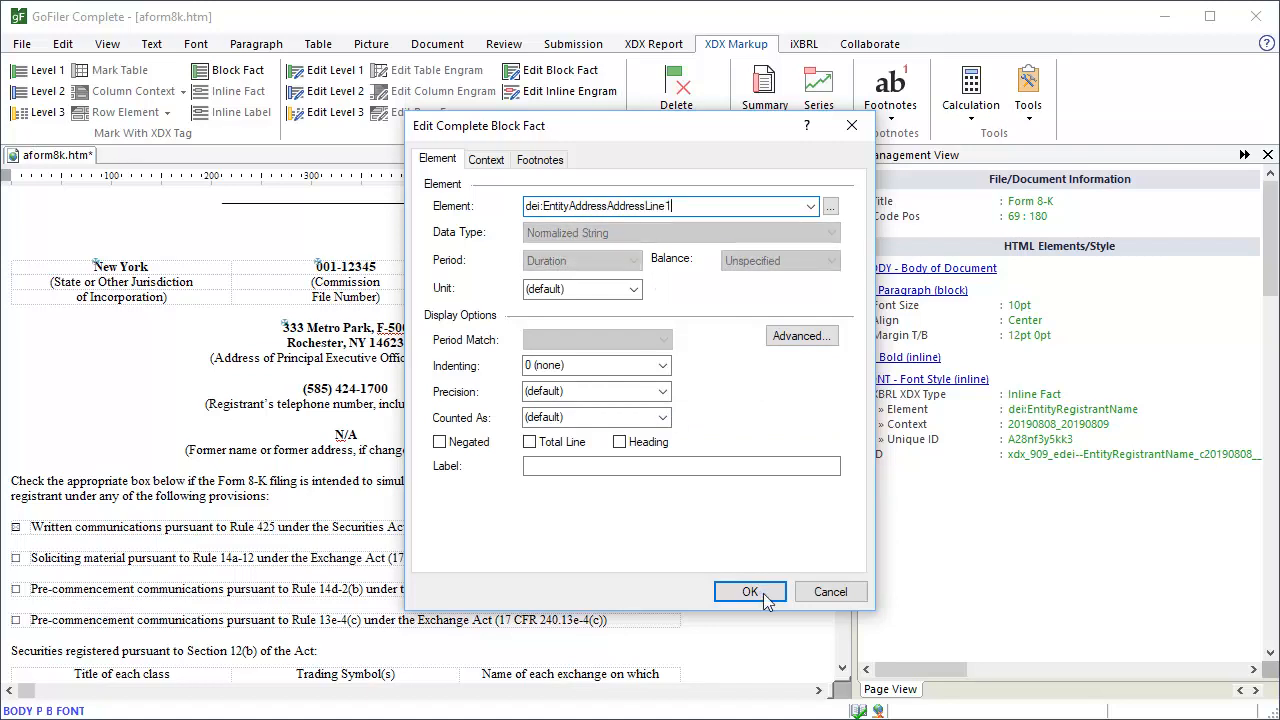
pyautogui.click(748, 592)
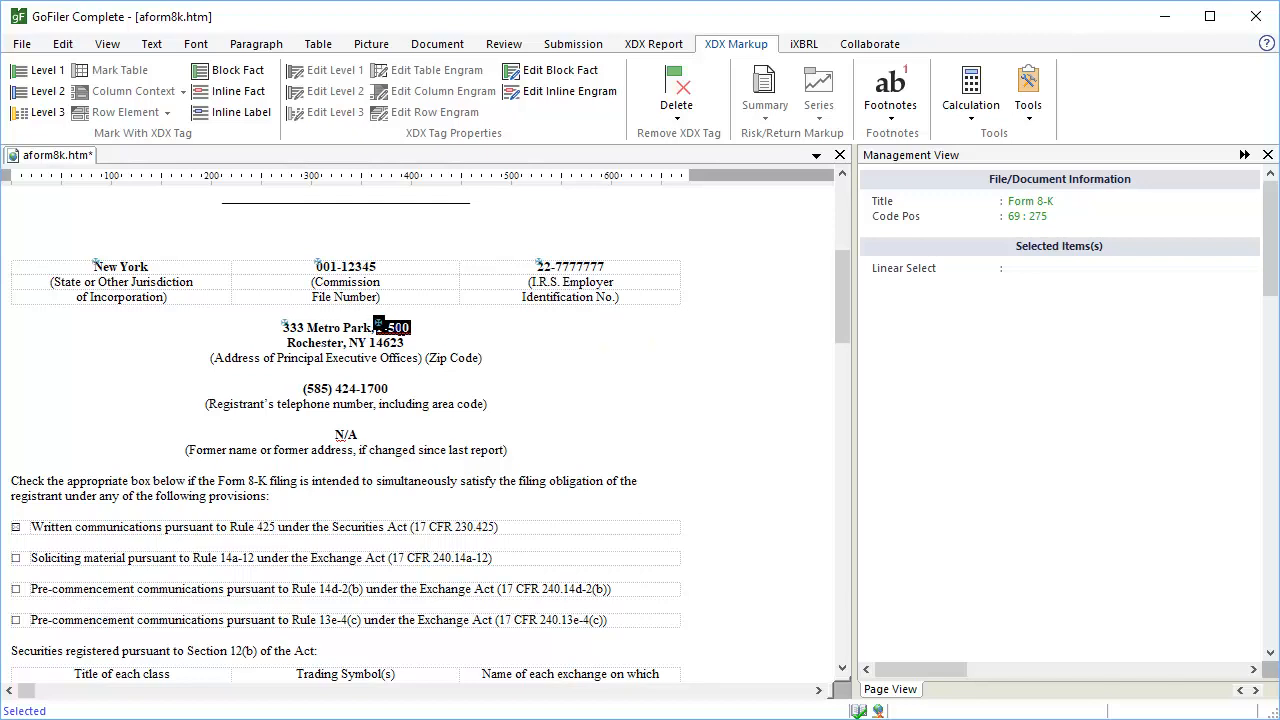
# Step: Tag the next address part as a fact and start replacing its element with the city element
pyautogui.click(388, 324)
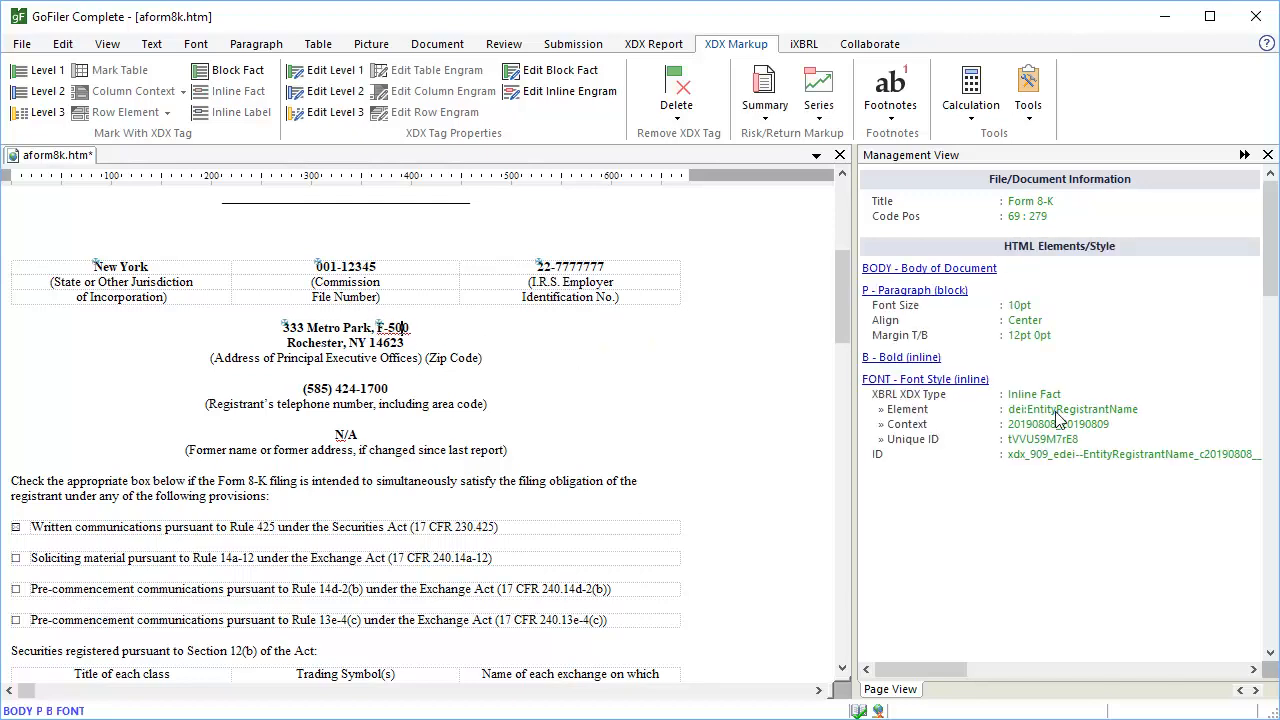
pyautogui.click(560, 70)
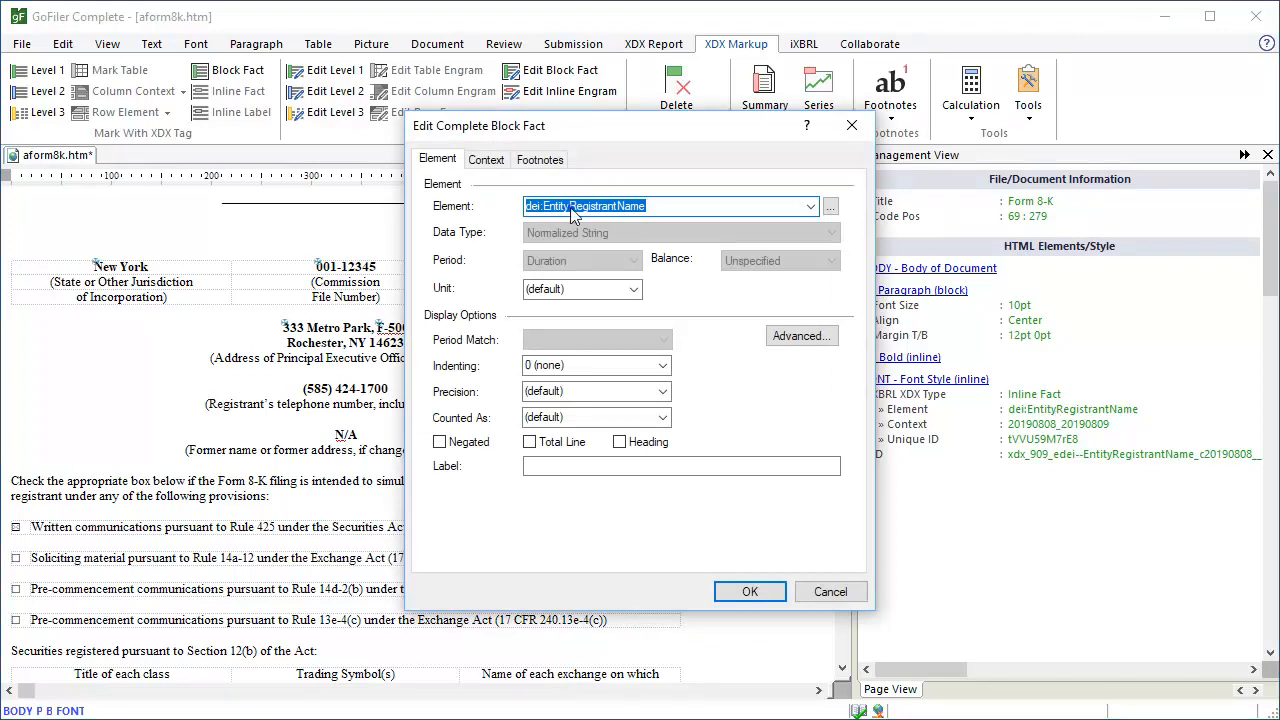
pyautogui.click(570, 206)
pyautogui.write('AddressCityOrTow')
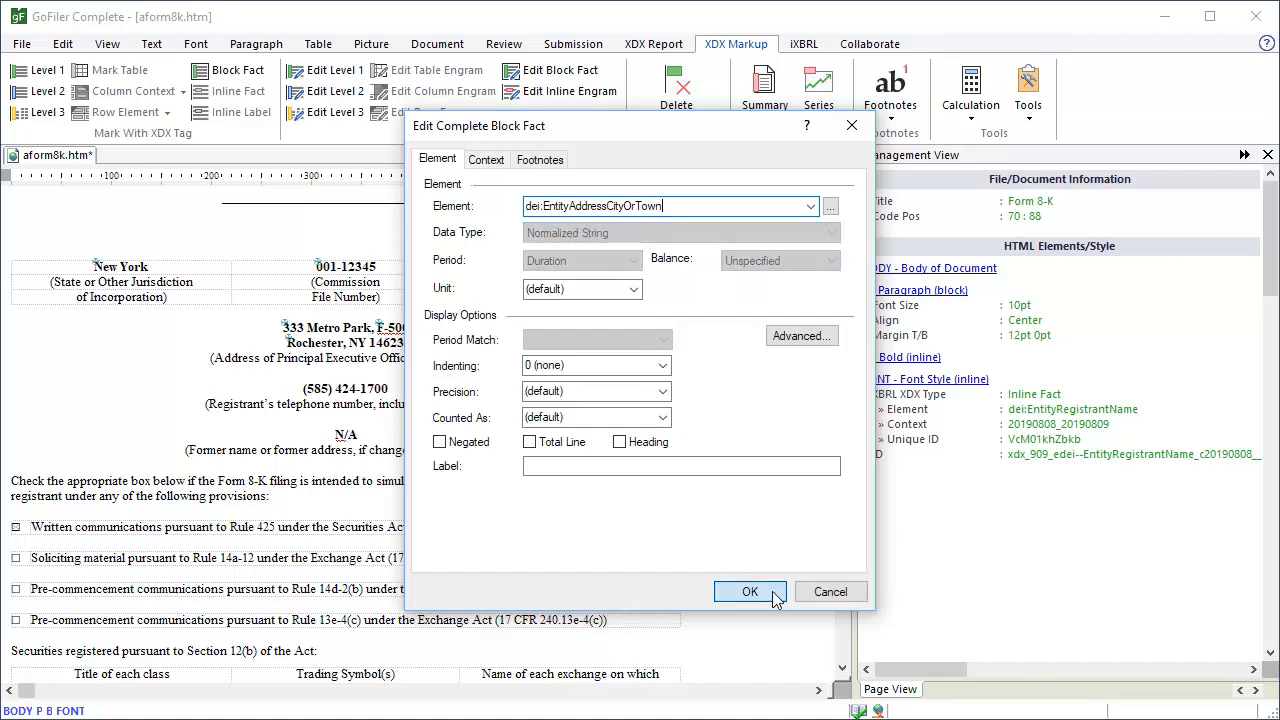
# Step: Confirm Rochester as dei:EntityAddressCityOrTown and set the state fact to dei:EntityAddressStateOrProvince
pyautogui.click(748, 592)
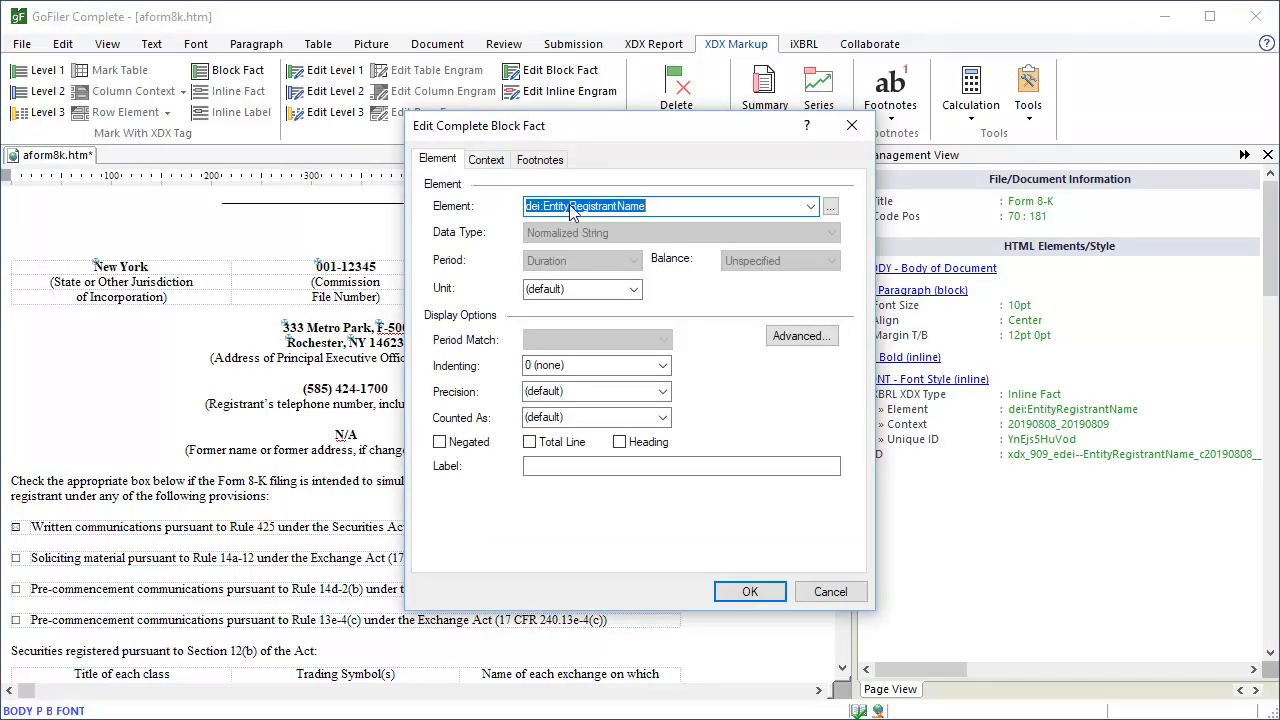
pyautogui.write('dei:EntityA')
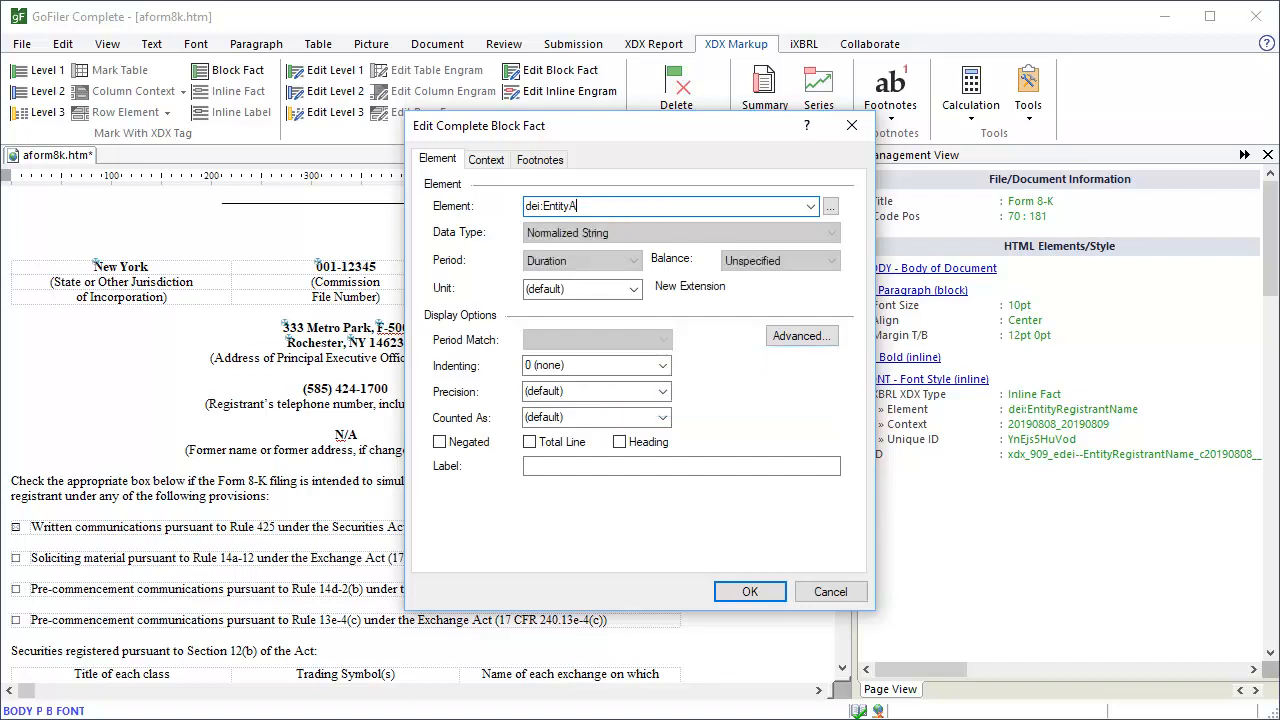
pyautogui.write('dei:EntityAddressStateOrP')
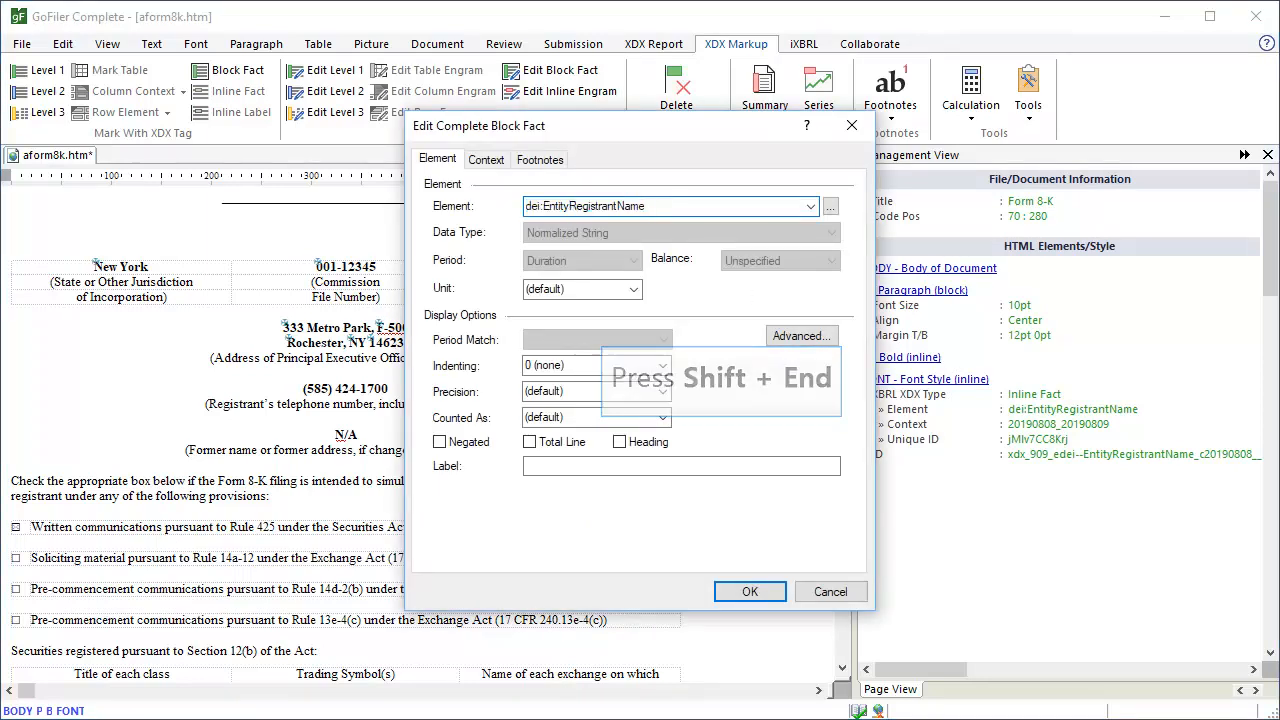
# Step: Tag the ZIP code as dei:EntityAddressPostalZipCode and begin entering dei:CityAreaCode for the next fact
pyautogui.write('dei:EntityAddressPostal')
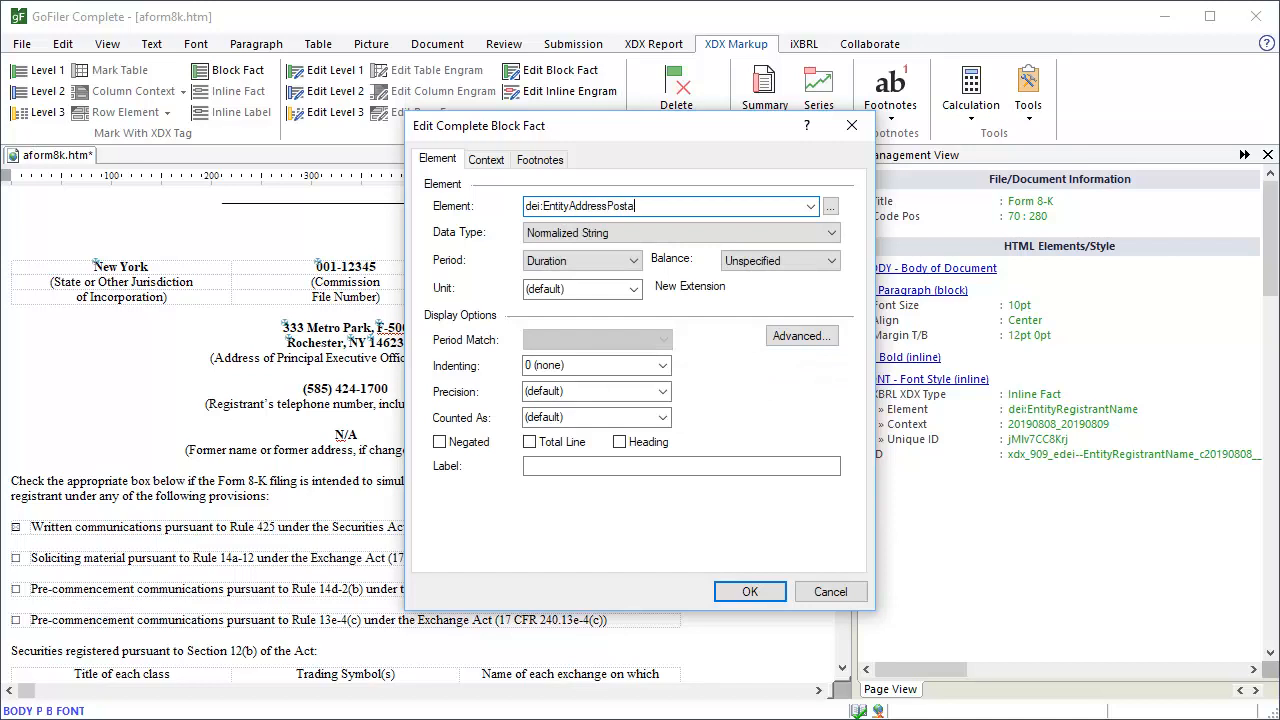
pyautogui.write('lZipCode')
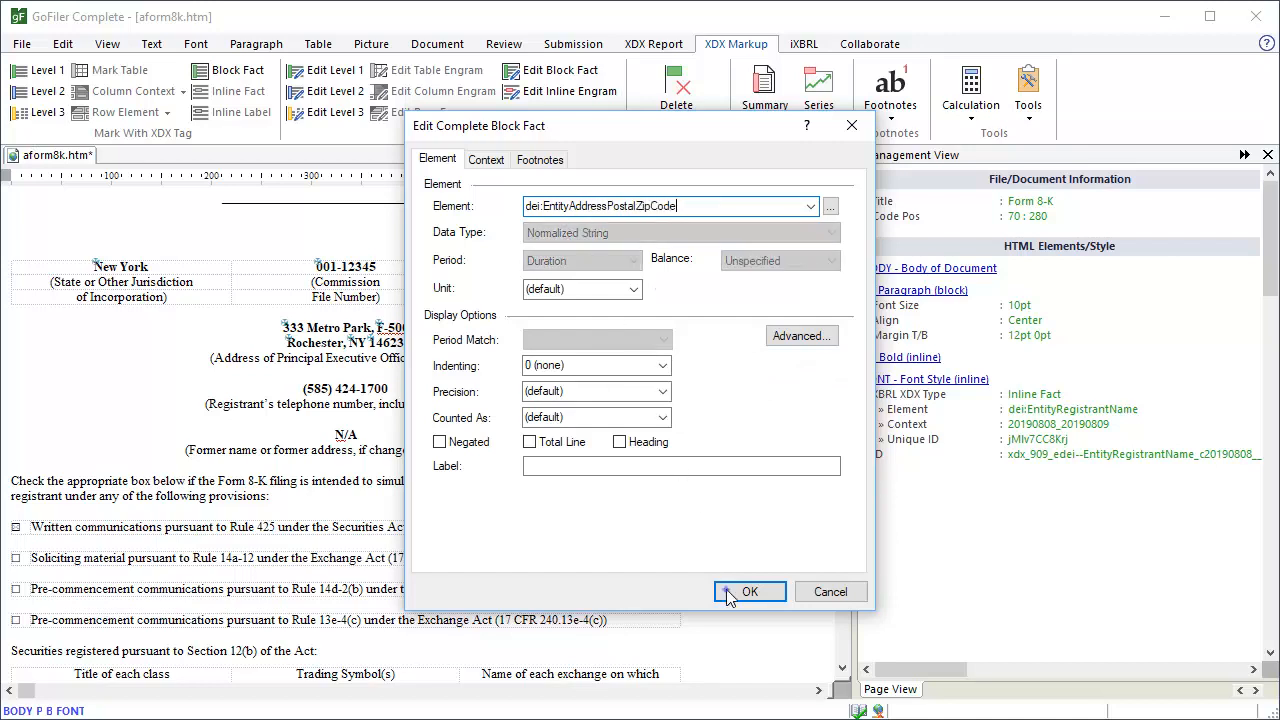
pyautogui.click(750, 592)
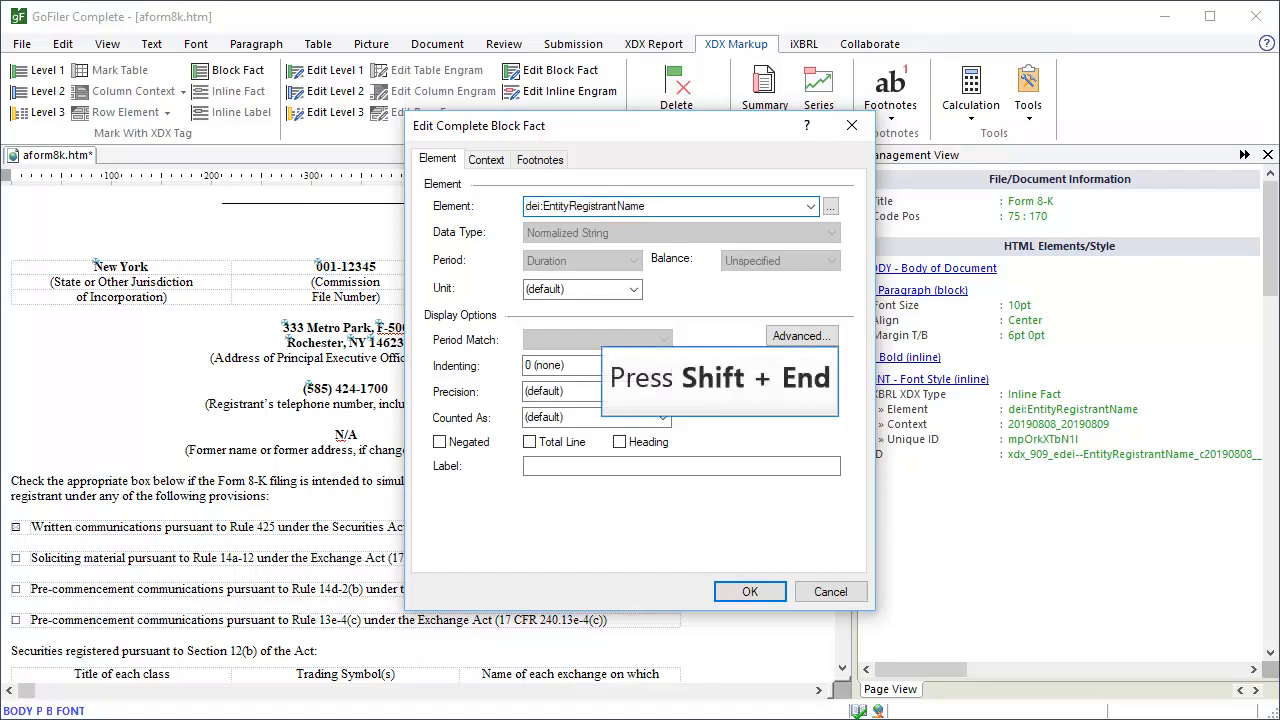
pyautogui.write('dei:CityAreaCode')
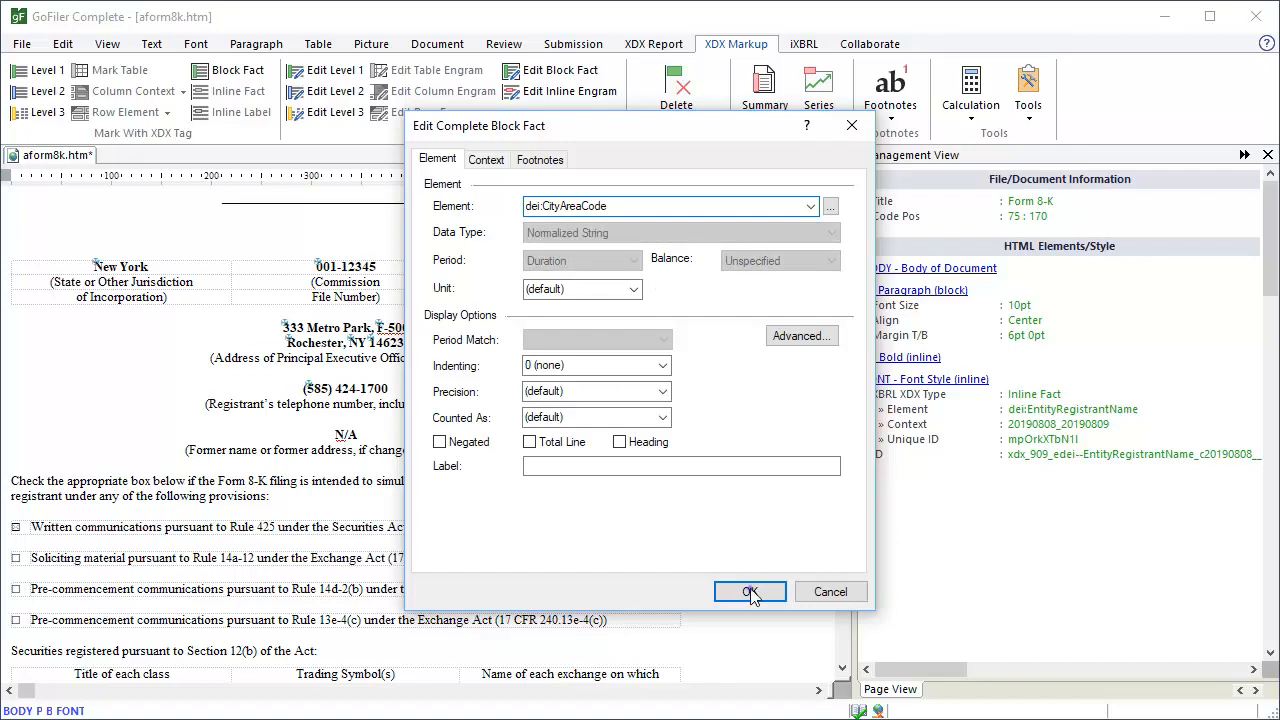
# Step: Confirm the area code as dei:CityAreaCode and tag 424-1700 as dei:LocalPhoneNumber
pyautogui.click(750, 592)
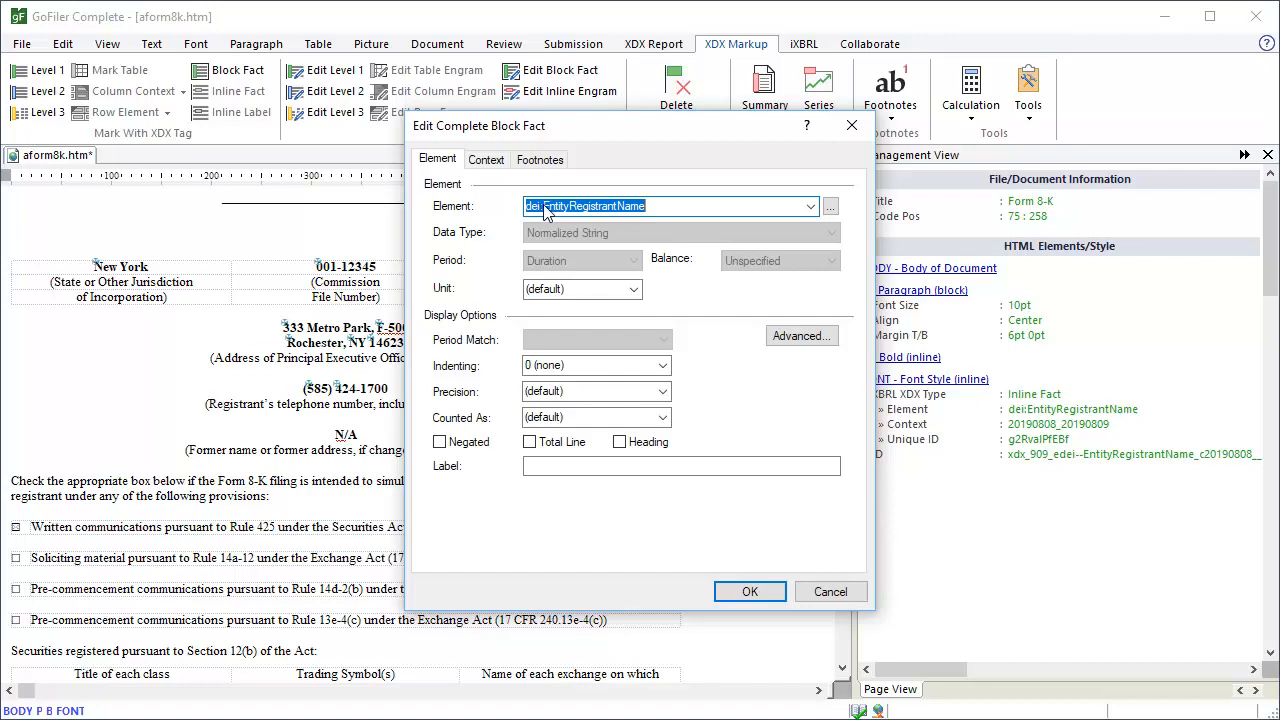
pyautogui.write('dei:L')
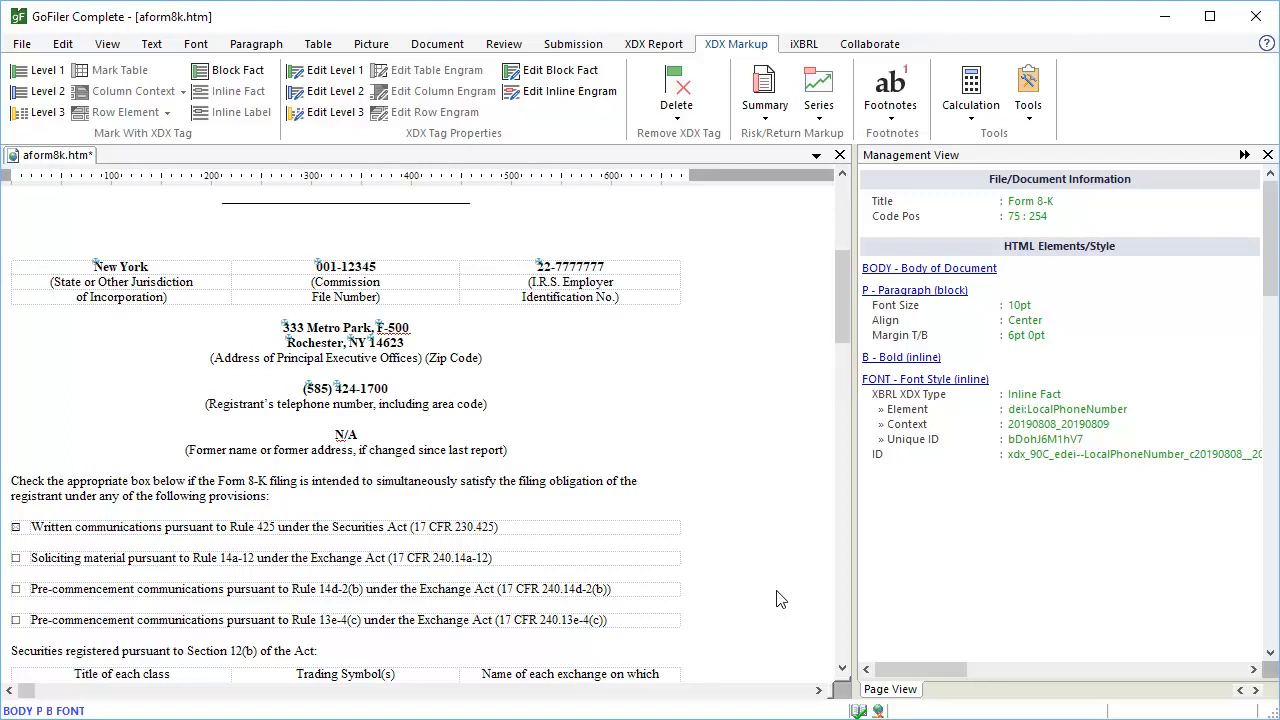
pyautogui.click(384, 388)
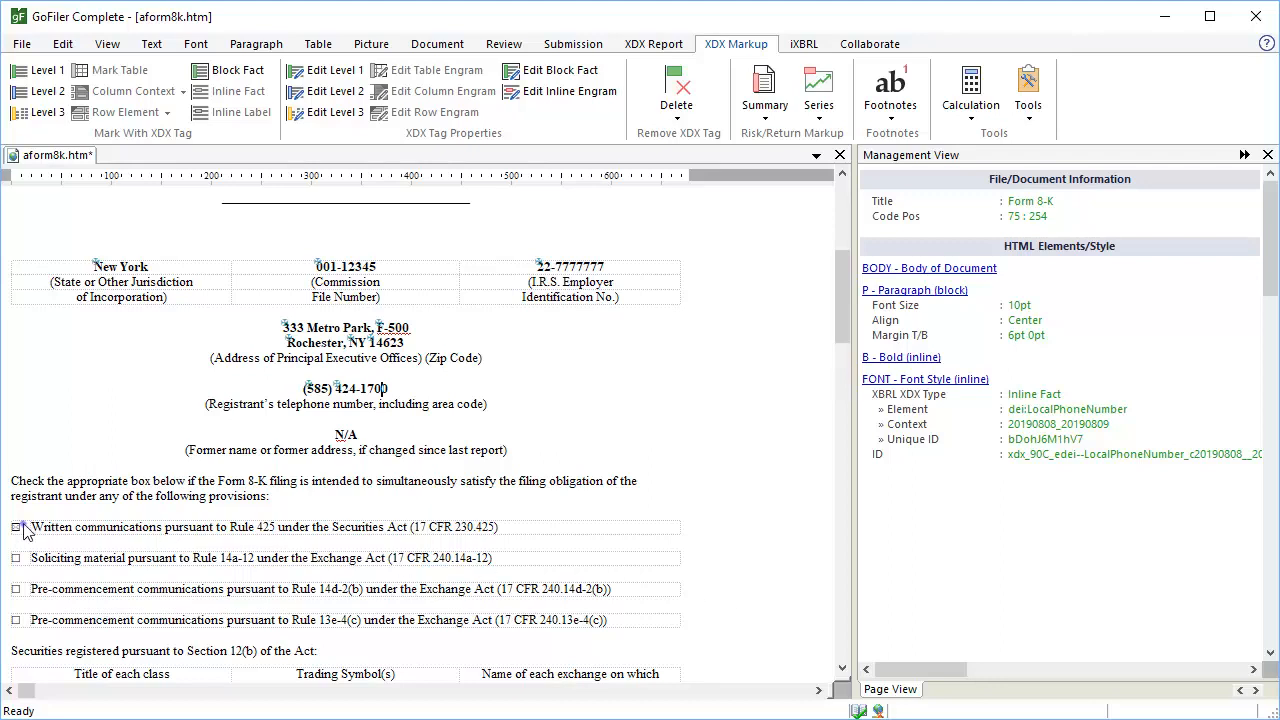
# Step: Tag the Written communications checkbox with the dei:WrittenCommunications element from the library
pyautogui.click(16, 528)
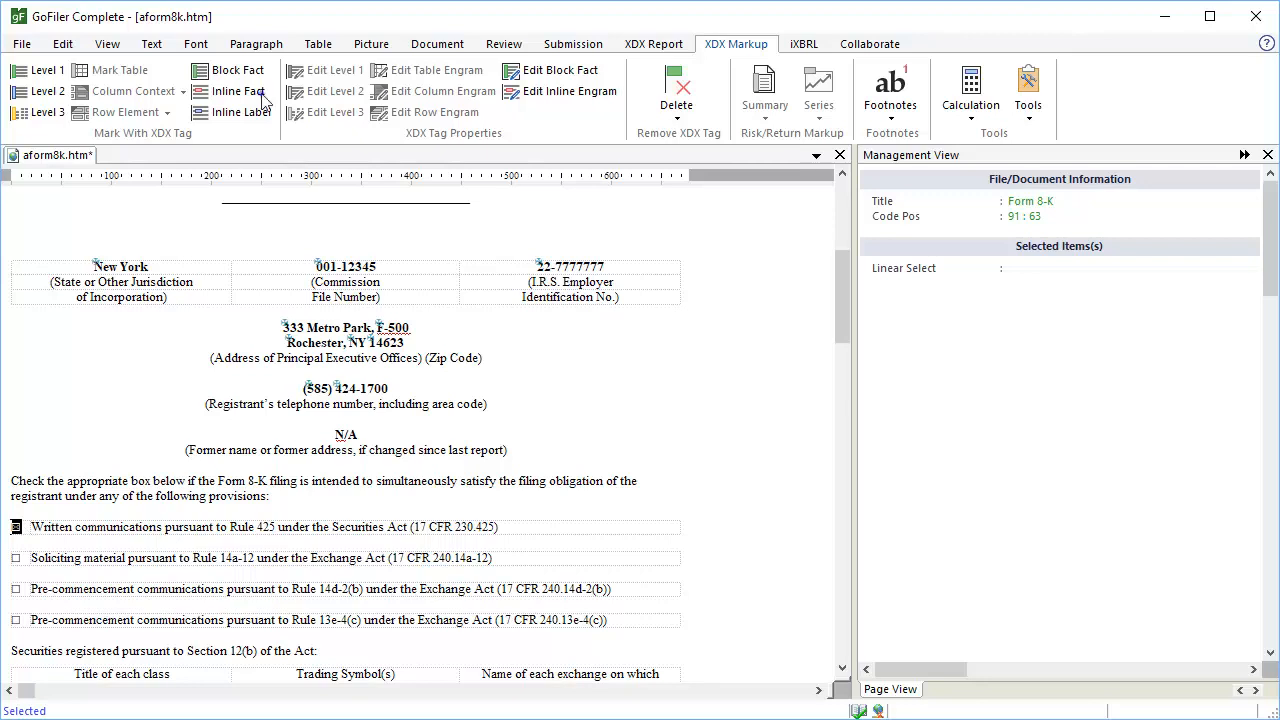
pyautogui.click(236, 92)
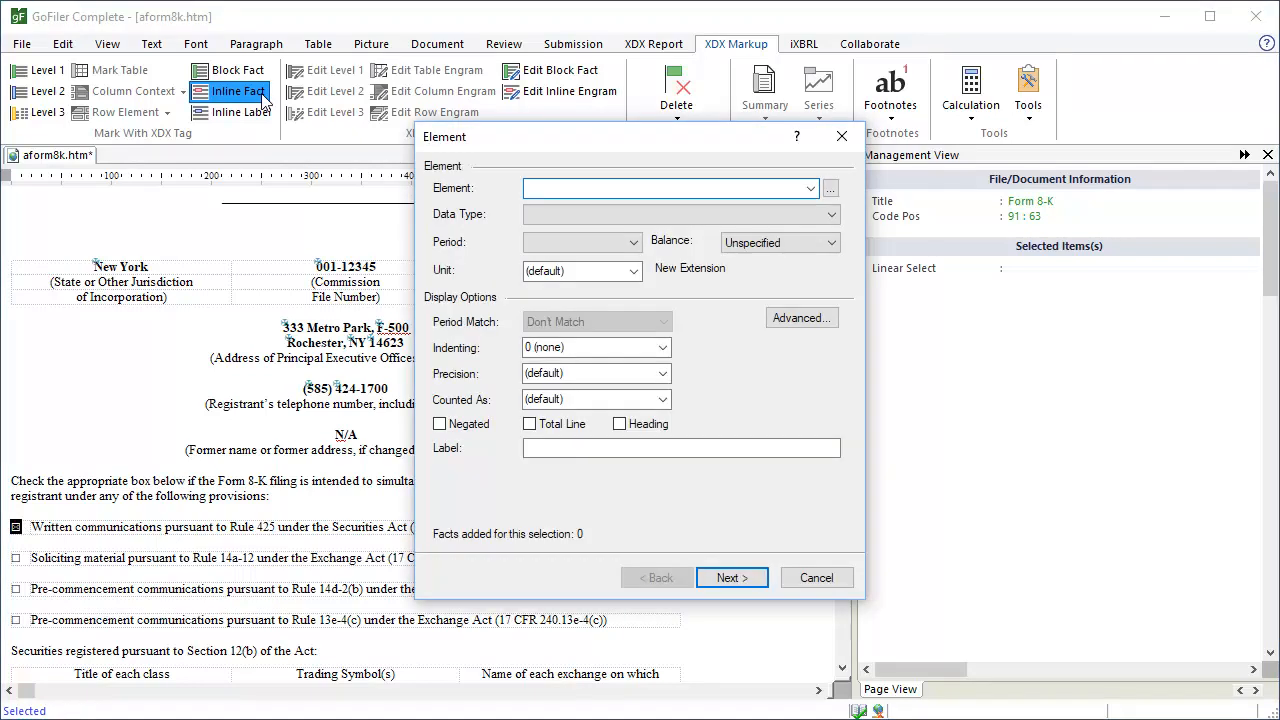
pyautogui.click(830, 188)
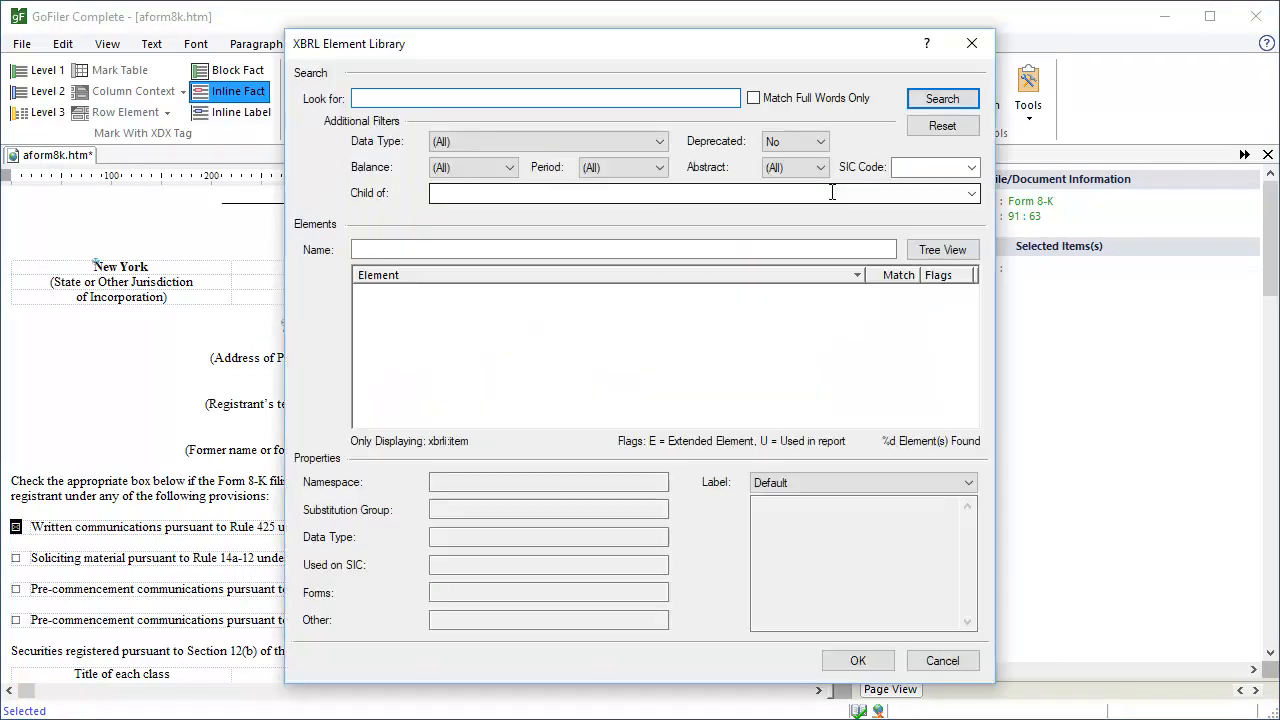
pyautogui.write('written')
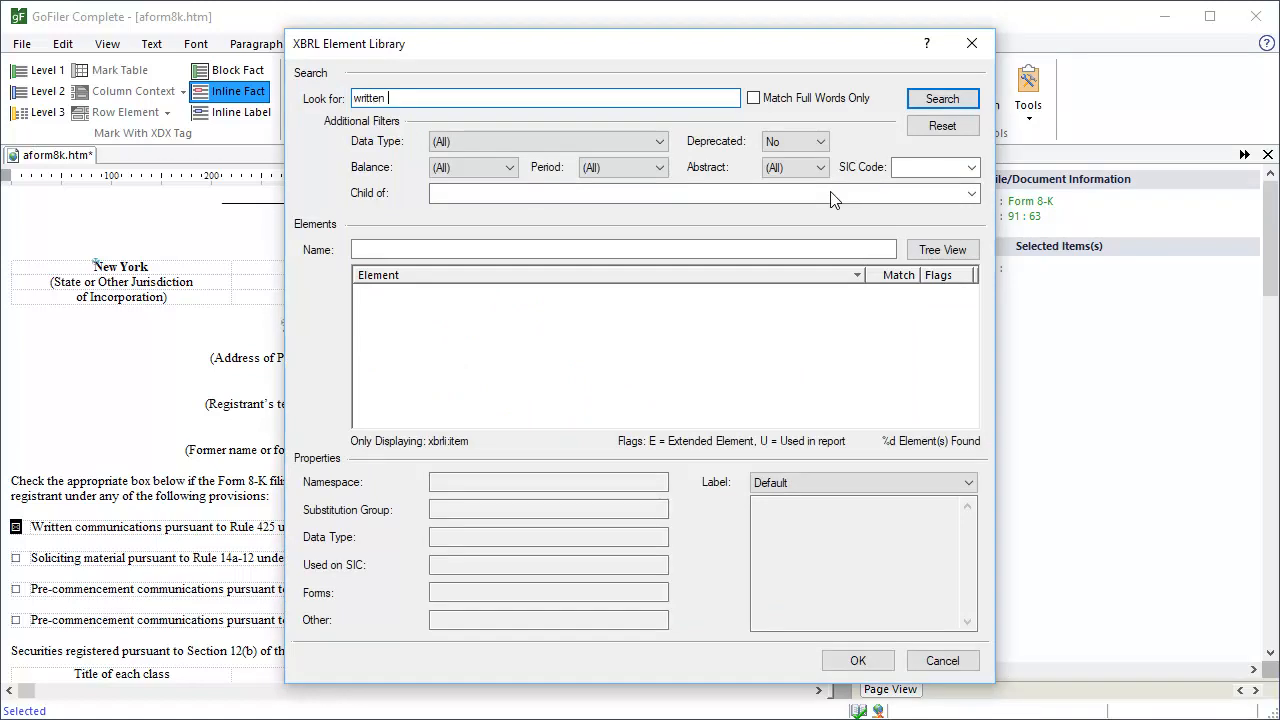
pyautogui.write('communications')
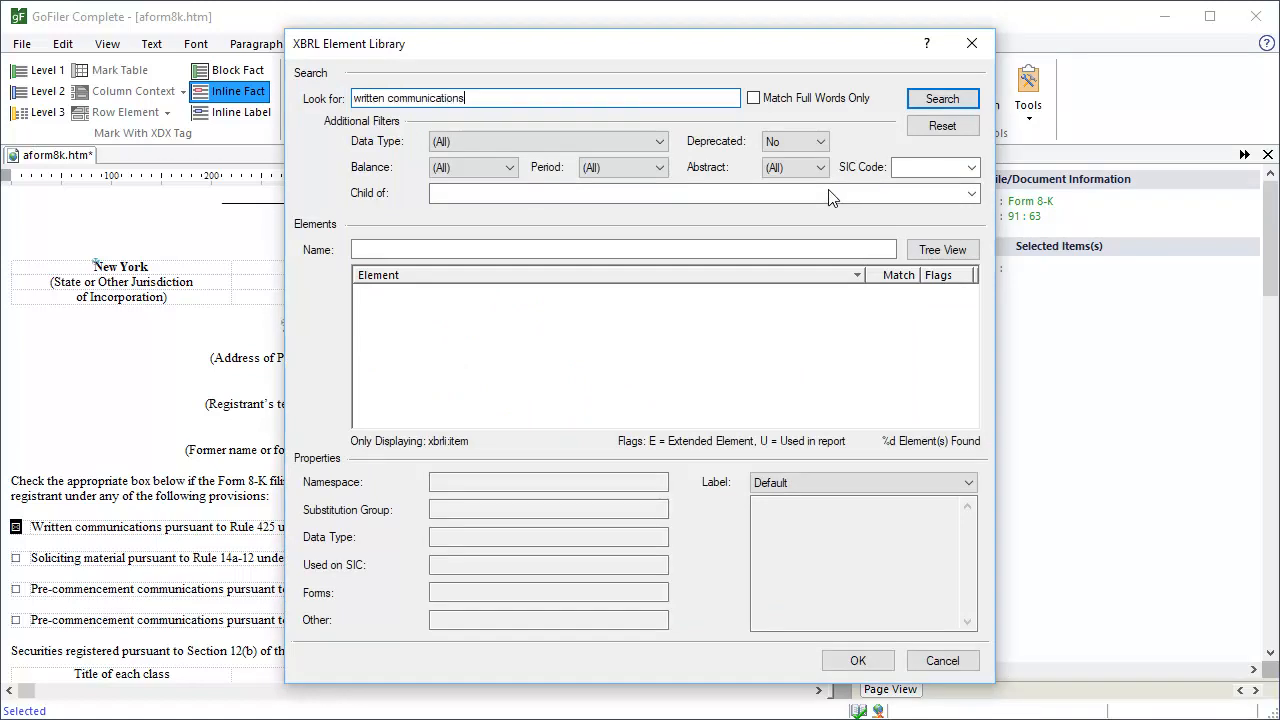
pyautogui.click(940, 98)
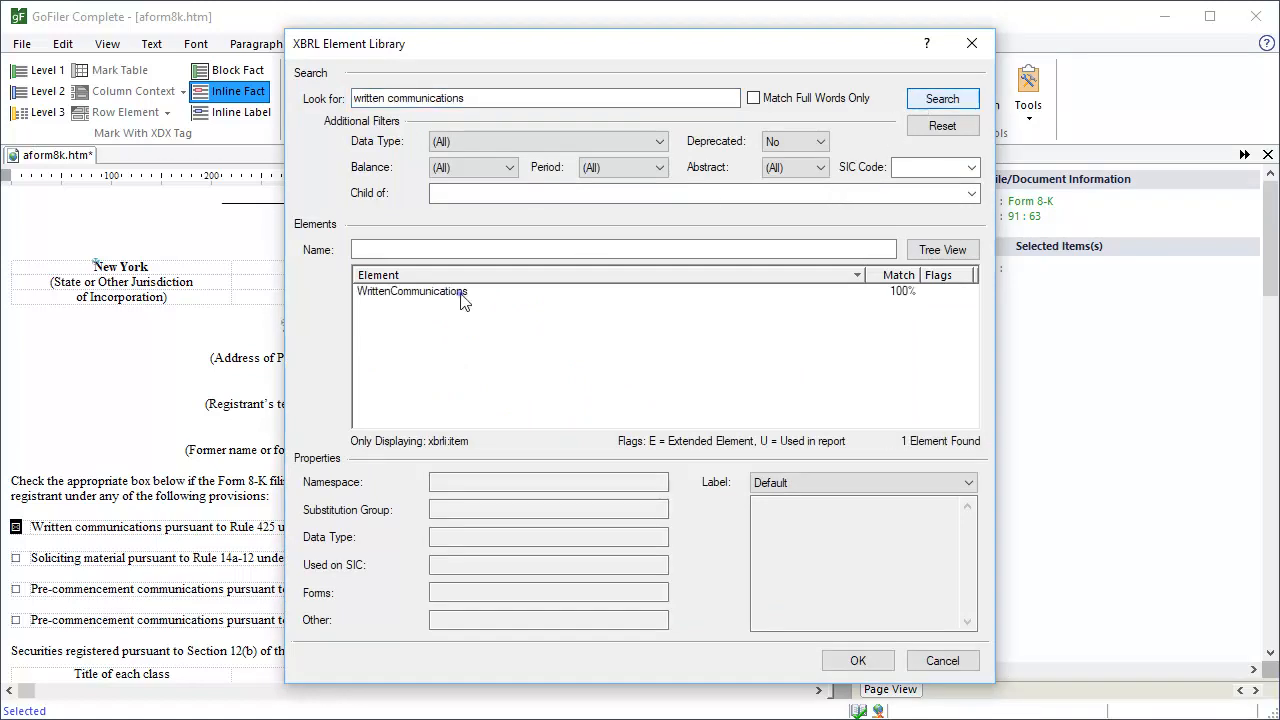
pyautogui.click(856, 660)
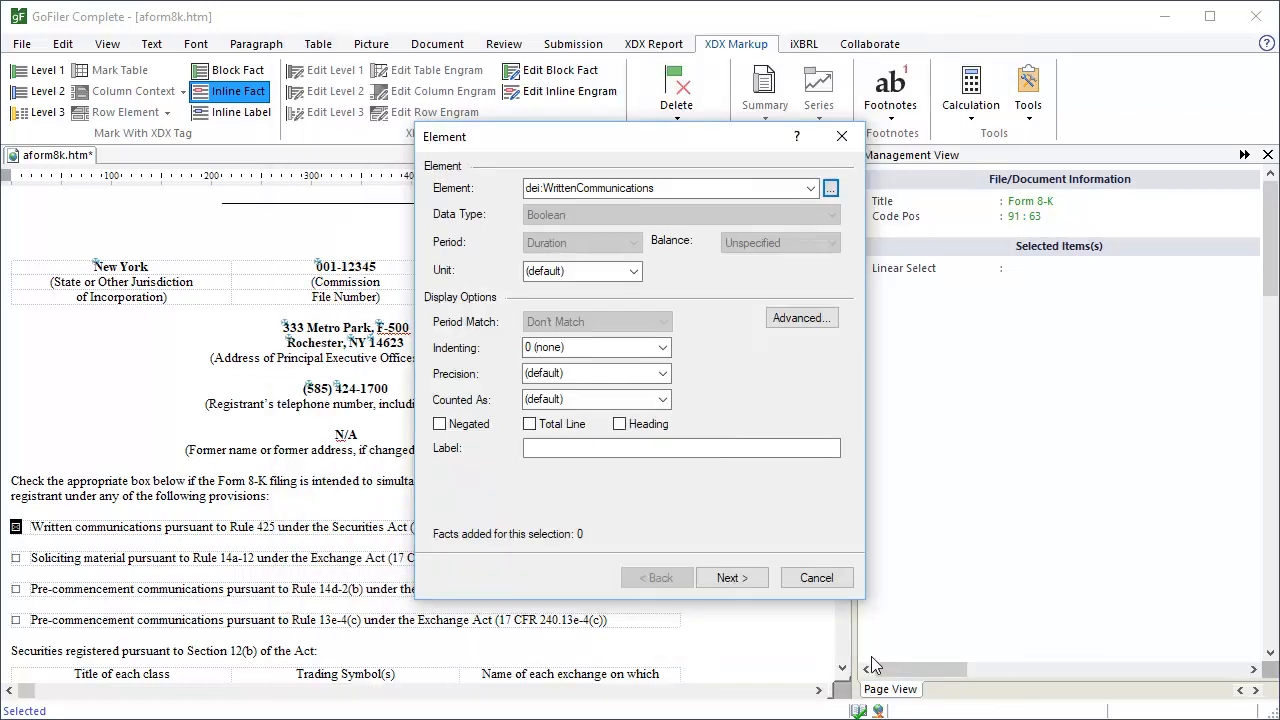
# Step: Assign the existing 2019-08-08 to 2019-08-09 context and finish the fact without footnotes
pyautogui.click(732, 576)
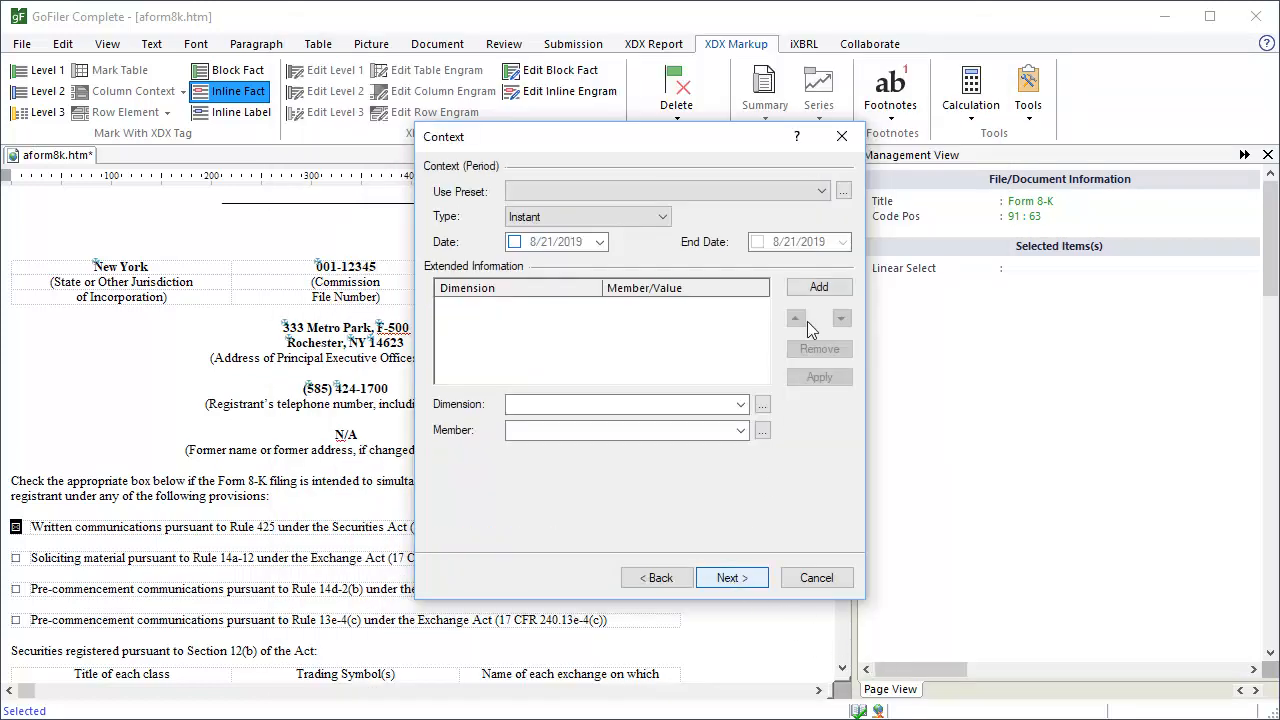
pyautogui.click(844, 192)
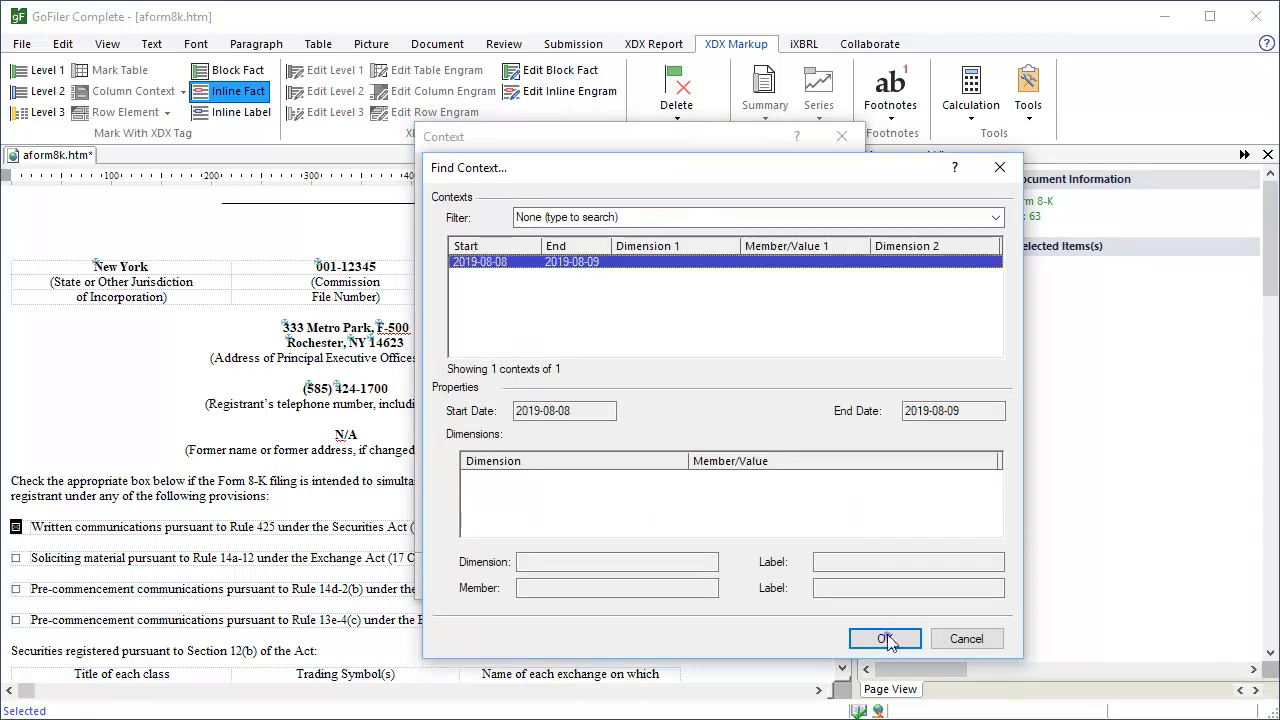
pyautogui.click(884, 640)
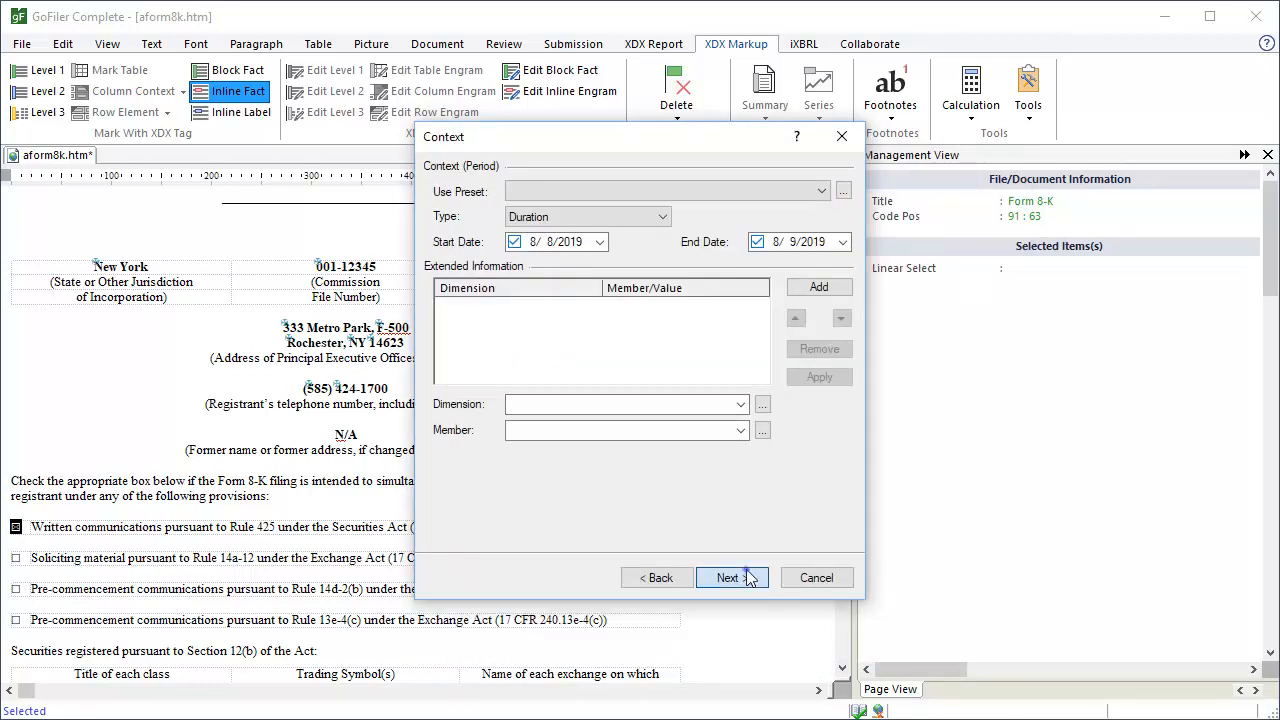
pyautogui.click(728, 578)
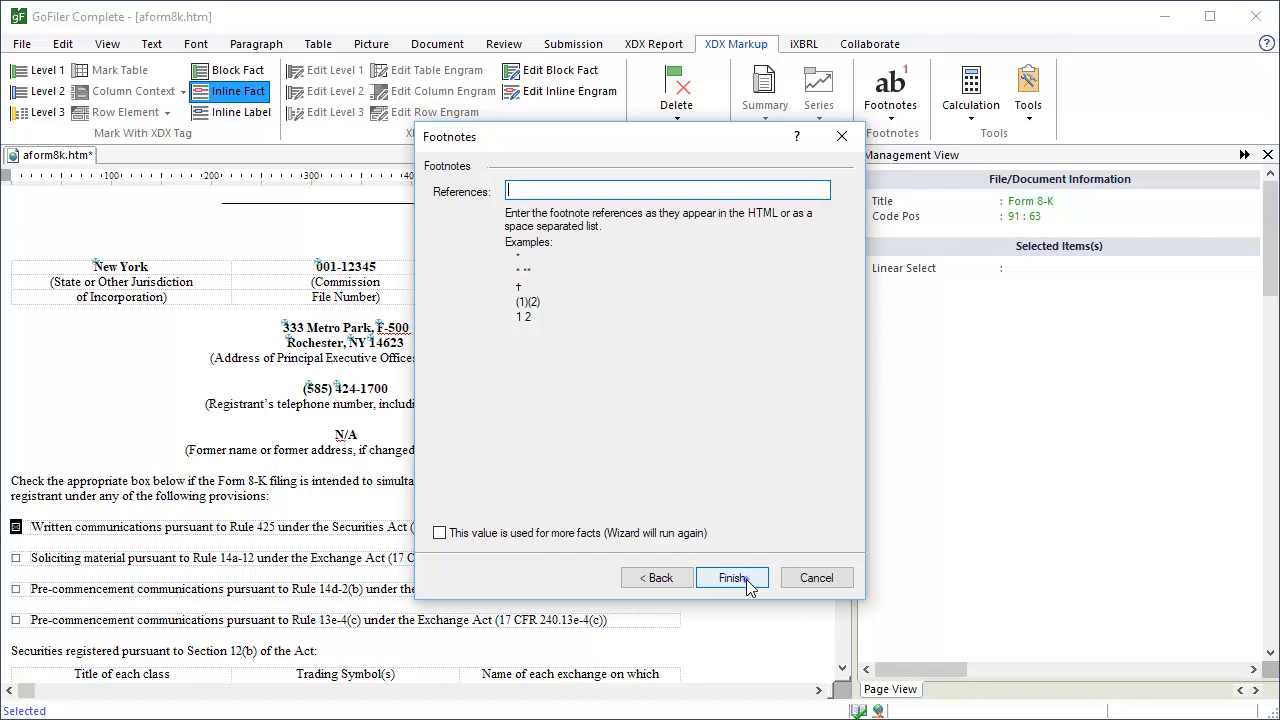
pyautogui.click(732, 576)
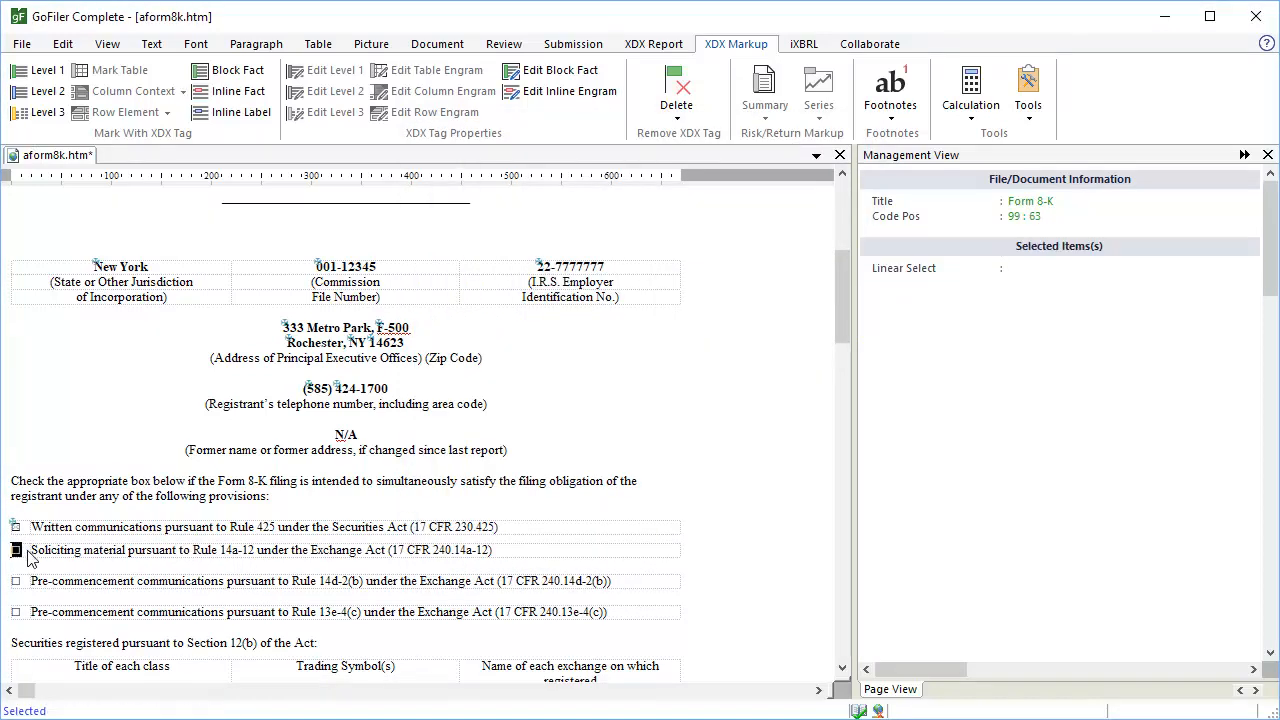
# Step: Tag the Rule 14a-12 checkbox as dei:SolicitingMaterial with the 2019-08-08 to 2019-08-09 context
pyautogui.click(238, 92)
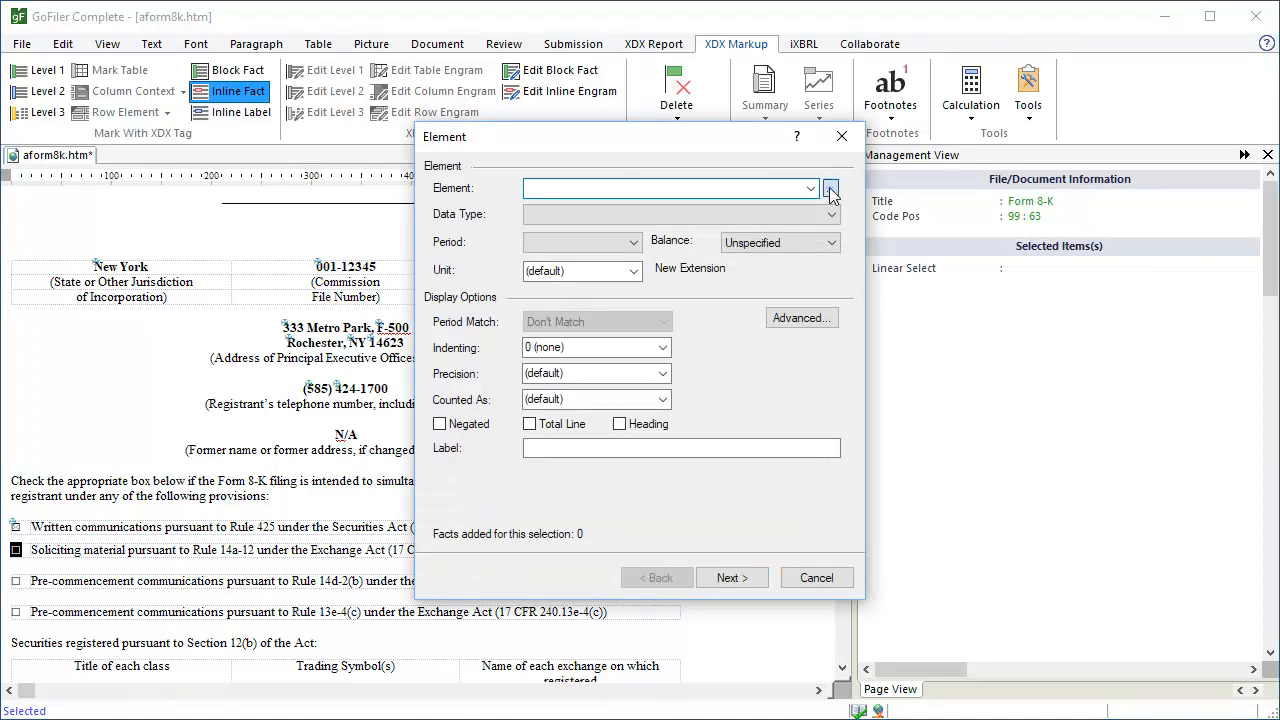
pyautogui.click(830, 188)
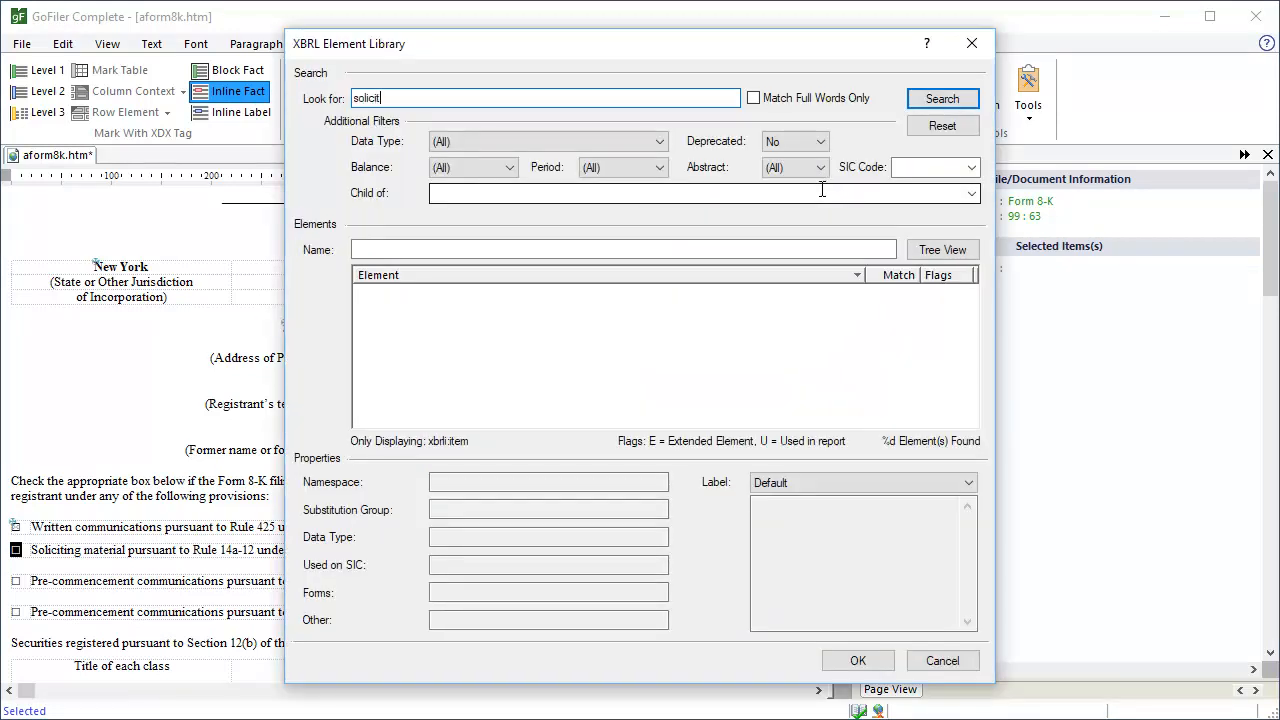
pyautogui.click(940, 98)
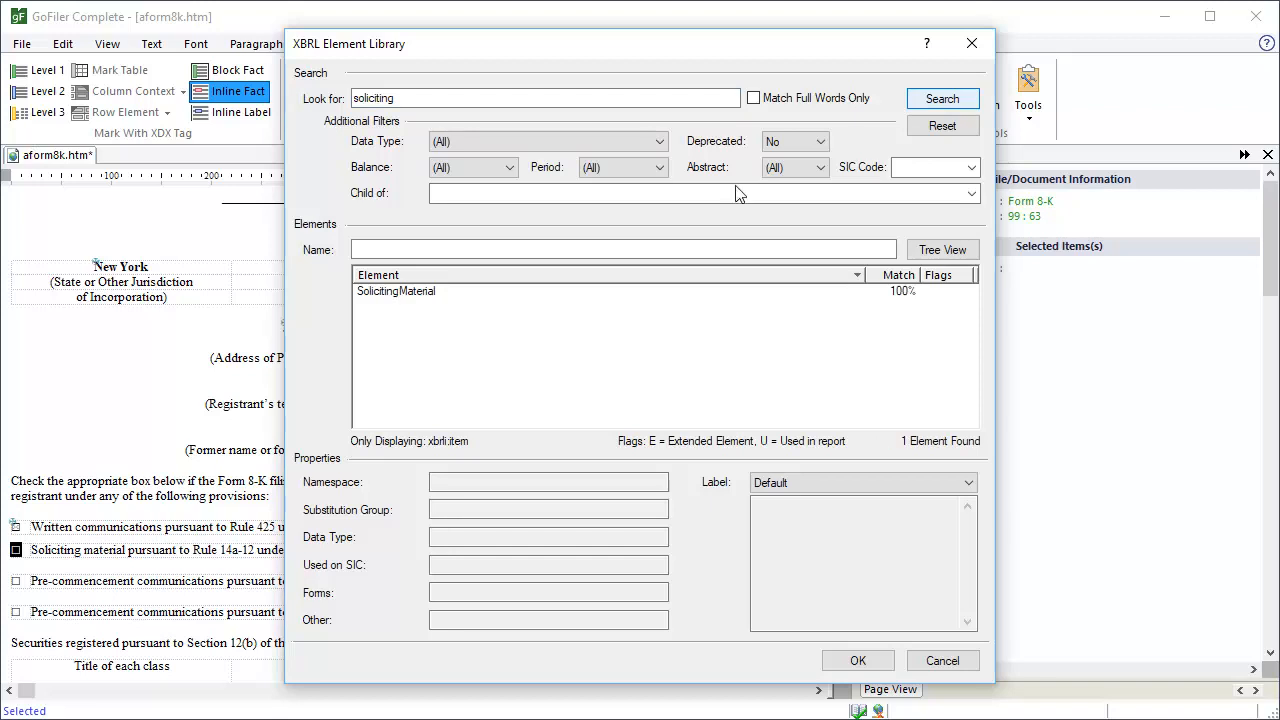
pyautogui.click(396, 292)
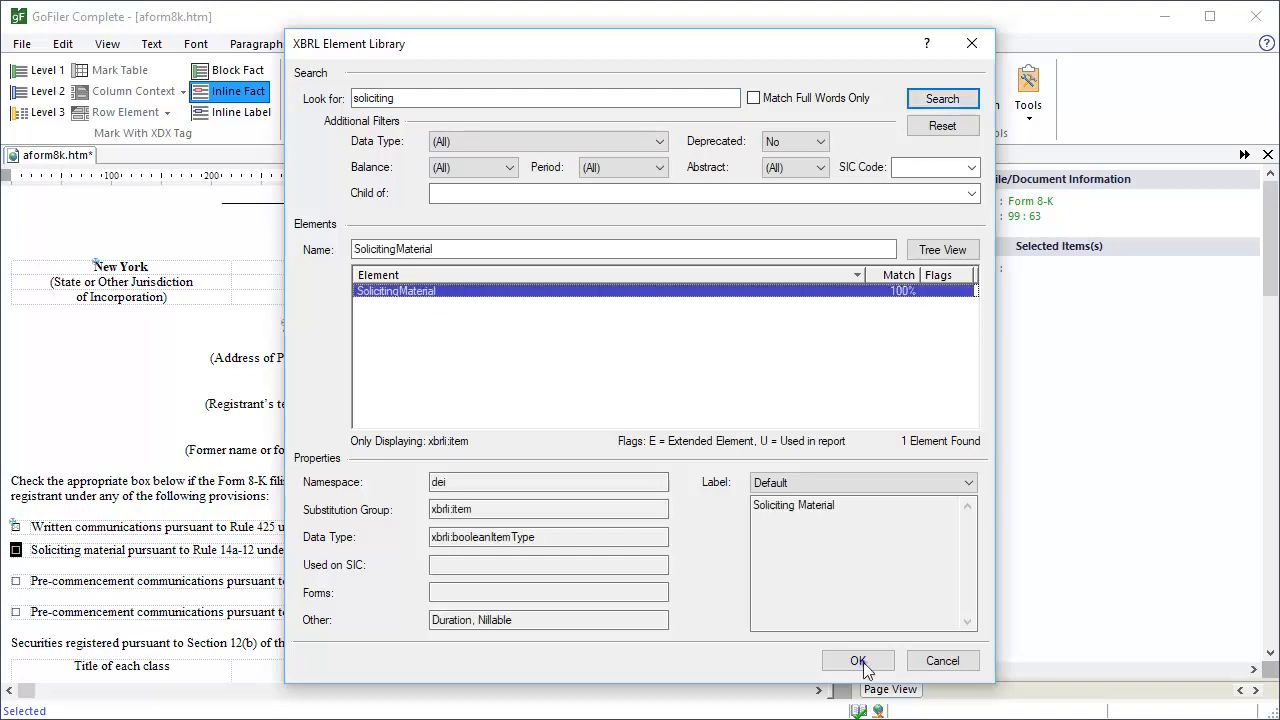
pyautogui.click(856, 660)
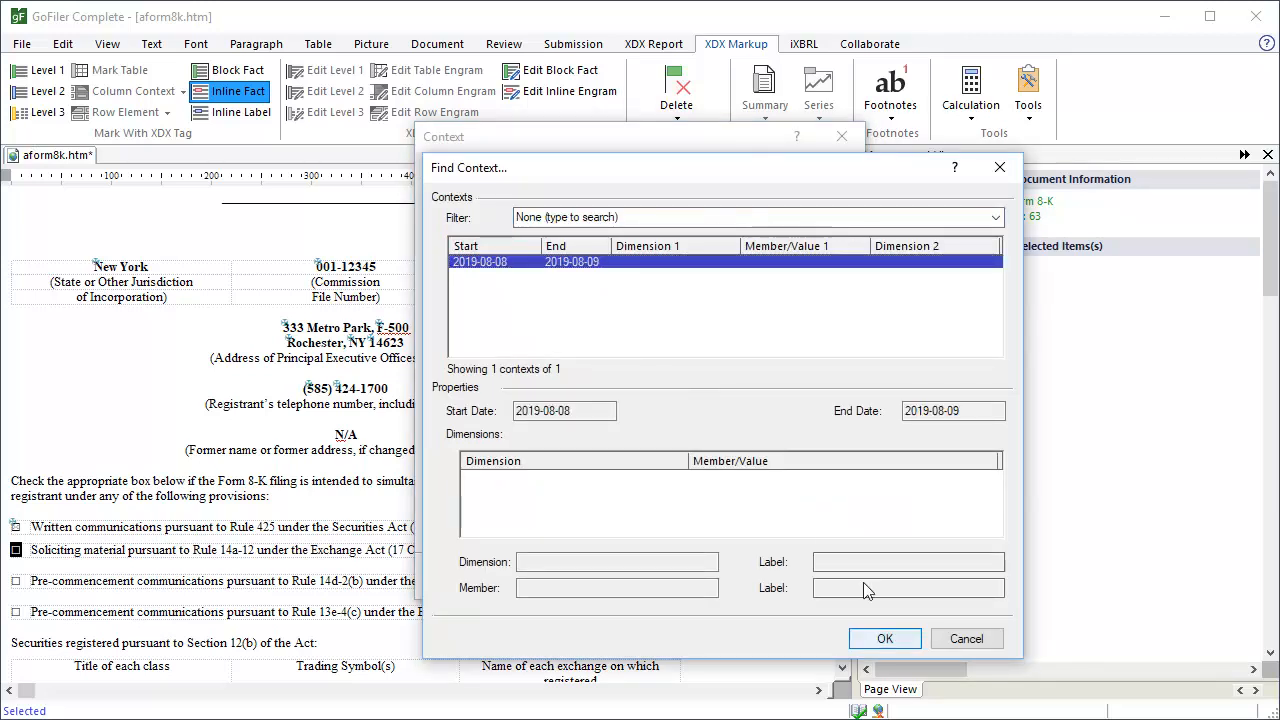
pyautogui.click(884, 638)
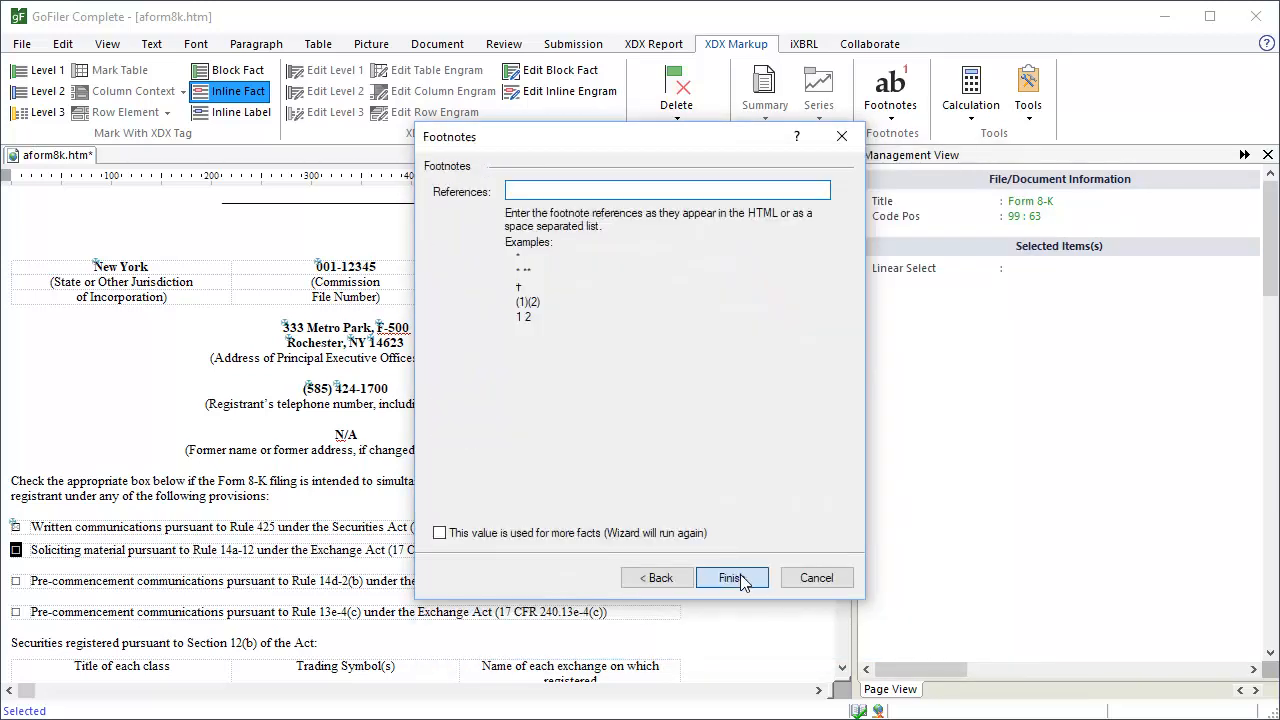
pyautogui.click(732, 578)
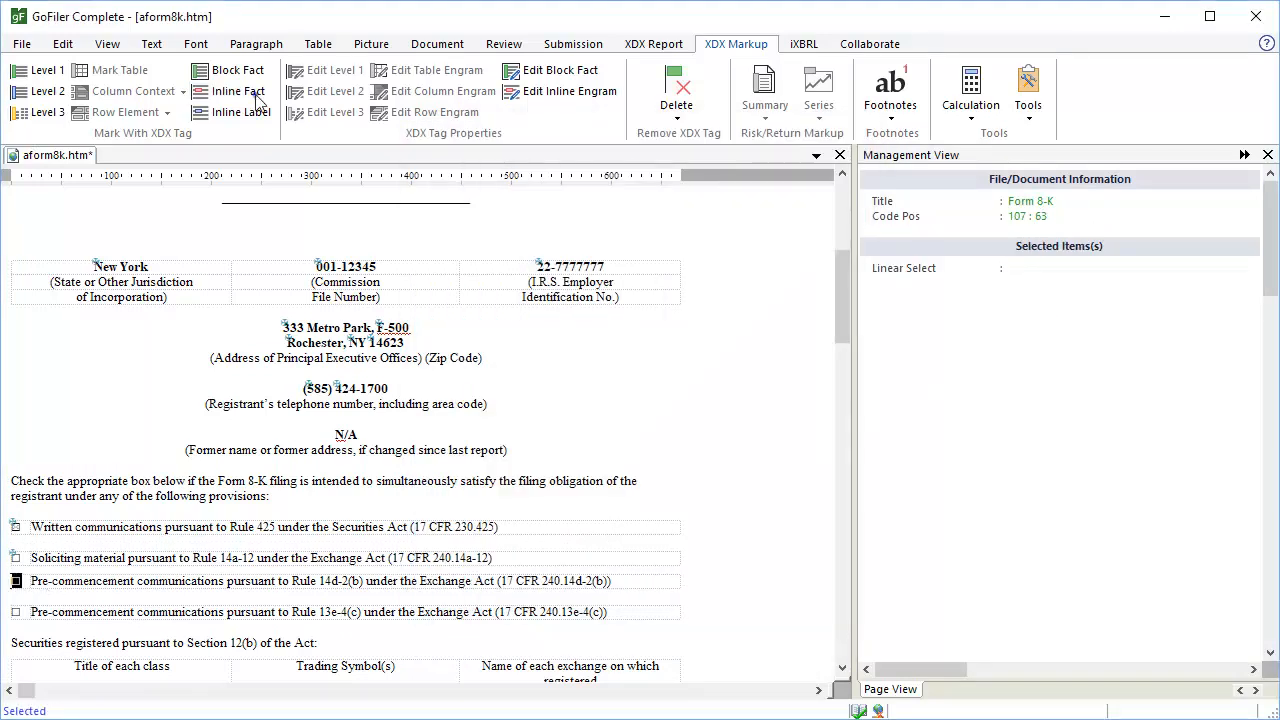
# Step: Tag the Rule 14d-2(b) checkbox as dei:PreCommencementTenderOffer with the 2019-08-08 to 2019-08-09 context
pyautogui.click(238, 92)
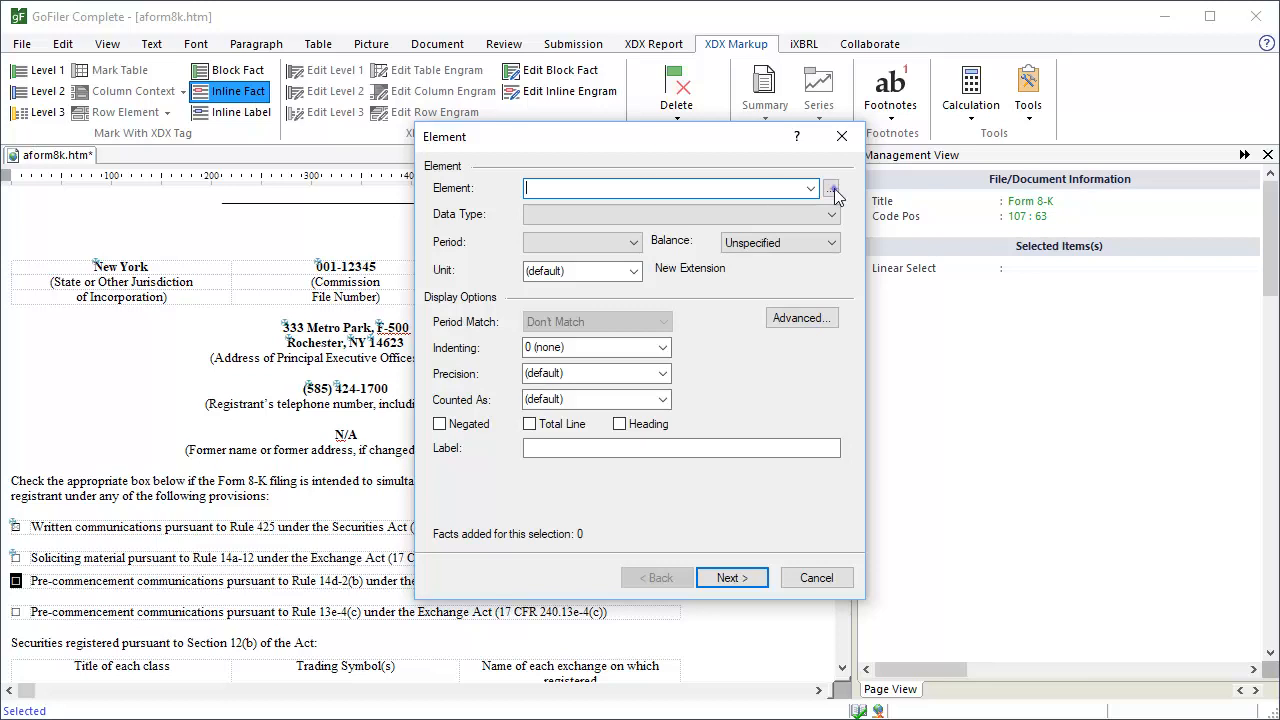
pyautogui.click(832, 188)
pyautogui.write('tender offer')
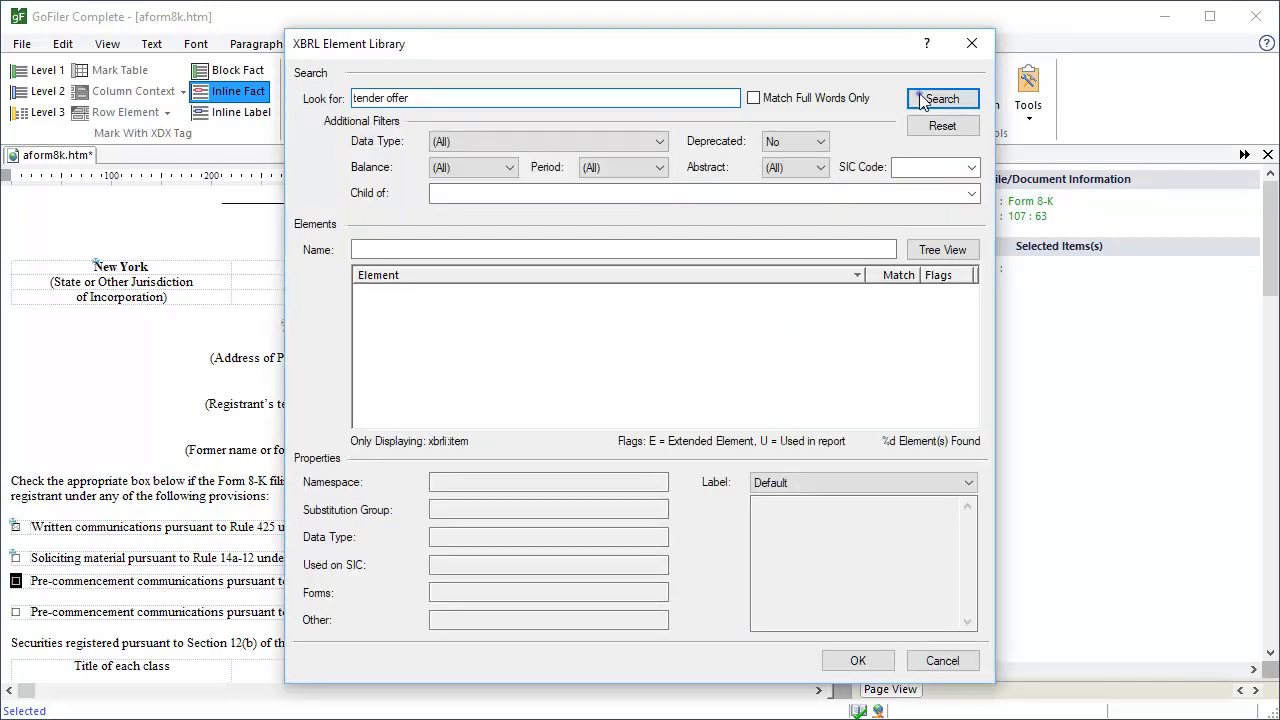
pyautogui.click(940, 98)
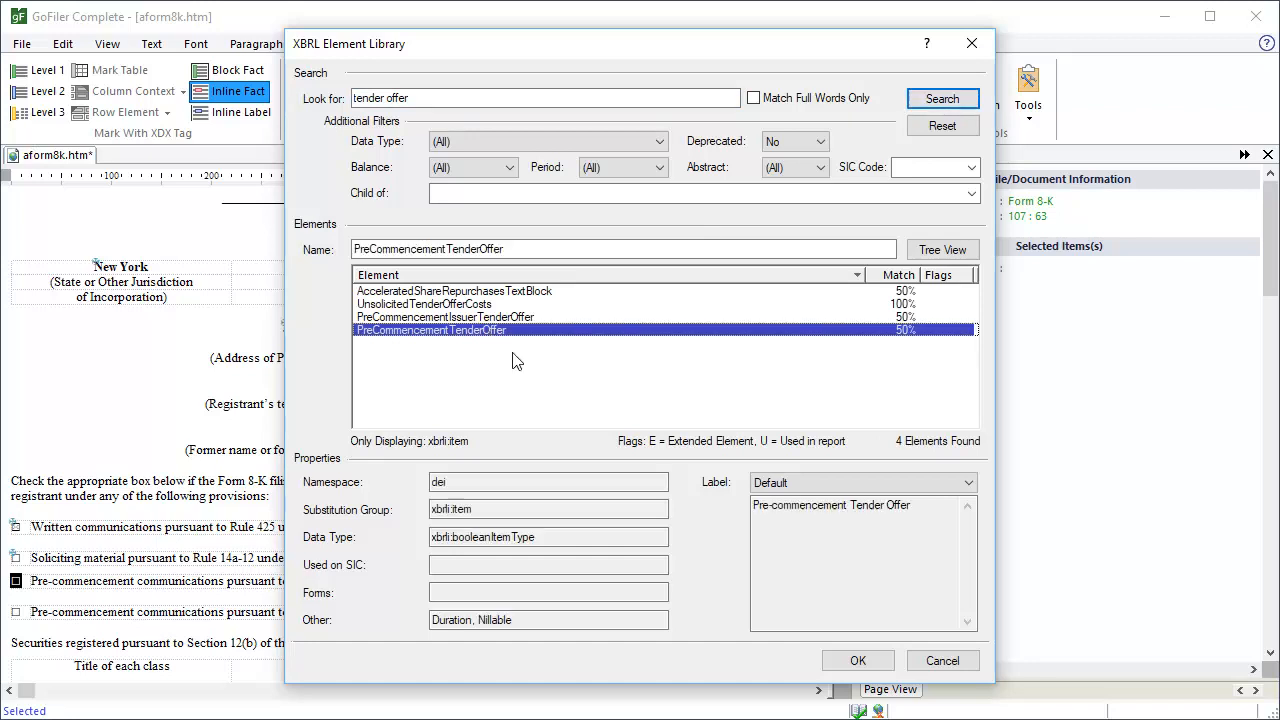
pyautogui.click(856, 660)
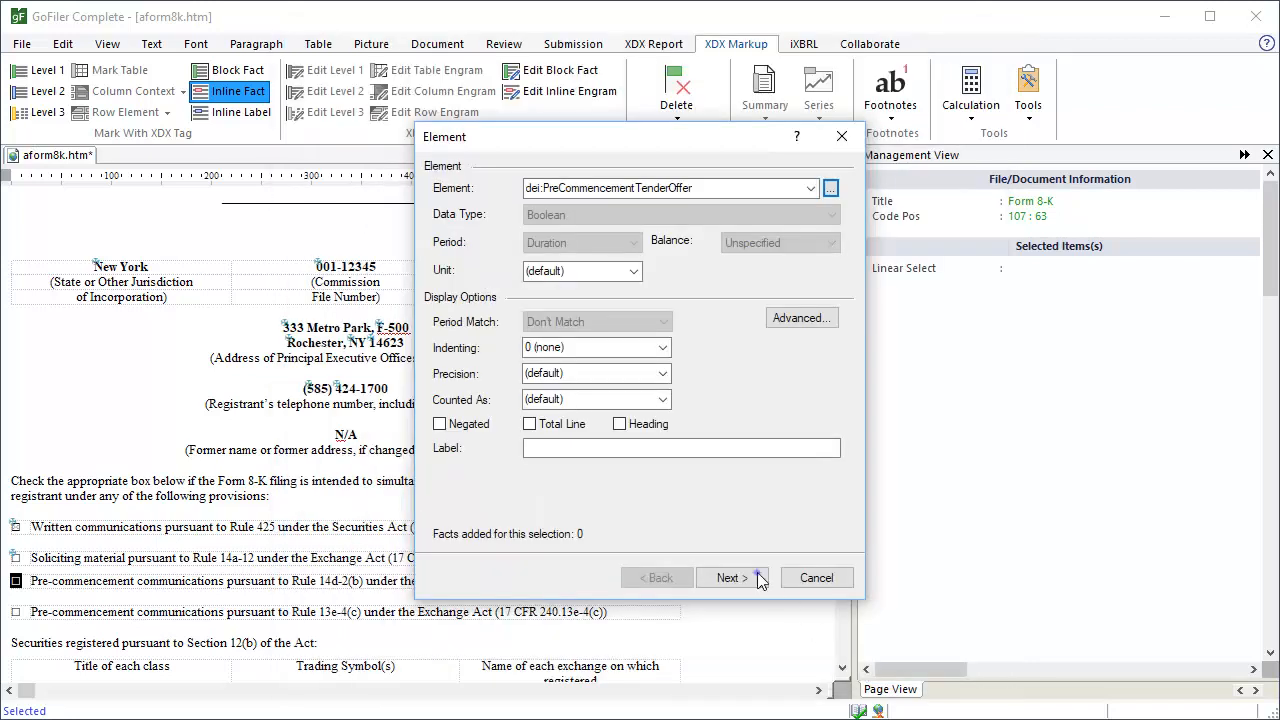
pyautogui.click(732, 576)
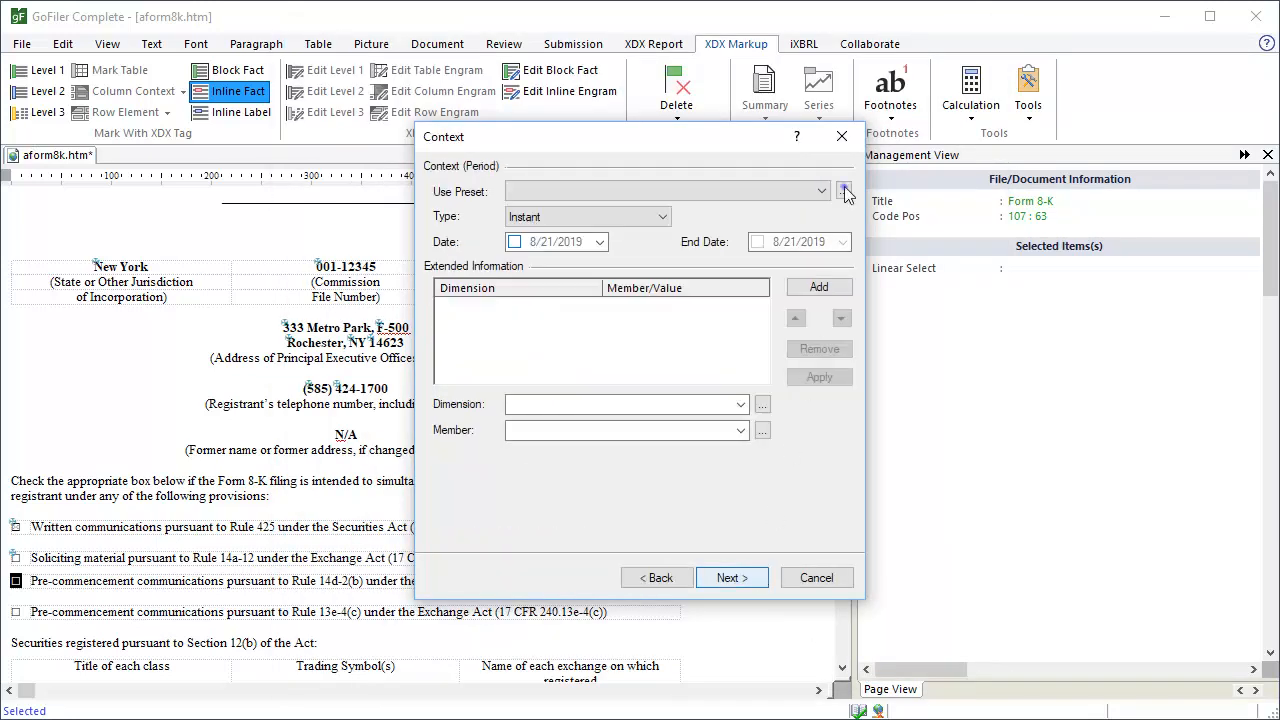
pyautogui.click(844, 192)
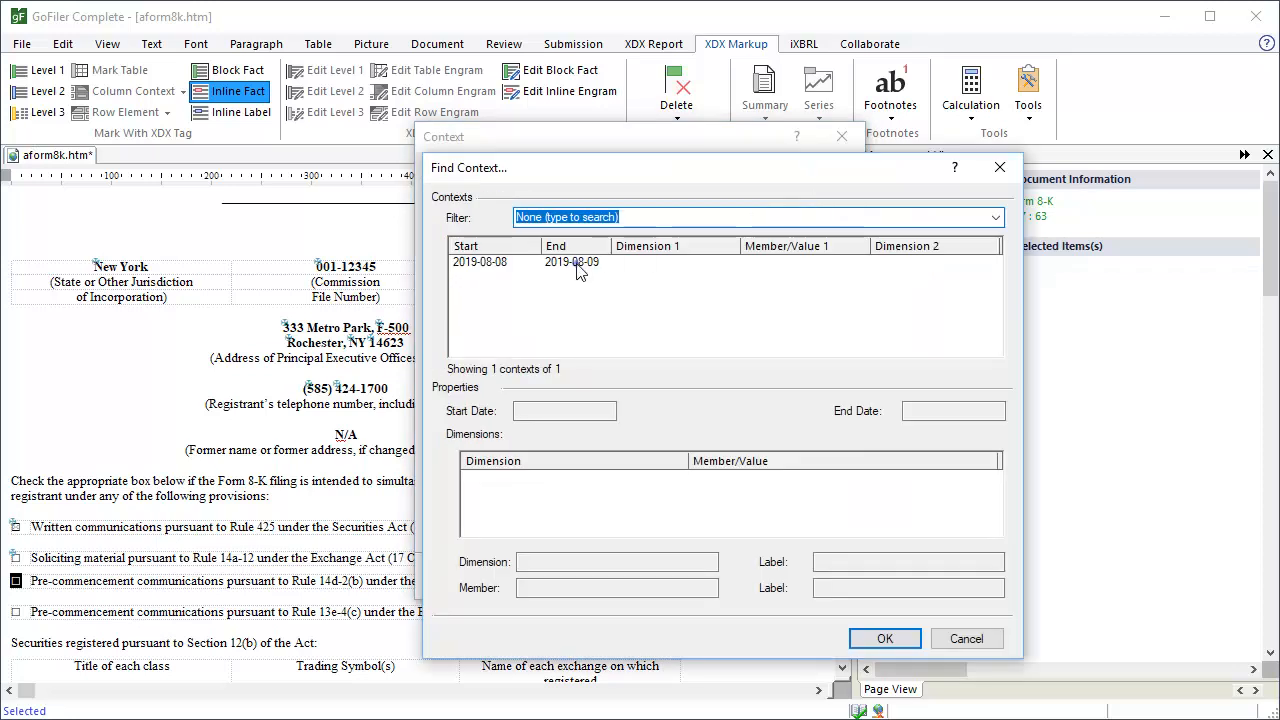
pyautogui.click(884, 638)
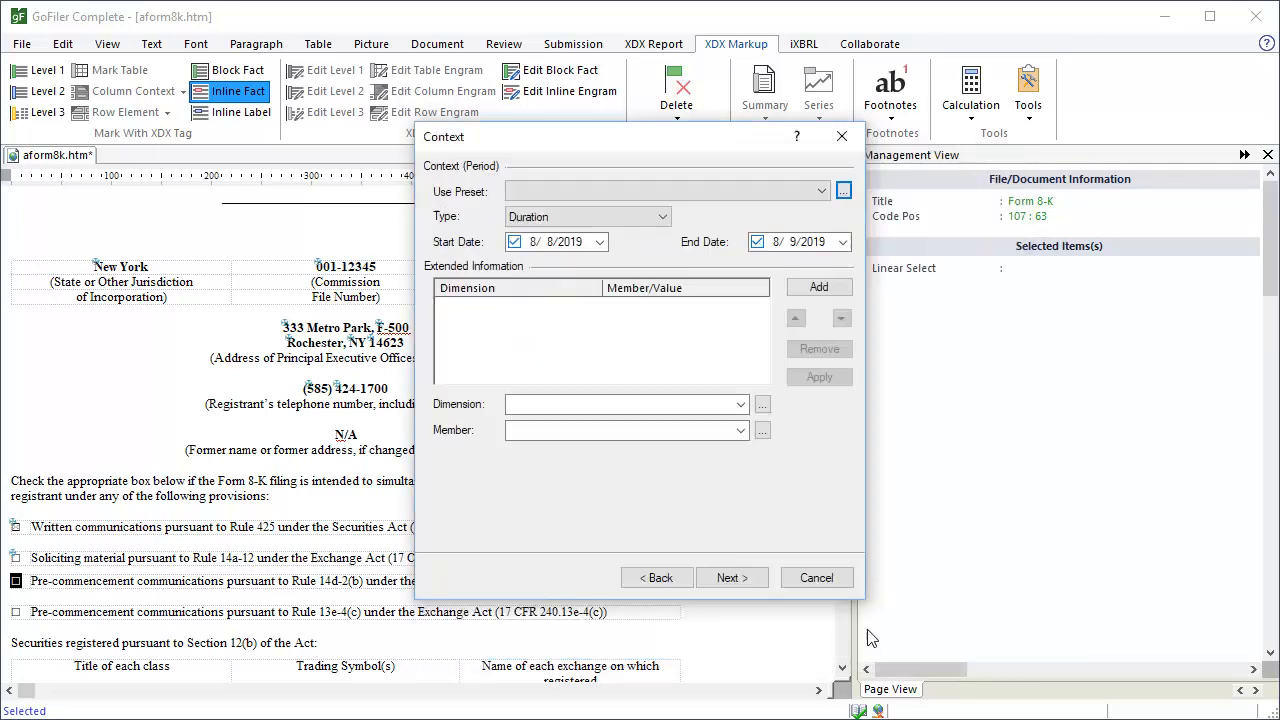
pyautogui.click(732, 576)
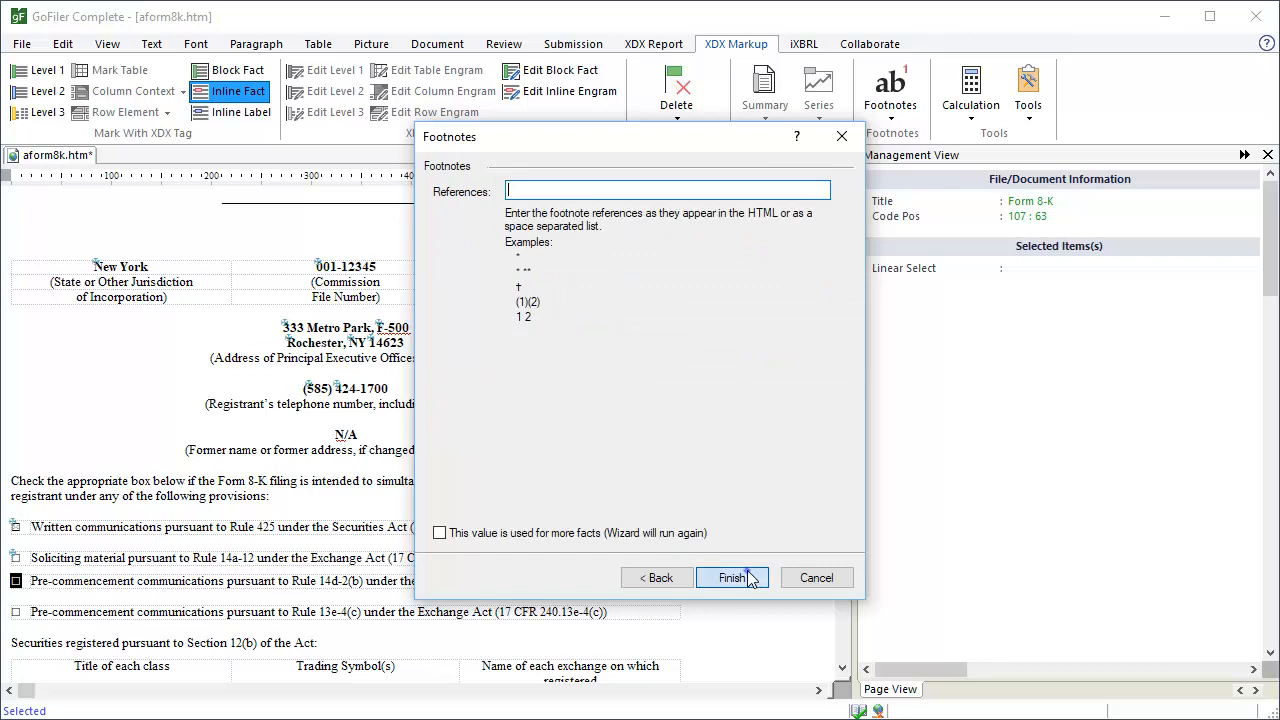
pyautogui.click(732, 576)
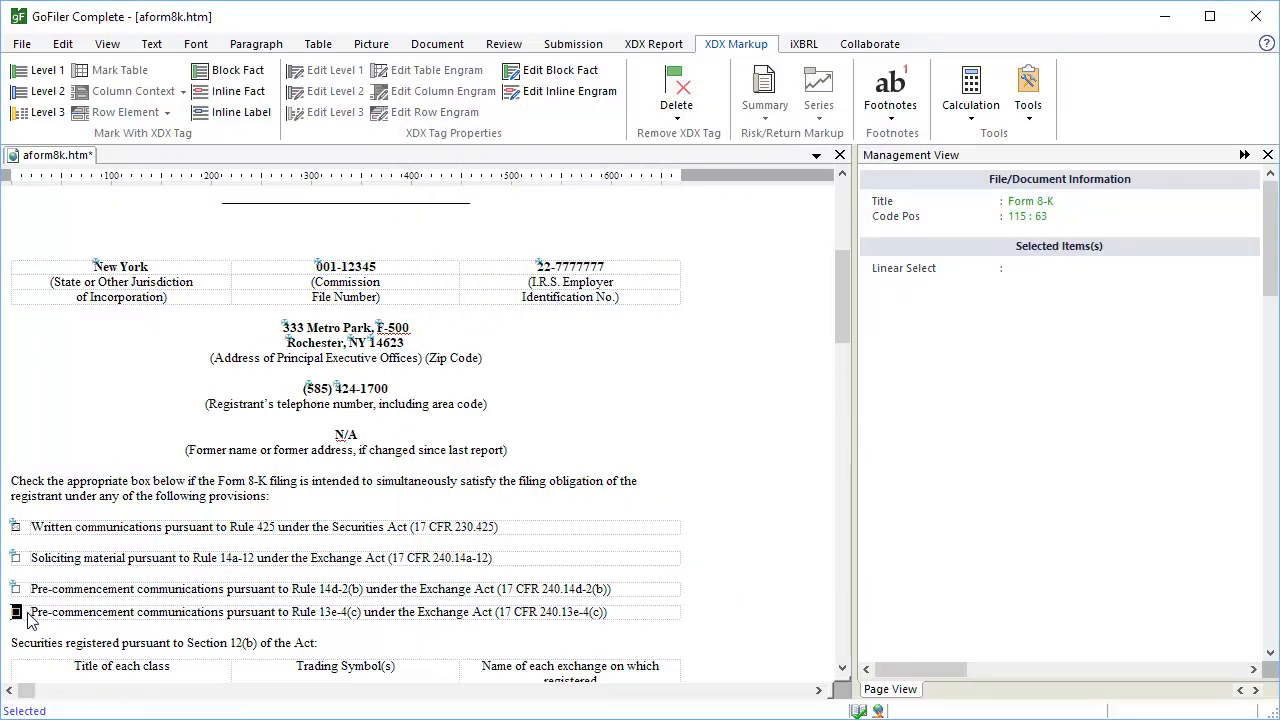
# Step: Tag the Rule 13e-4(c) checkbox as dei:PreCommencementIssuerTenderOffer with the 2019-08-08 to 2019-08-09 context
pyautogui.click(238, 92)
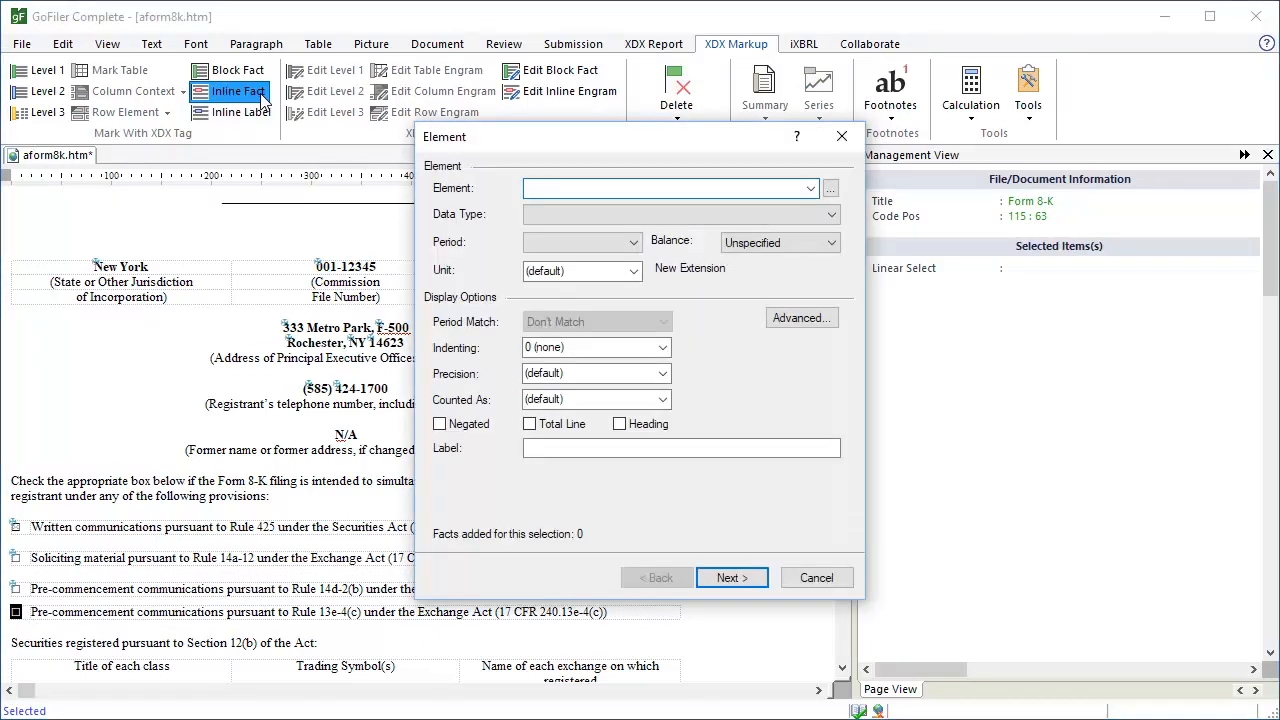
pyautogui.click(830, 188)
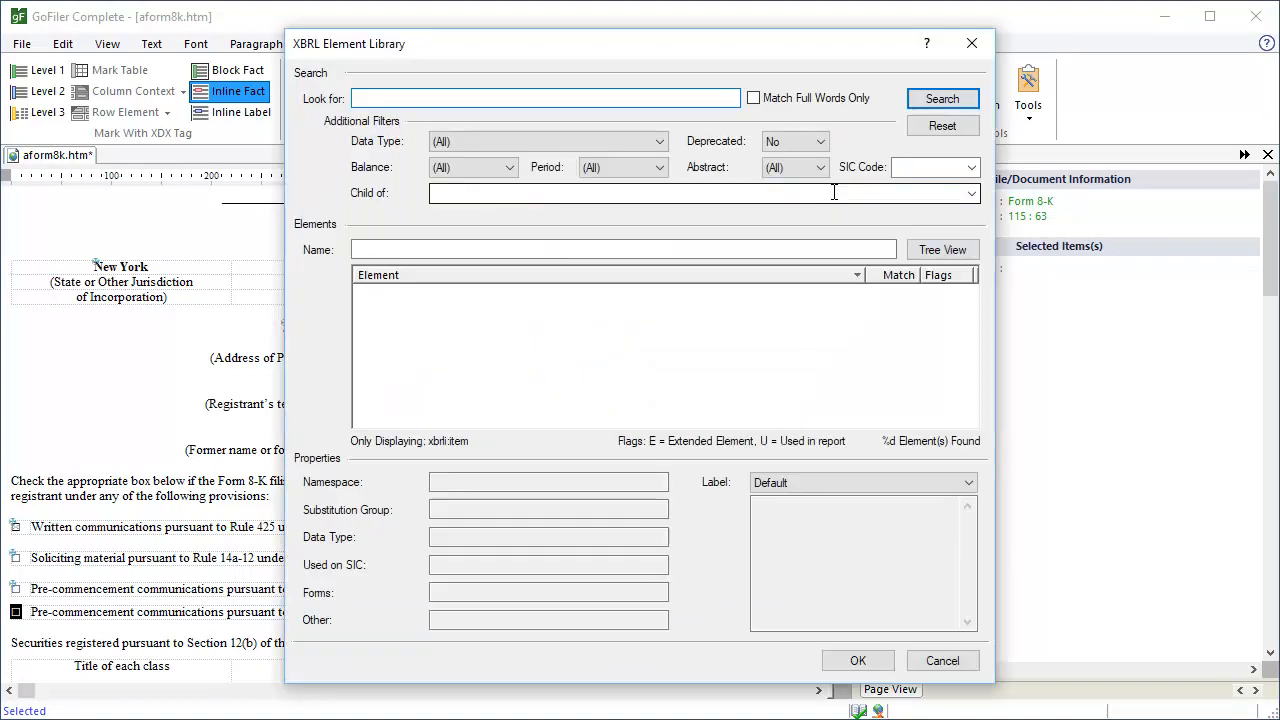
pyautogui.write('tender offe')
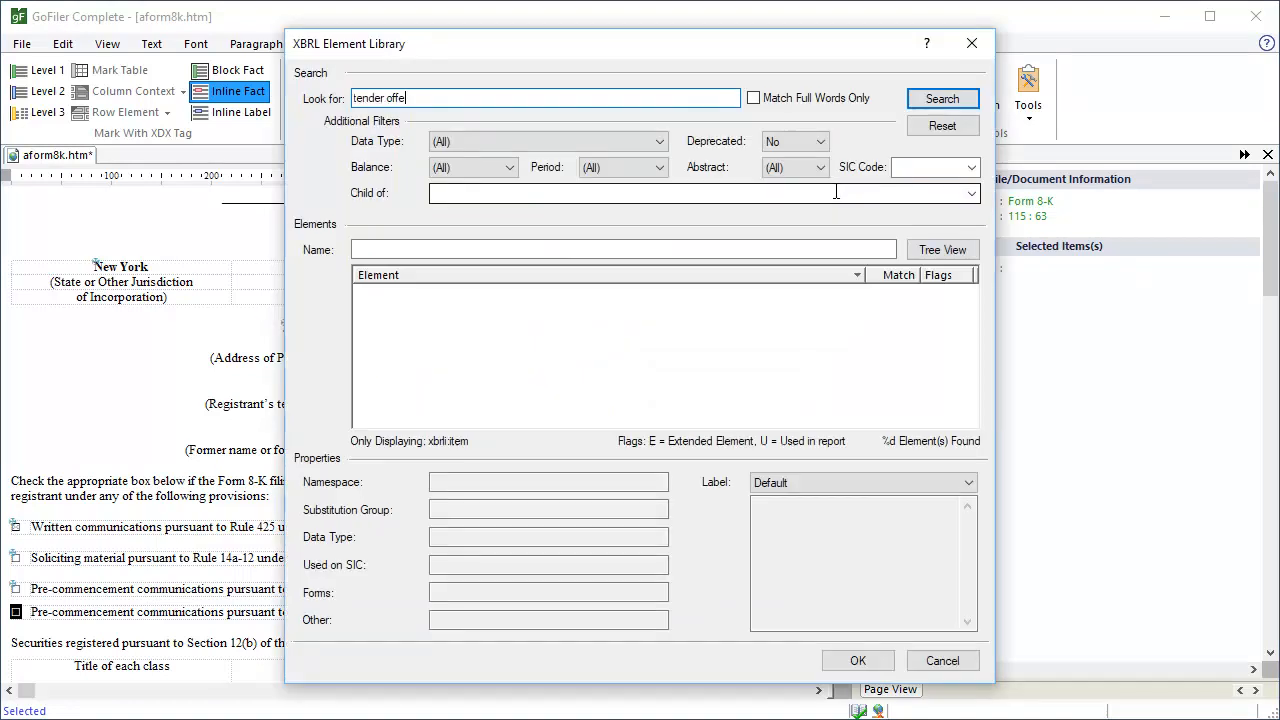
pyautogui.click(940, 98)
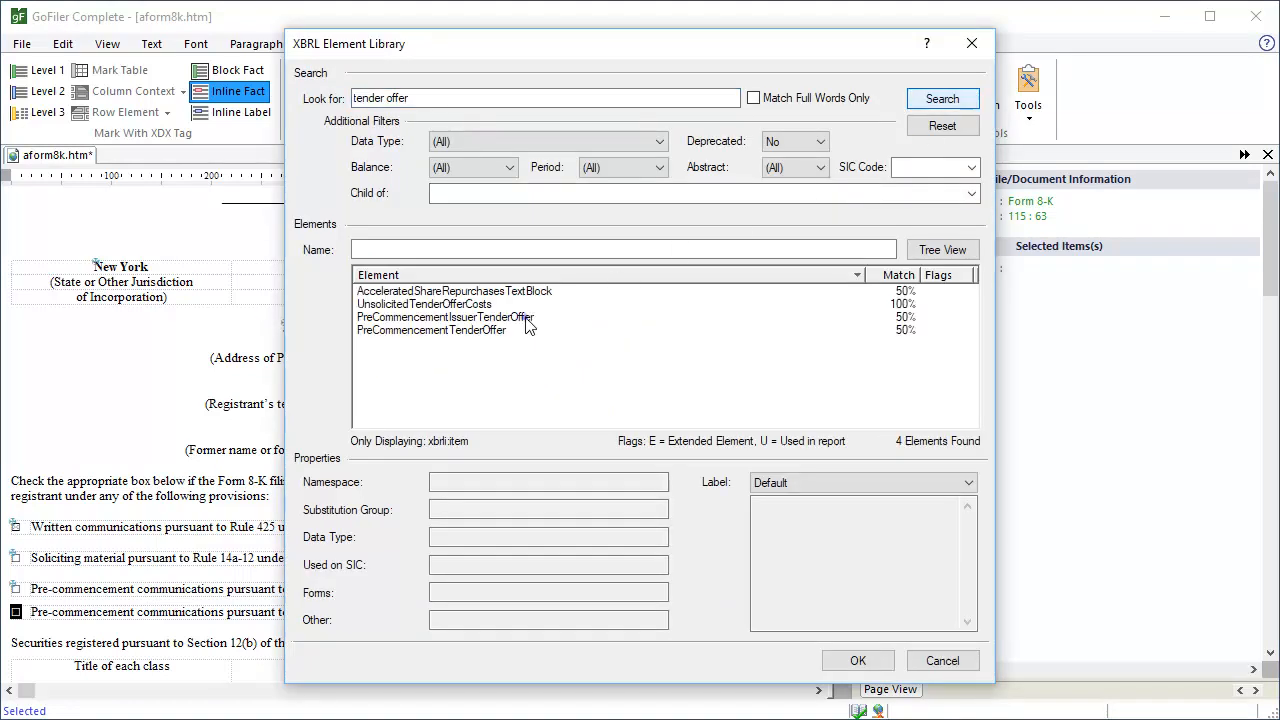
pyautogui.click(444, 316)
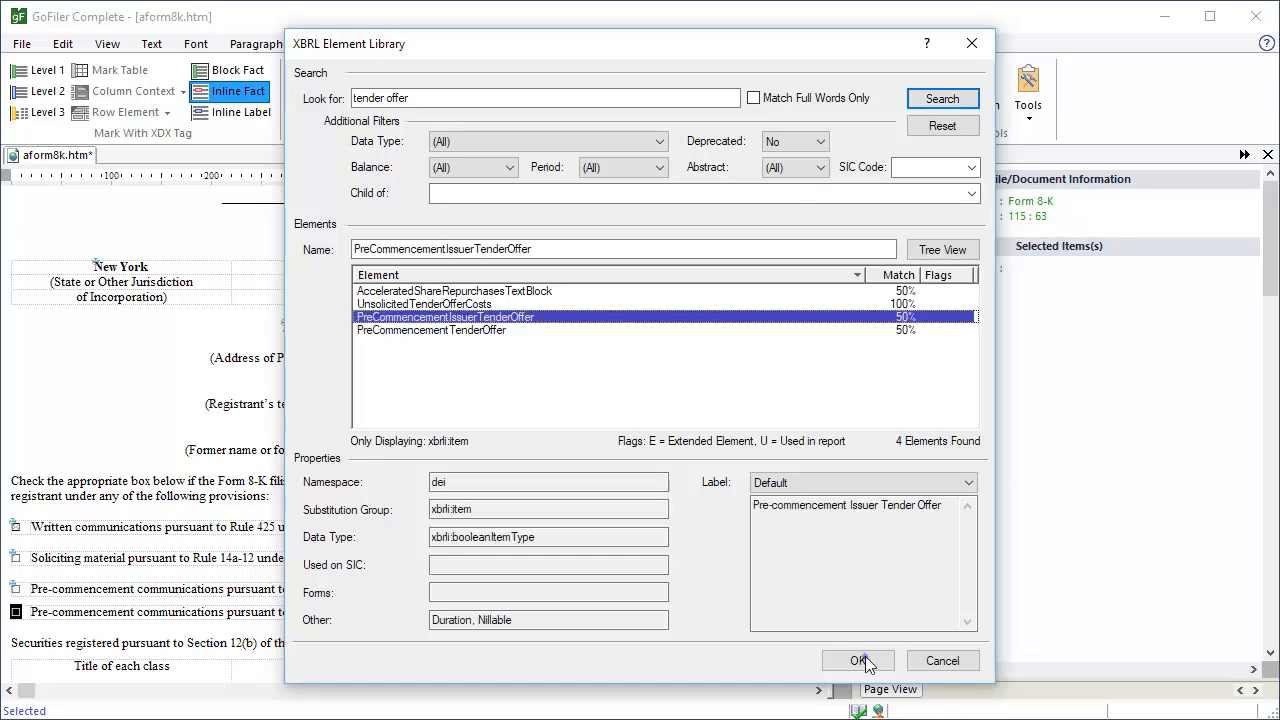
pyautogui.click(856, 660)
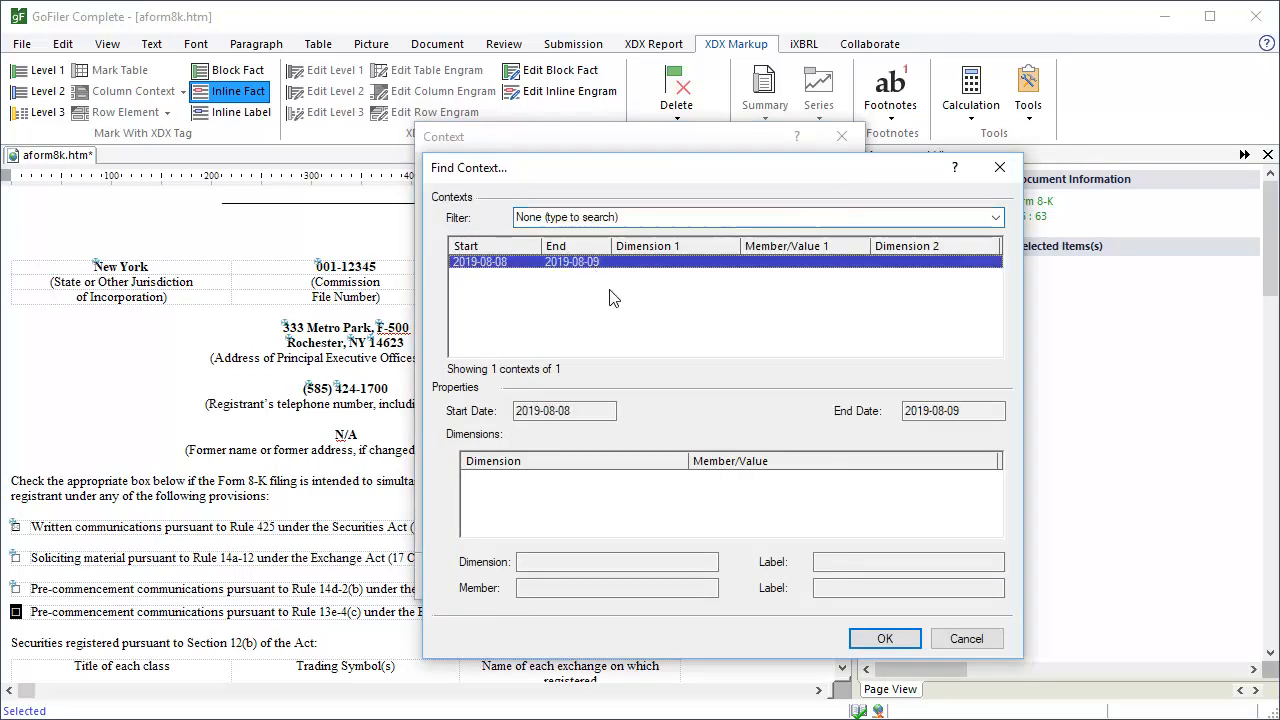
pyautogui.click(884, 638)
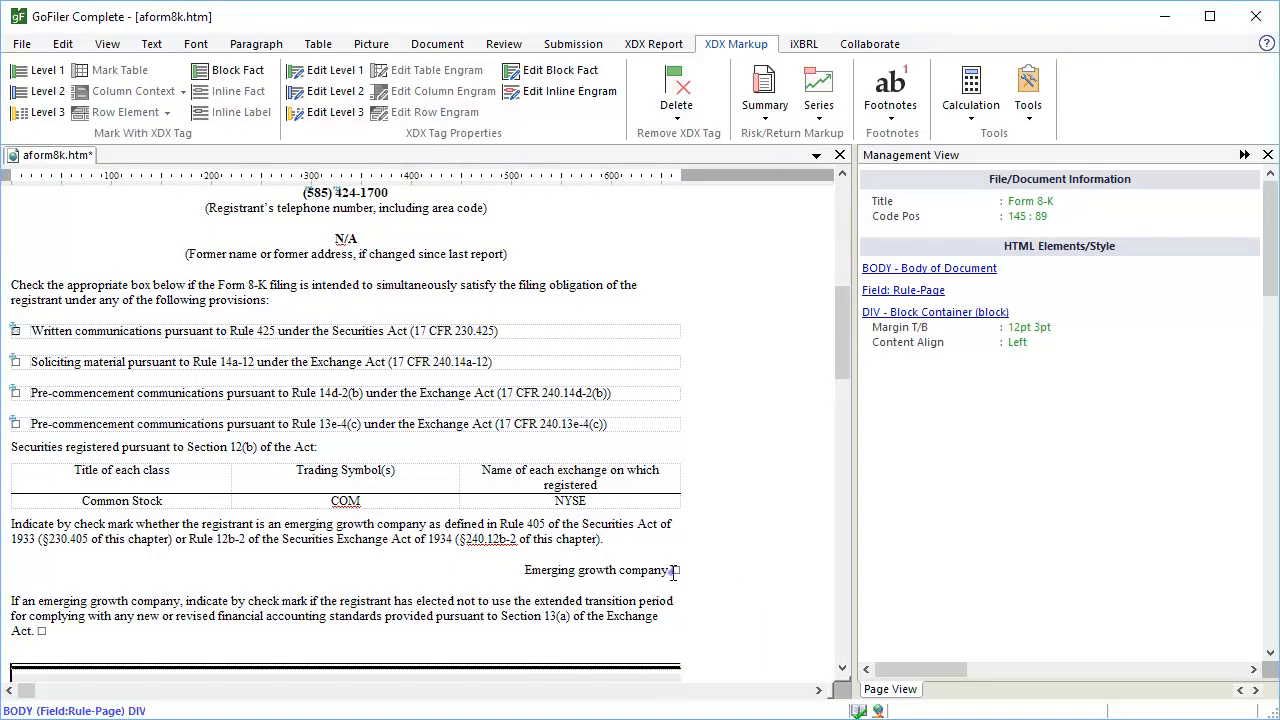
# Step: Tag the Emerging growth company checkbox as dei:EntityEmergingGrowthCompany with the 2019-08-08 to 2019-08-09 context
pyautogui.click(676, 570)
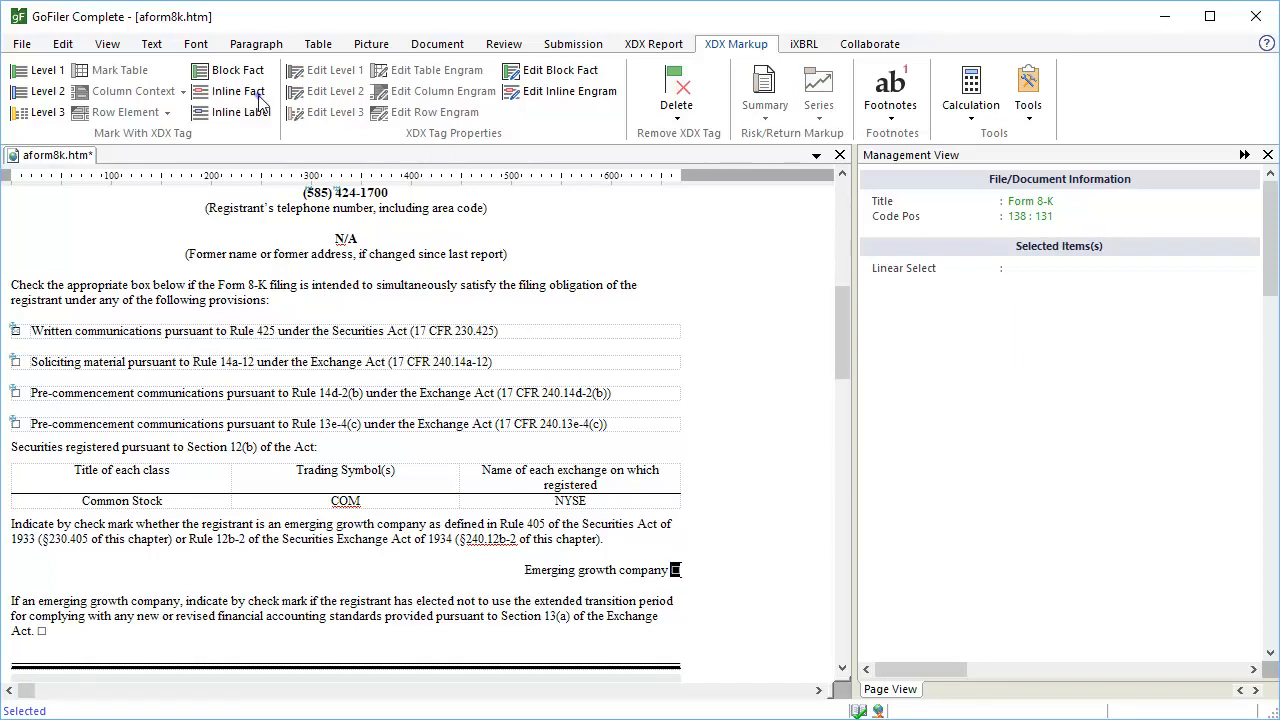
pyautogui.click(238, 92)
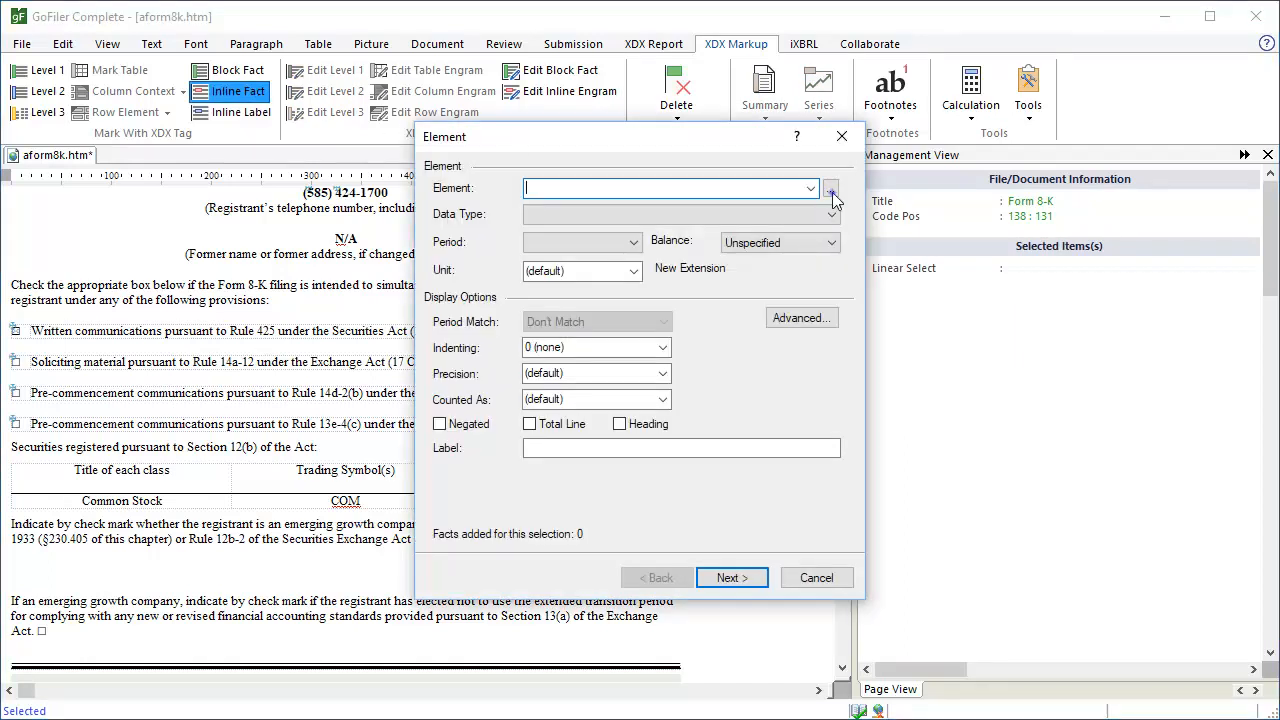
pyautogui.click(832, 188)
pyautogui.write('emerging growth')
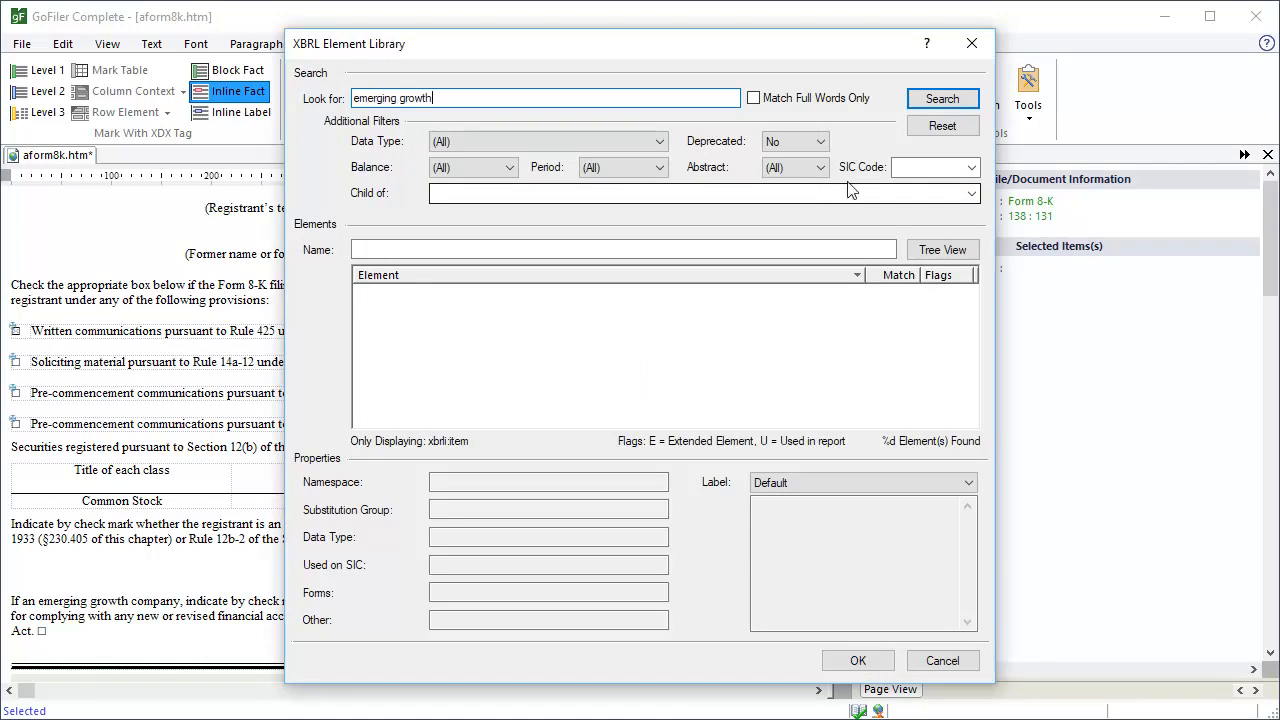
pyautogui.click(940, 98)
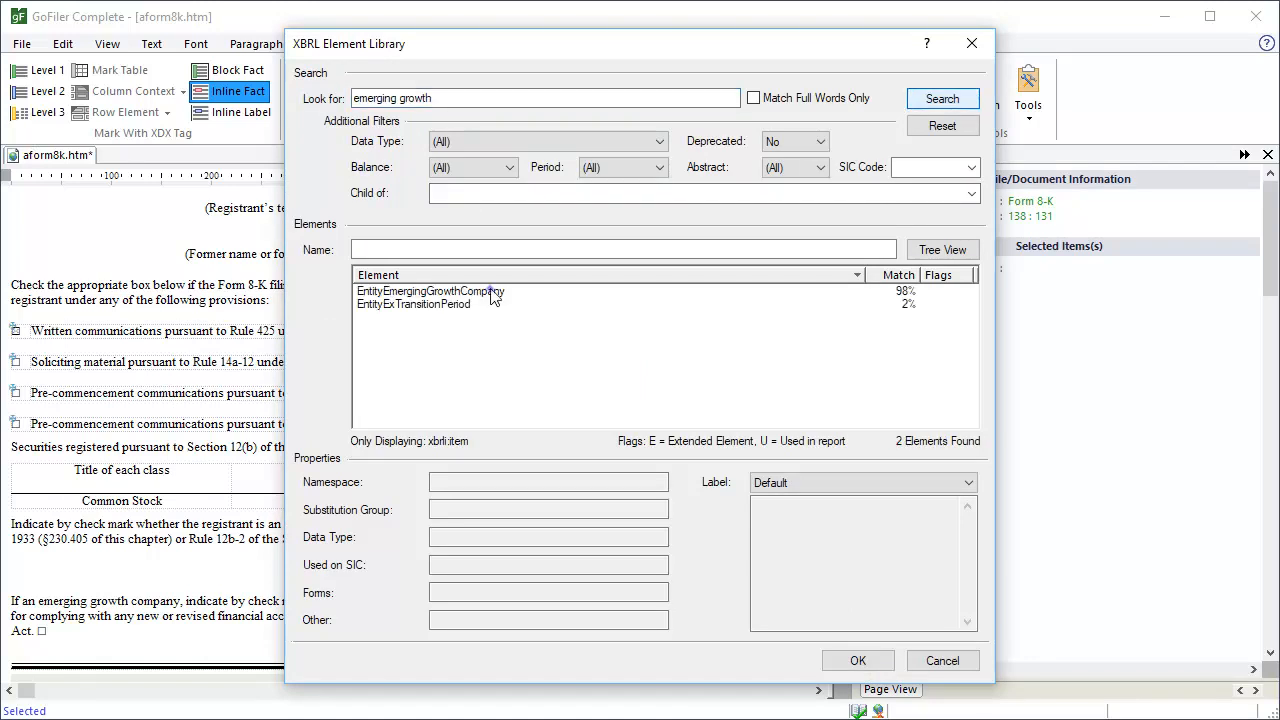
pyautogui.click(430, 290)
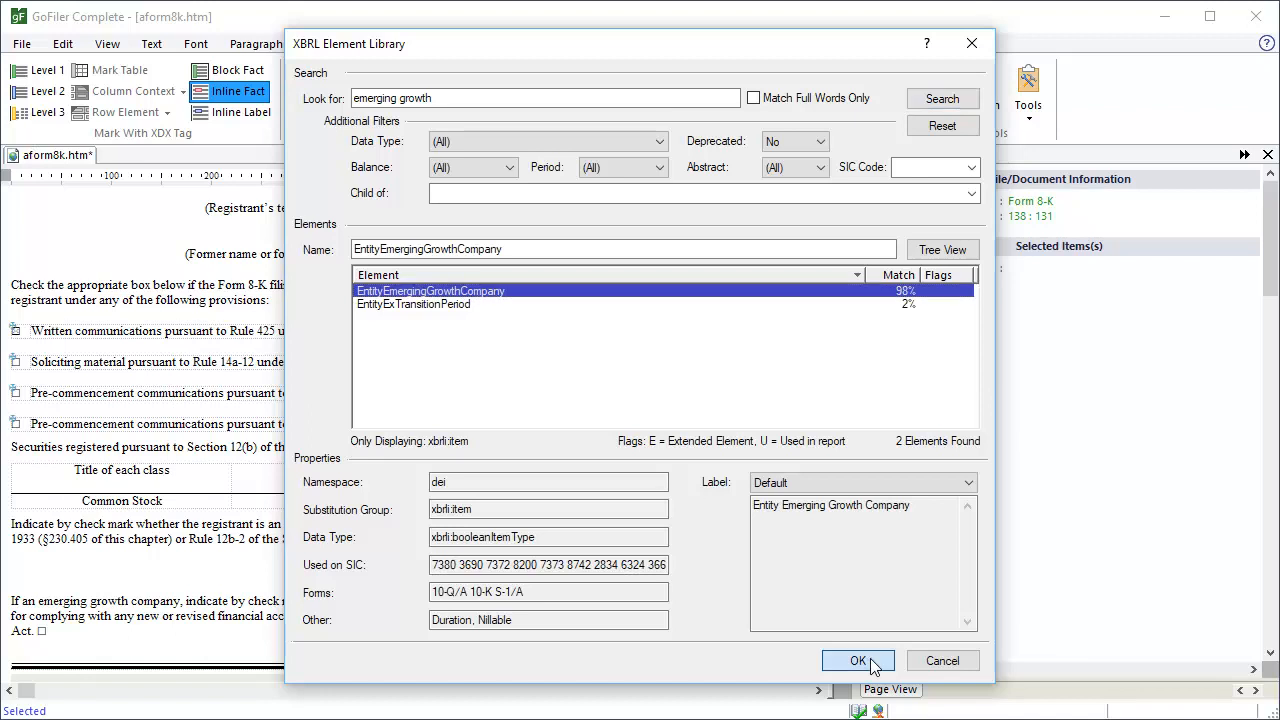
pyautogui.click(856, 660)
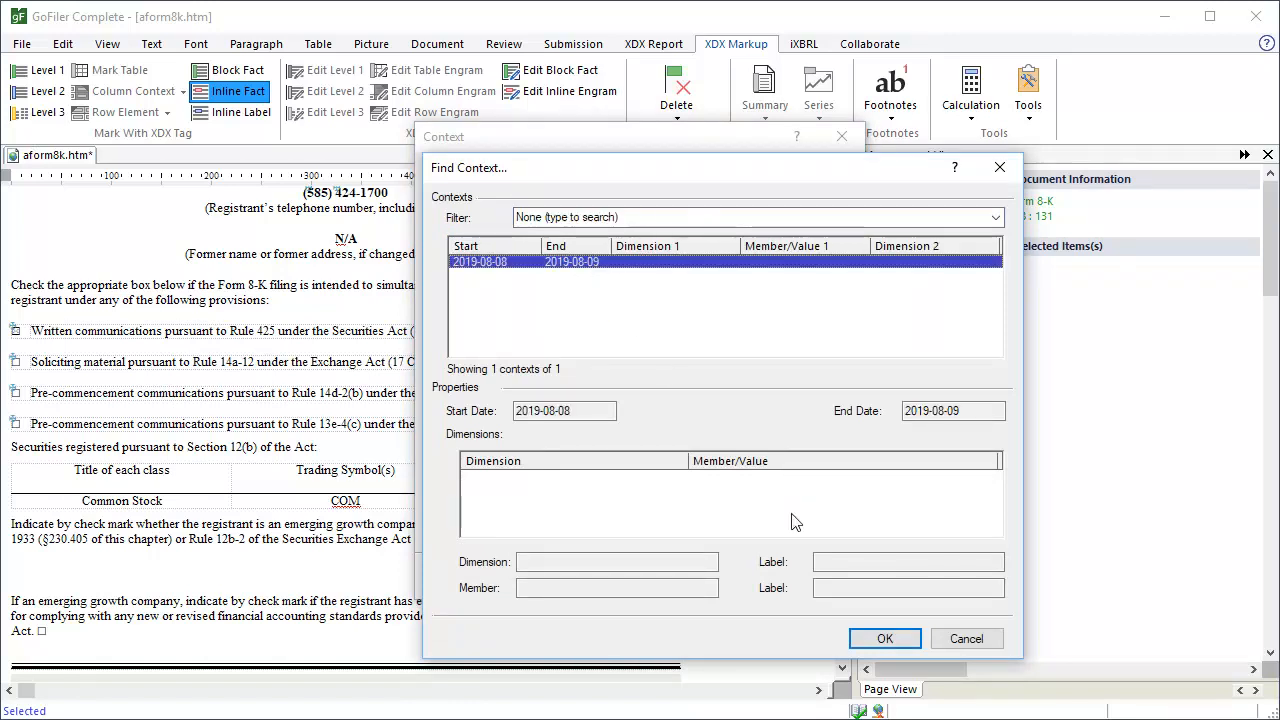
pyautogui.click(884, 638)
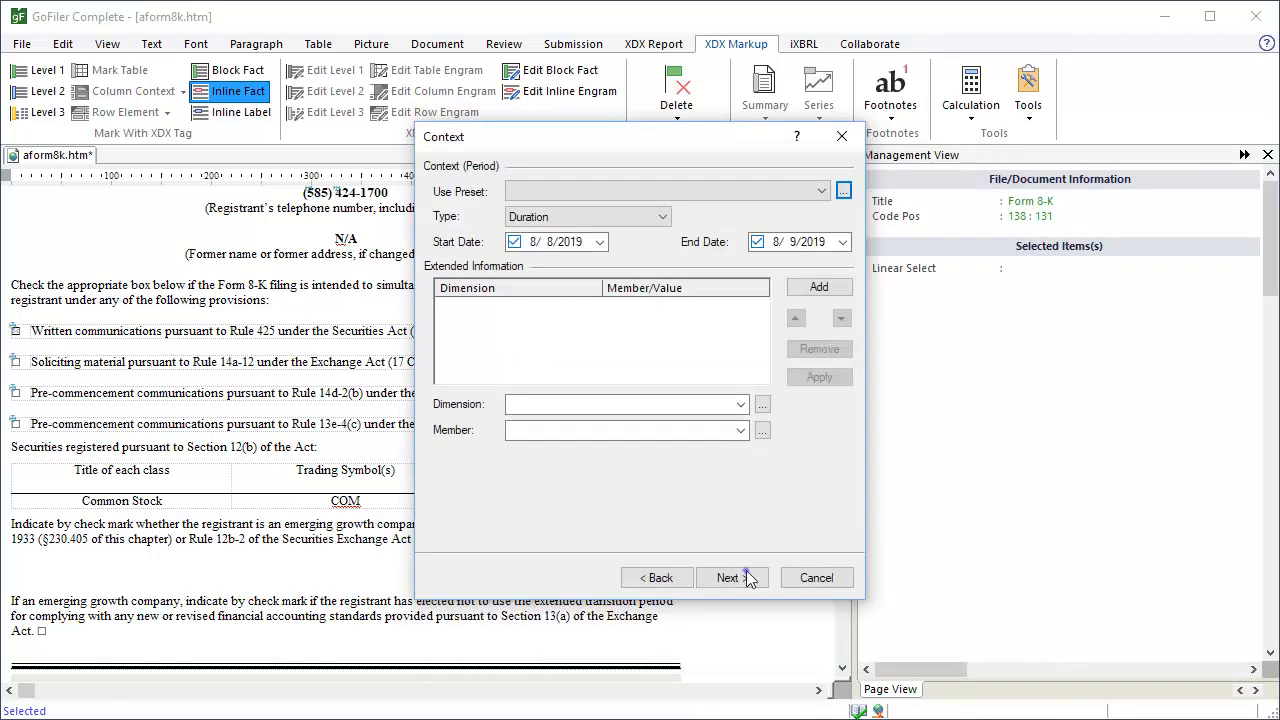
pyautogui.click(728, 576)
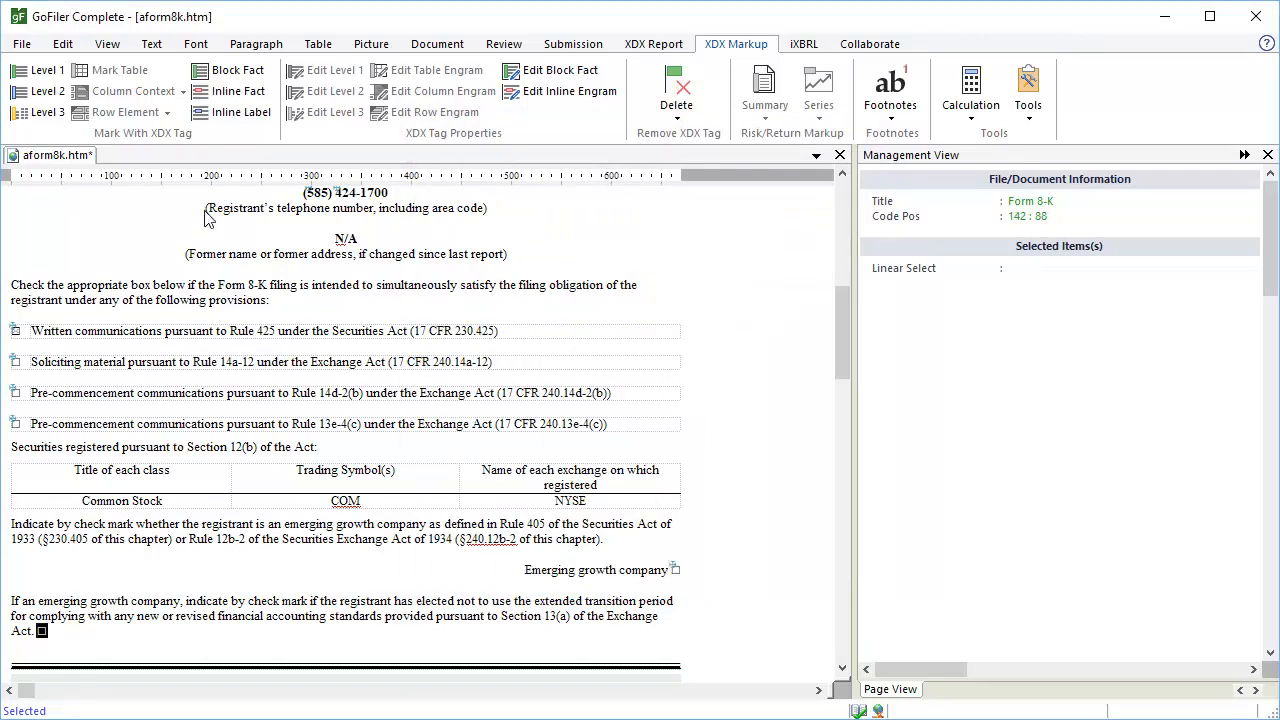
# Step: Tag the extended transition period checkbox as dei:EntityExTransitionPeriod with the 2019-08-08 to 2019-08-09 context
pyautogui.click(236, 92)
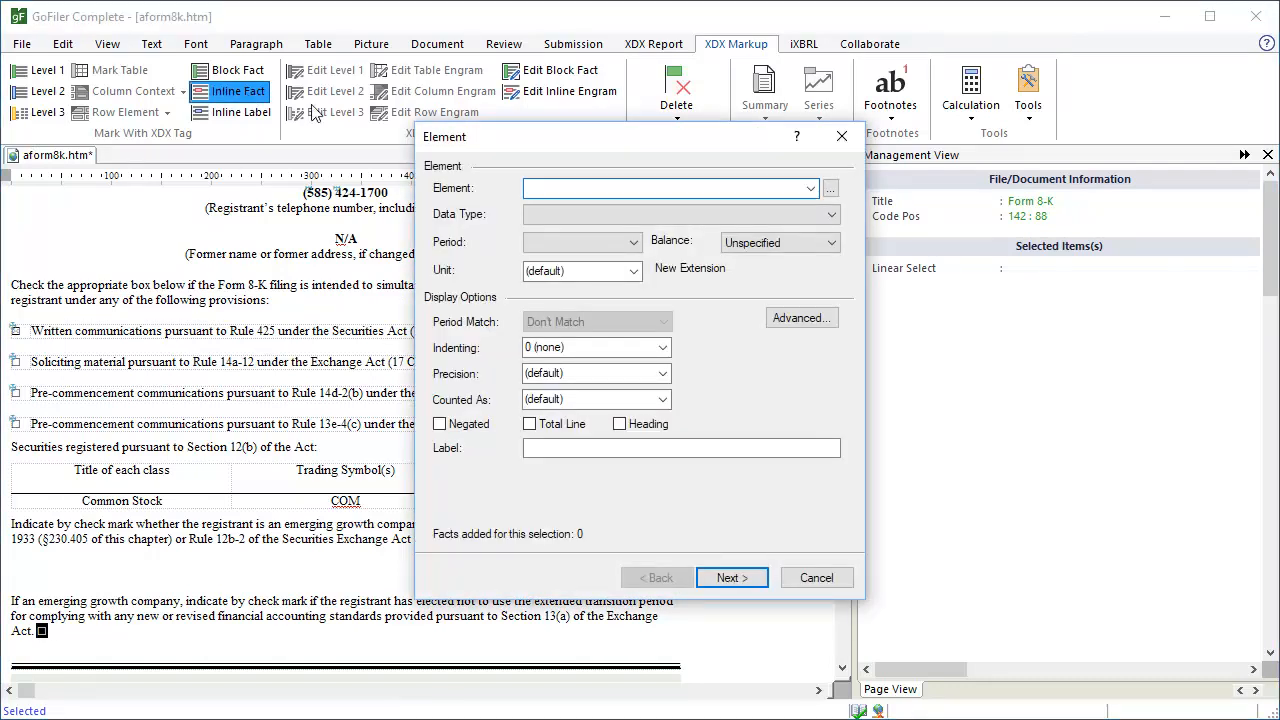
pyautogui.click(830, 188)
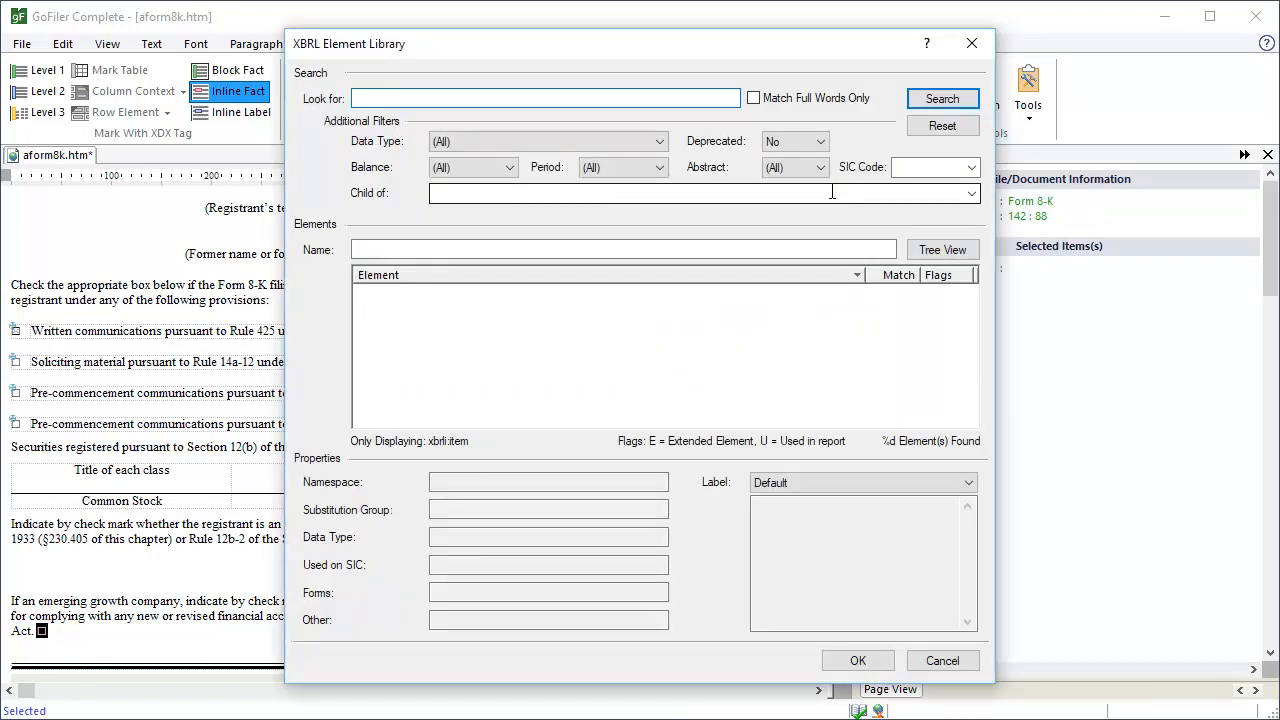
pyautogui.write('emerging grow')
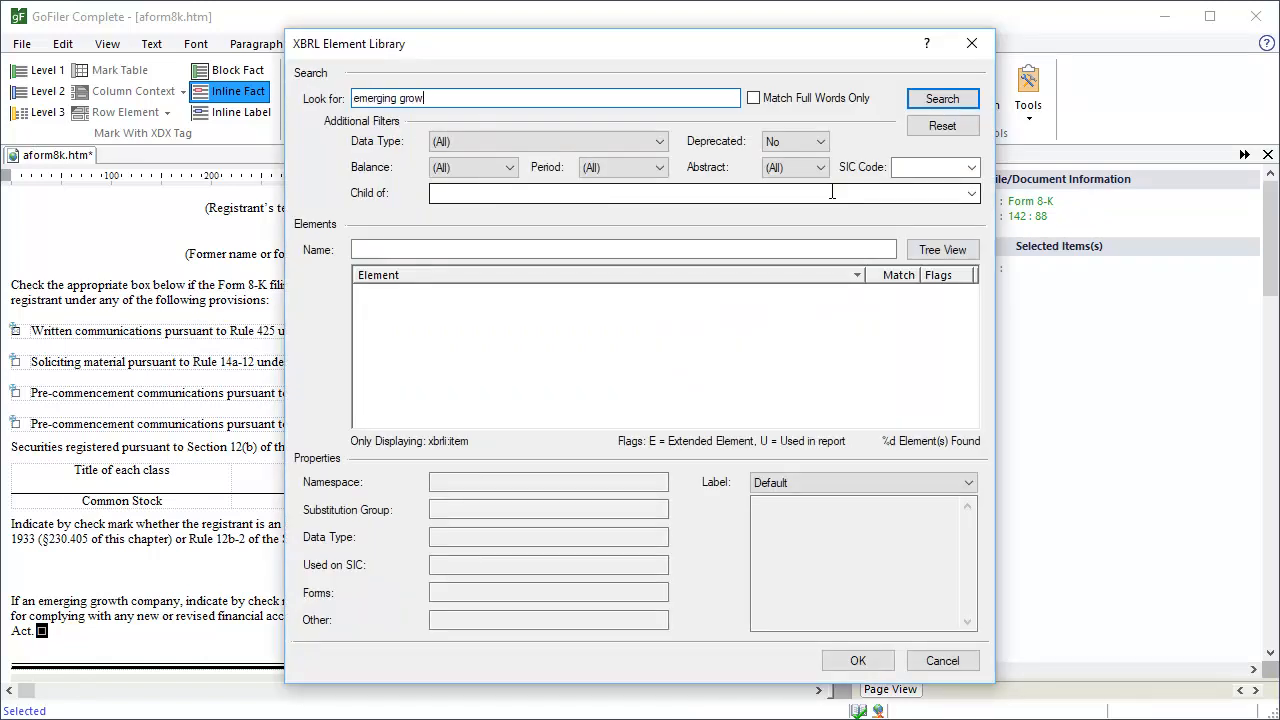
pyautogui.click(940, 98)
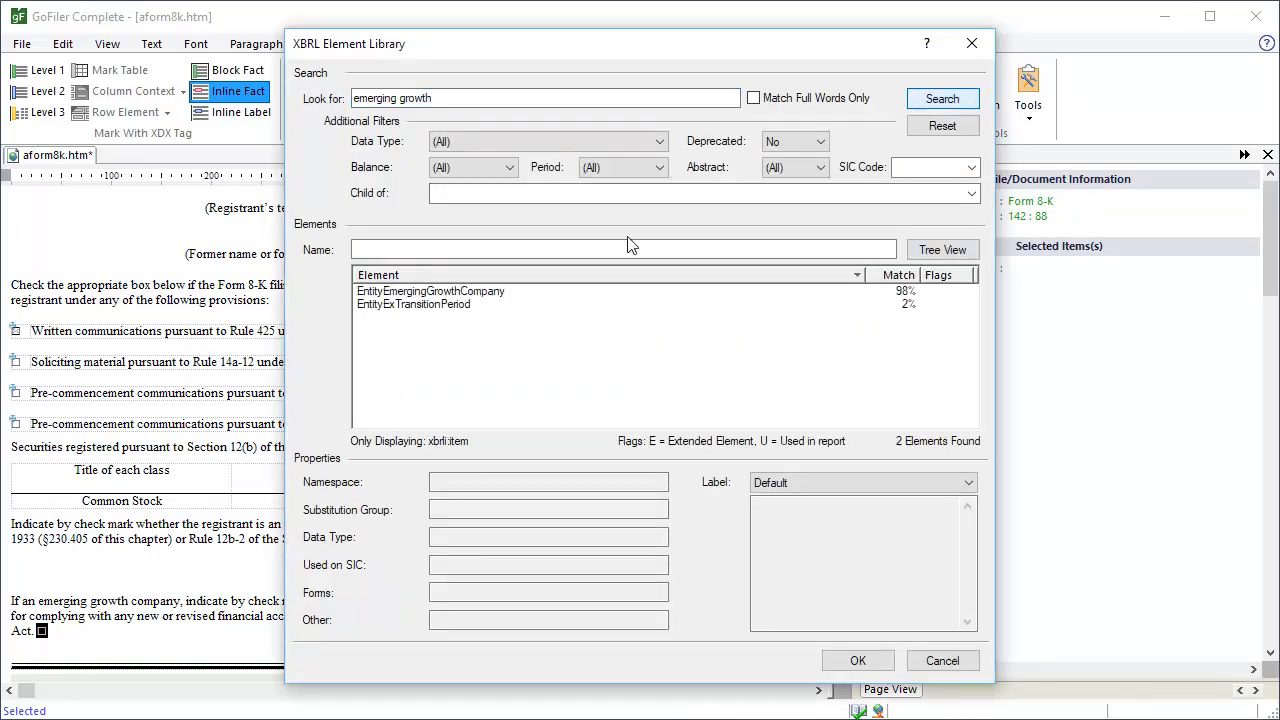
pyautogui.click(412, 304)
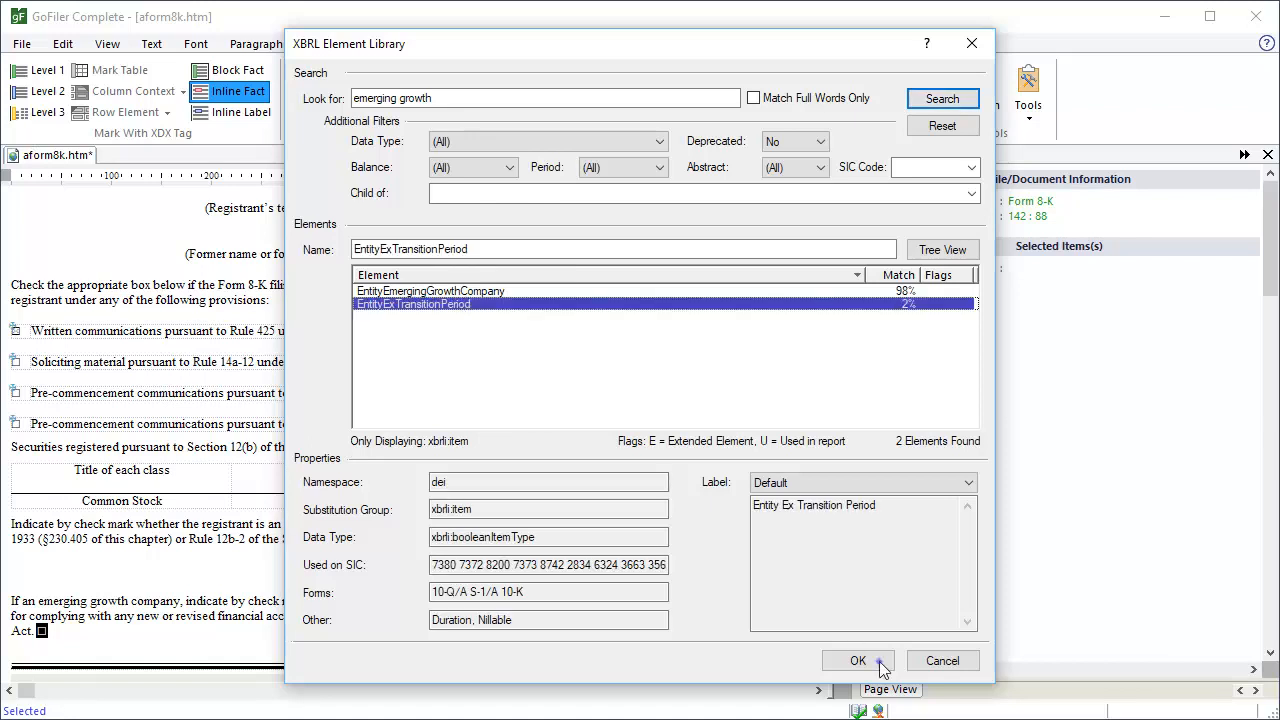
pyautogui.click(856, 660)
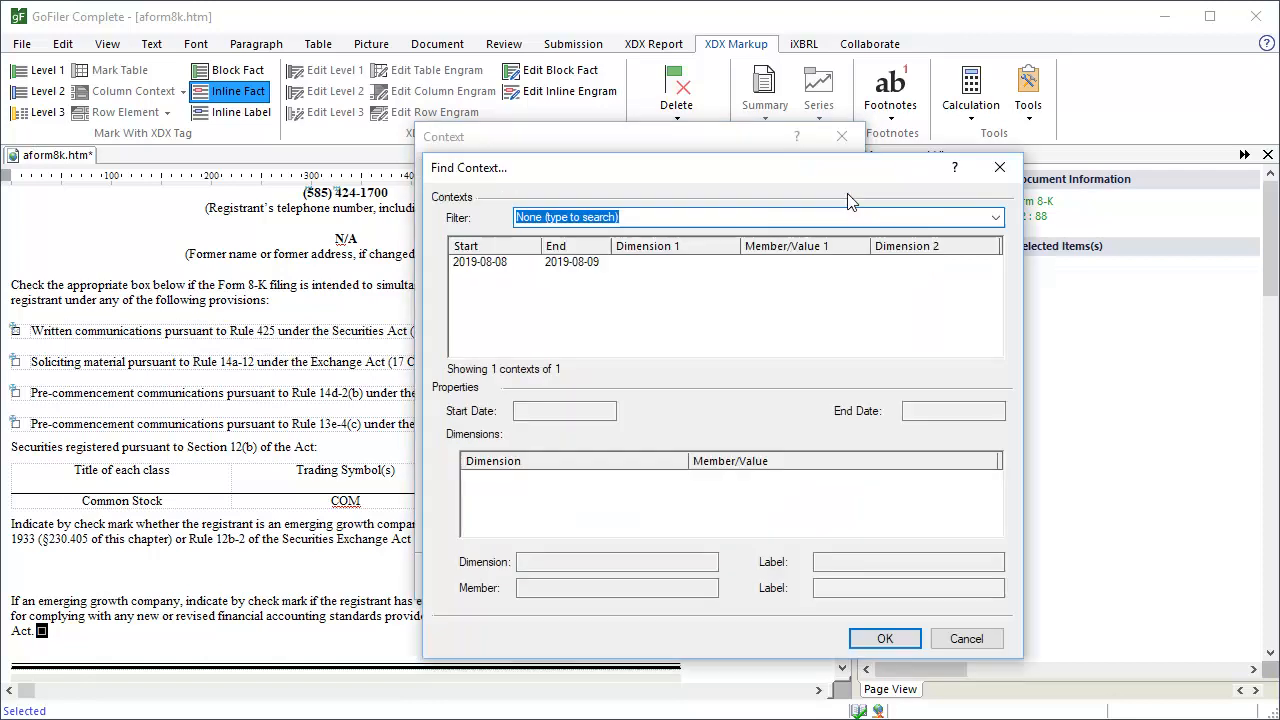
pyautogui.moveTo(590, 272)
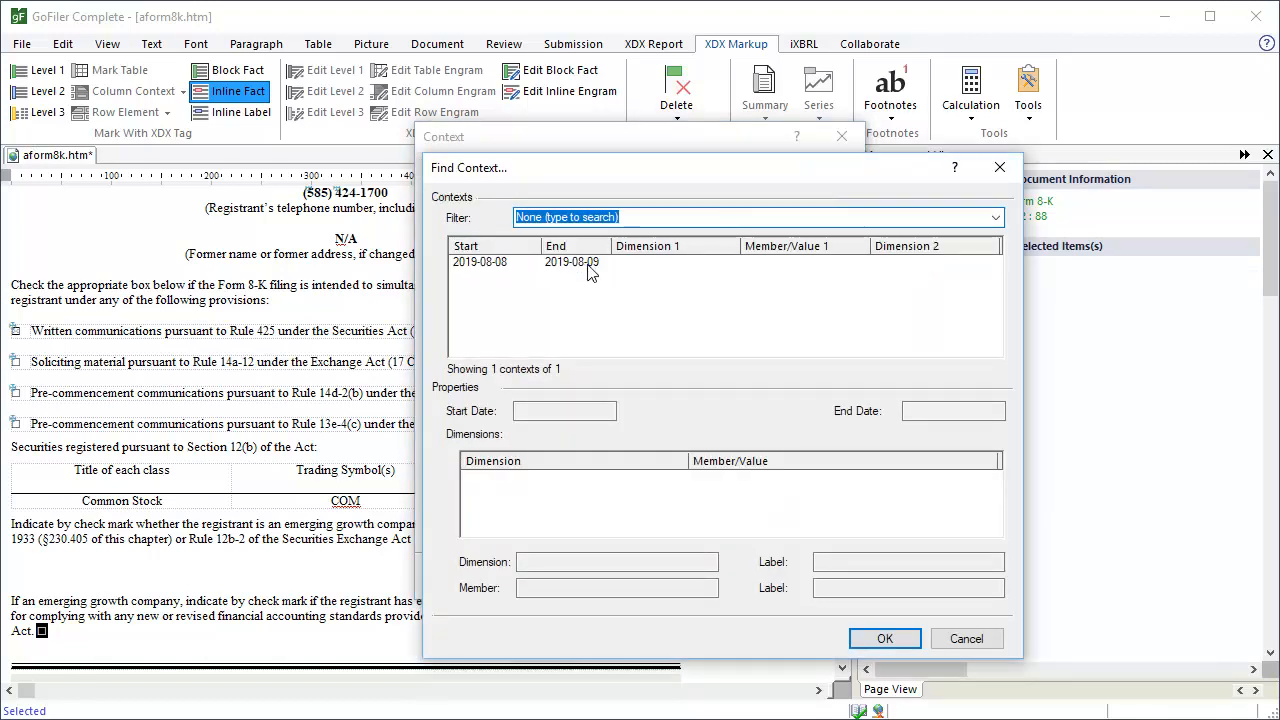
pyautogui.click(884, 638)
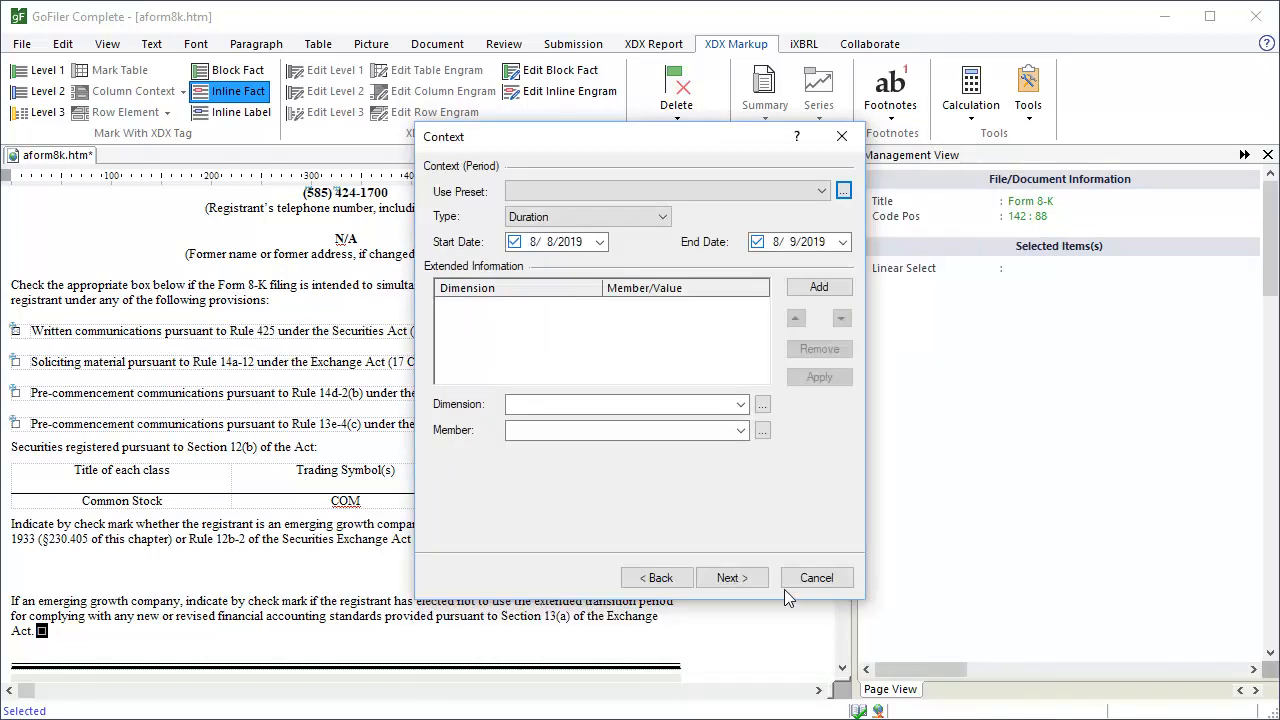
pyautogui.click(816, 576)
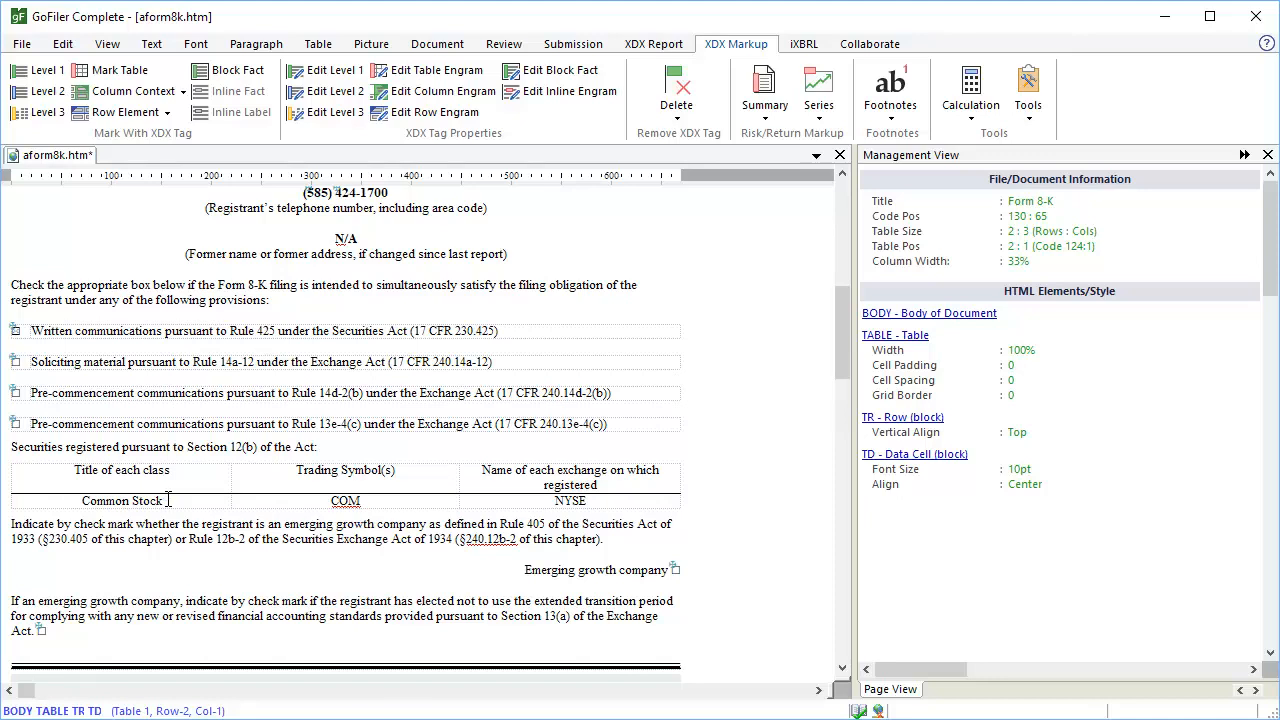
# Step: Tag Common Stock in the securities table as a dei:Security12bTitle inline fact
pyautogui.click(120, 500)
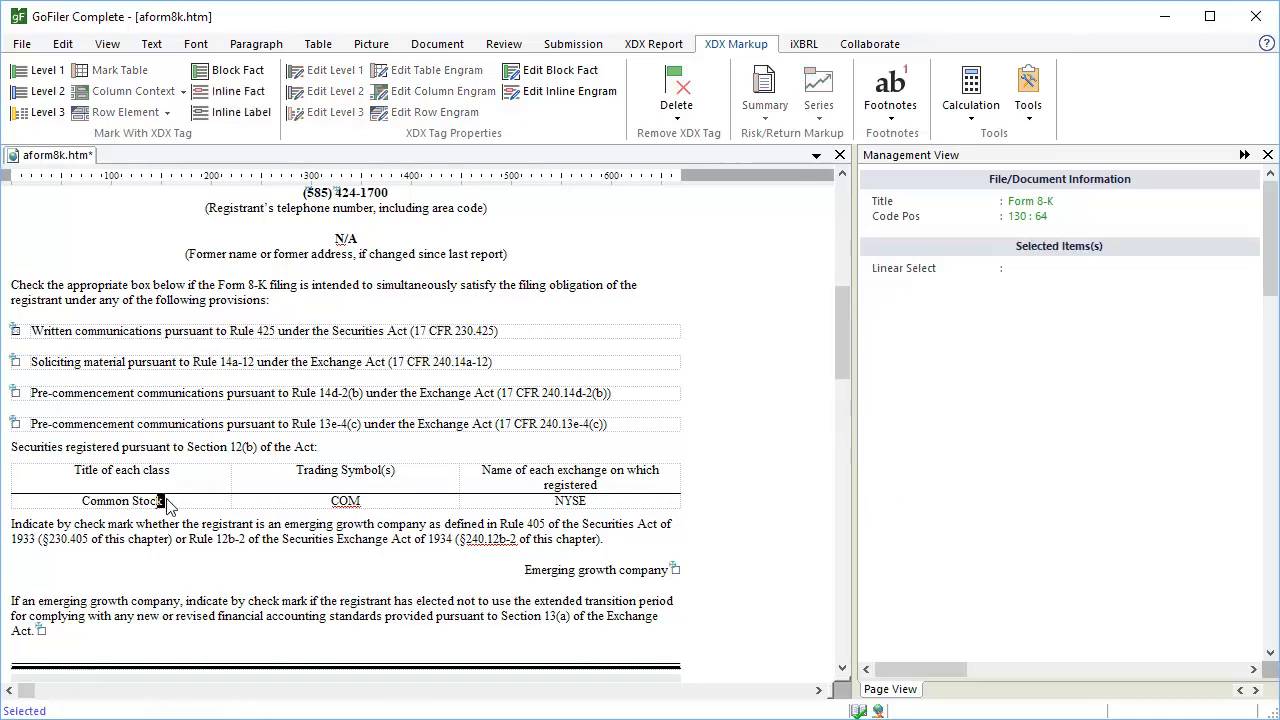
pyautogui.doubleClick(122, 500)
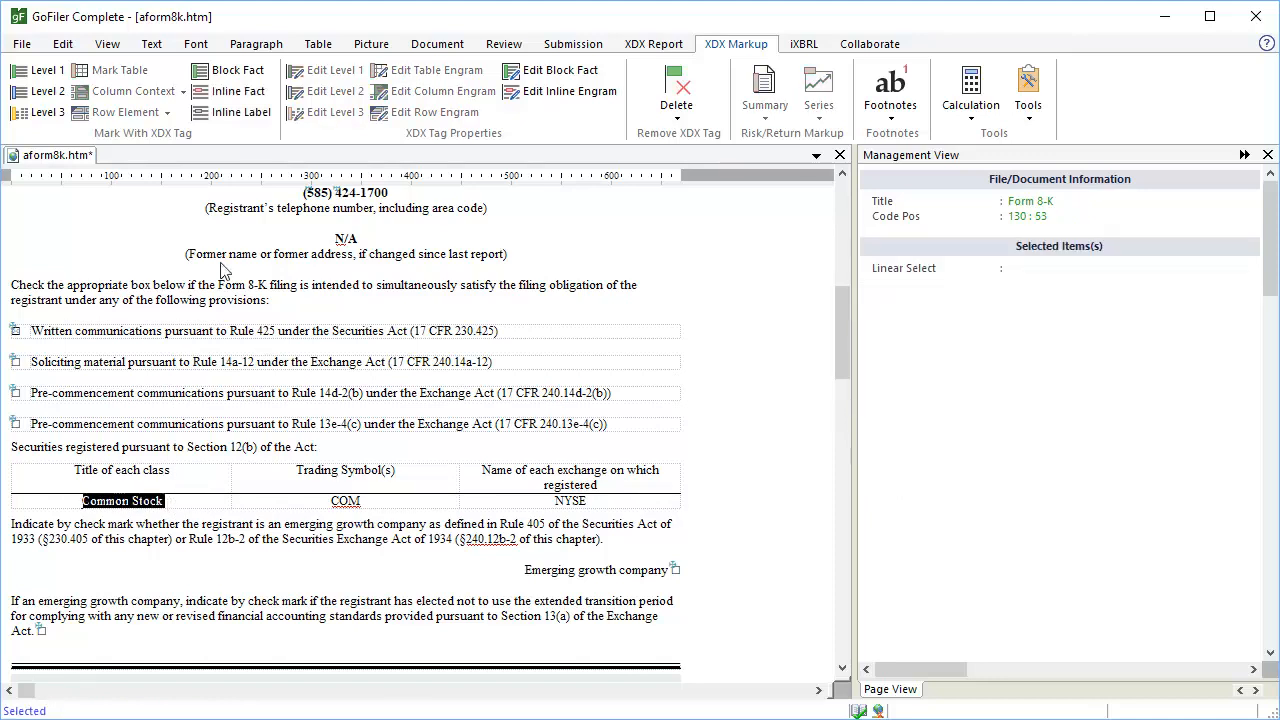
pyautogui.click(240, 92)
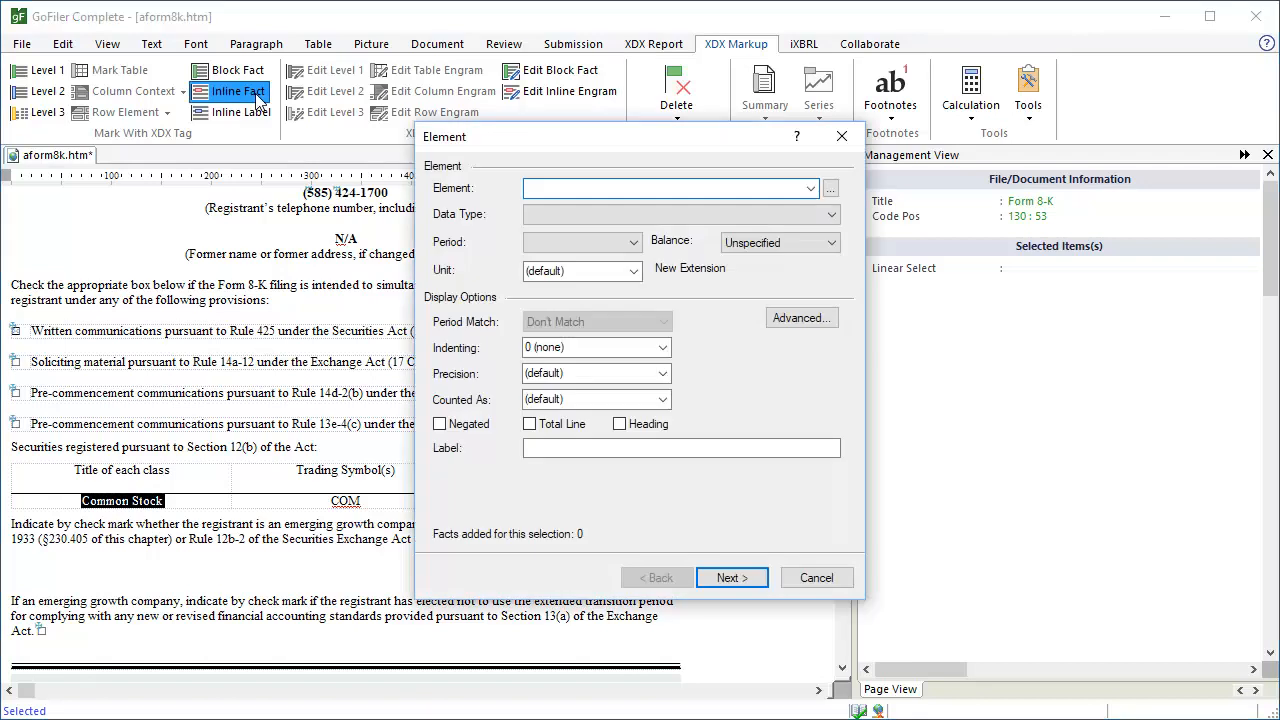
pyautogui.write('Security12bTl')
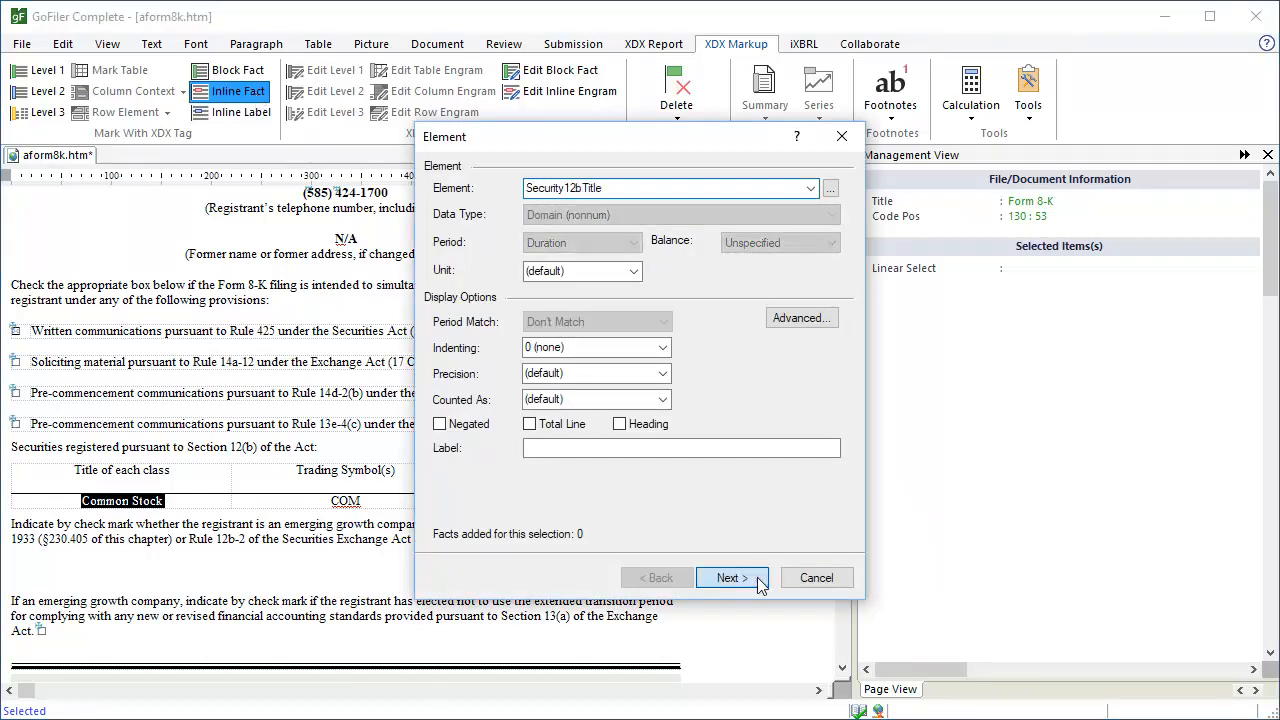
pyautogui.click(732, 576)
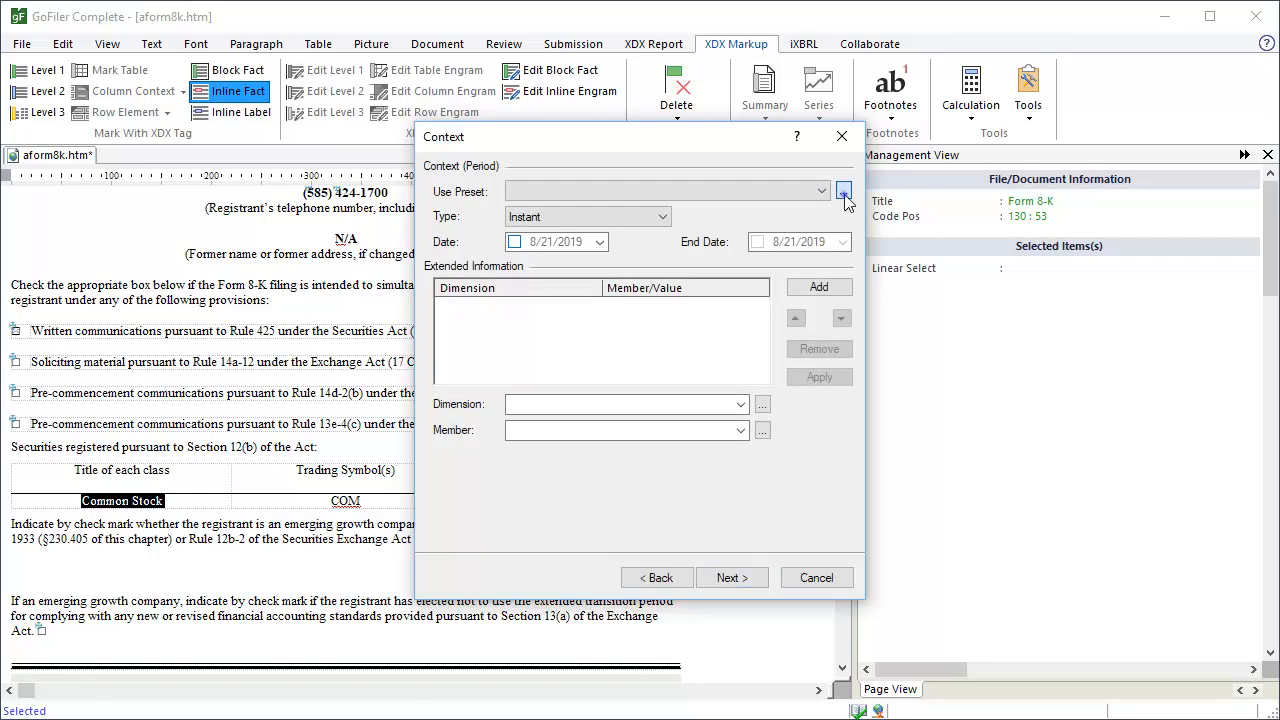
# Step: Assign the existing 2019-08-08 to 2019-08-09 context and finish without footnotes
pyautogui.click(844, 192)
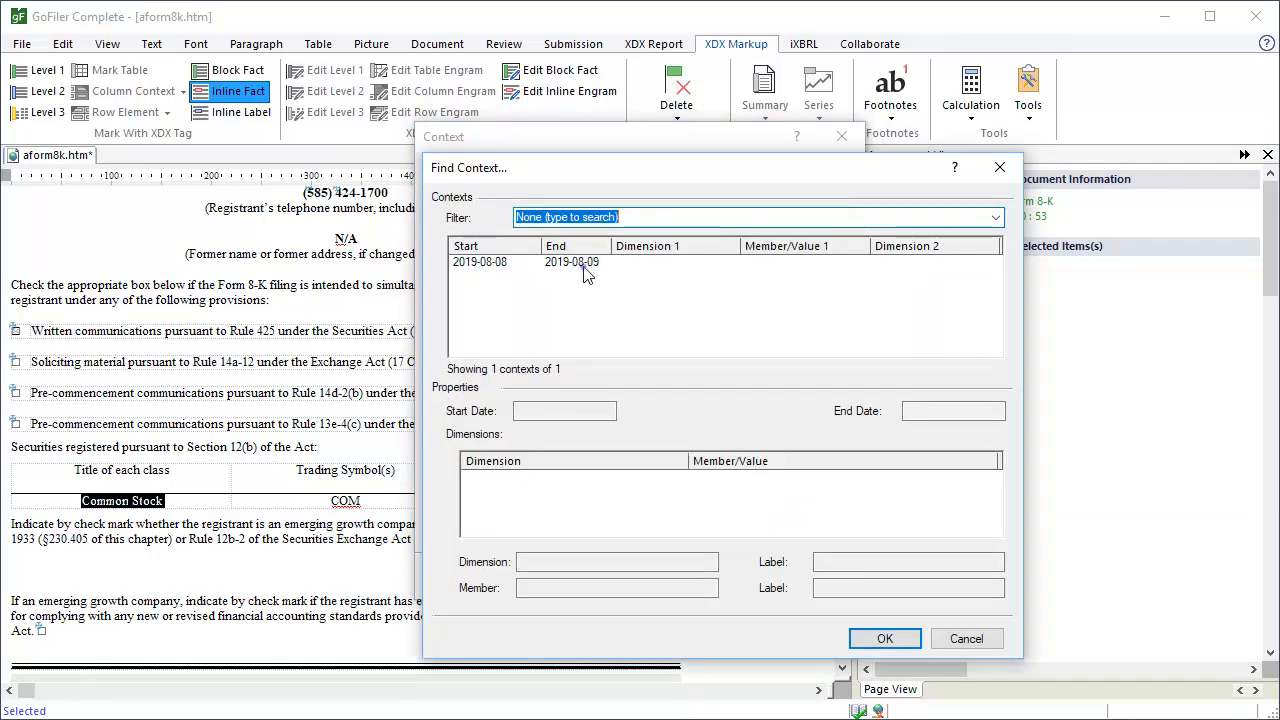
pyautogui.click(884, 638)
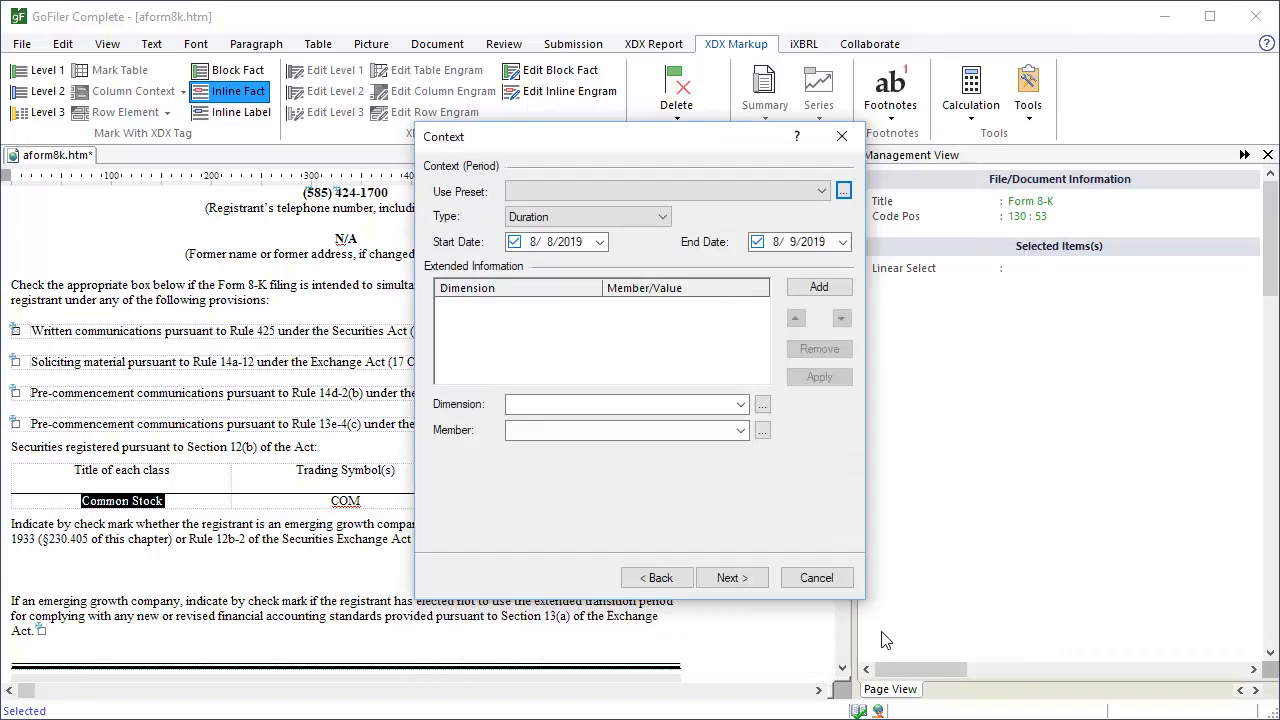
pyautogui.click(732, 576)
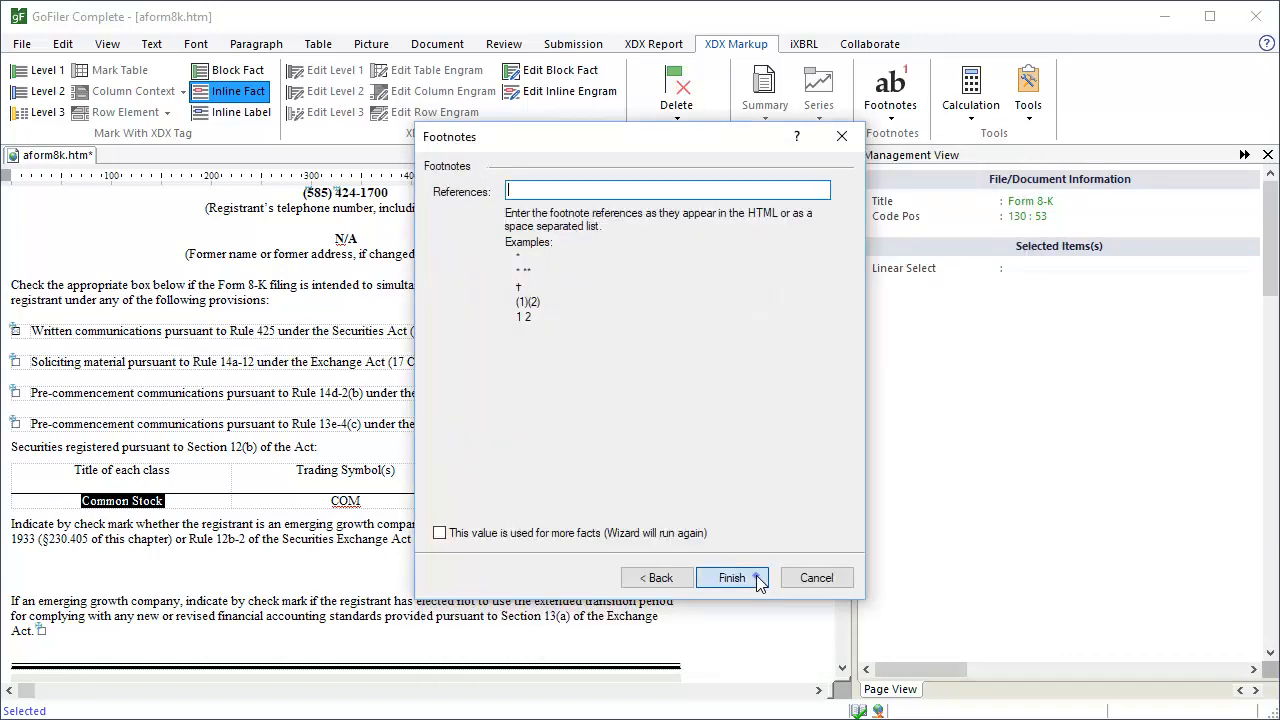
pyautogui.click(732, 576)
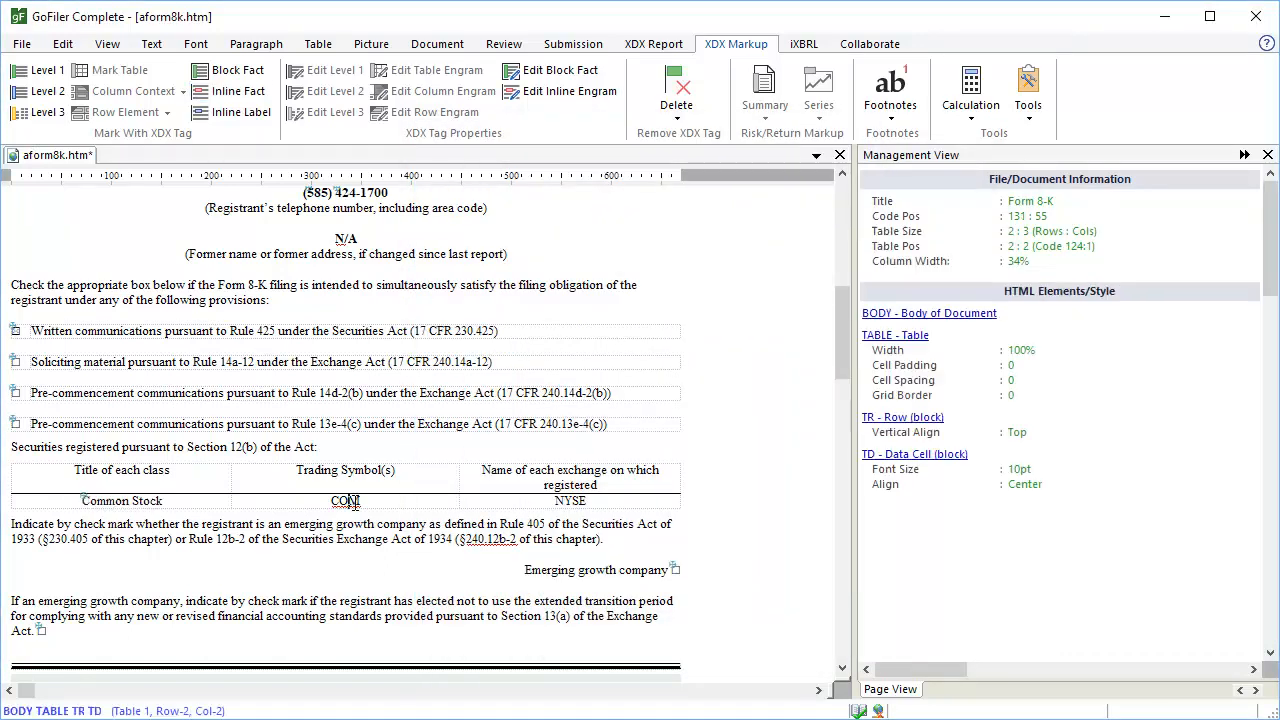
# Step: Tag COM as dei:TradingSymbol, reusing the existing 2019-08-08 to 2019-08-09 context
pyautogui.click(238, 92)
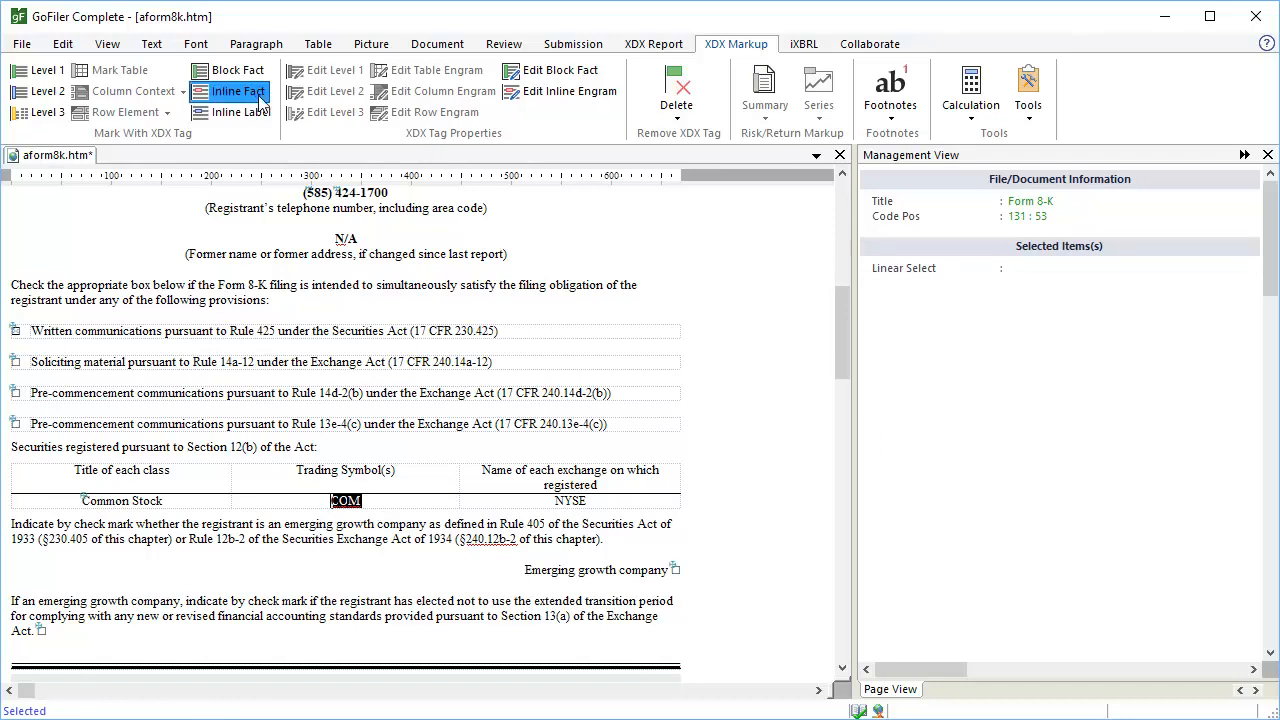
pyautogui.click(236, 92)
pyautogui.write('TradingSymbol')
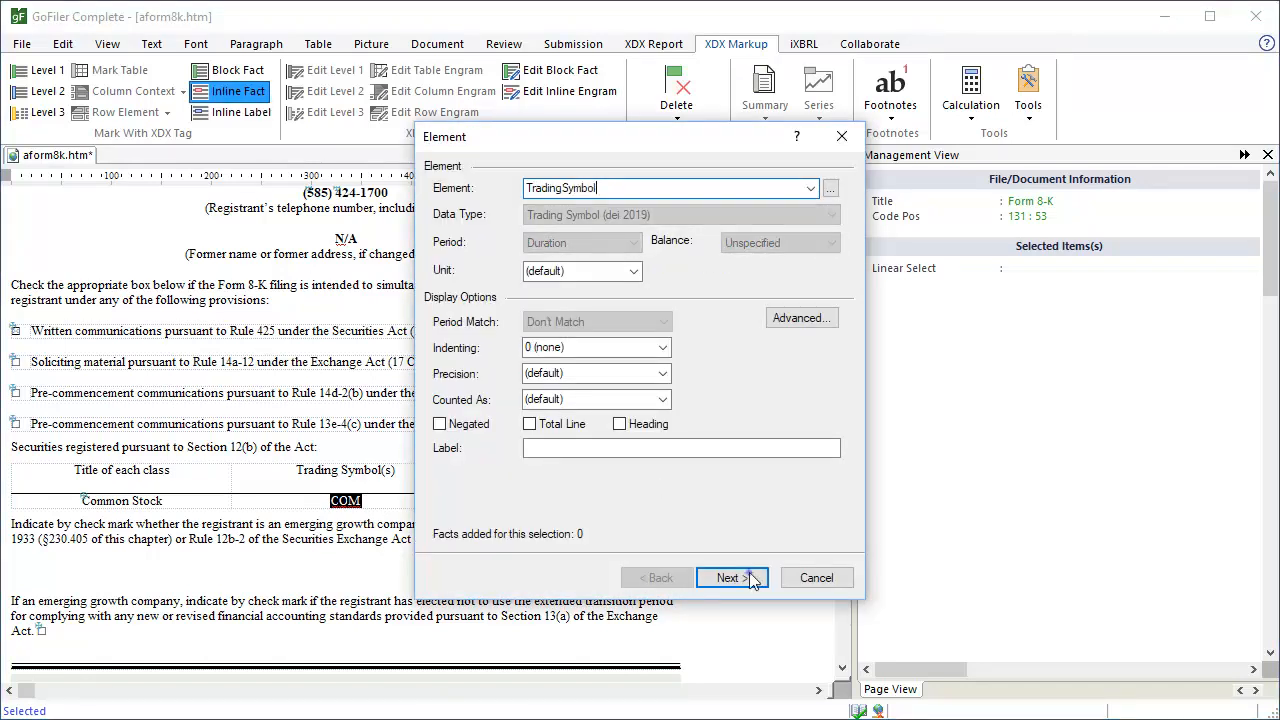
pyautogui.click(732, 576)
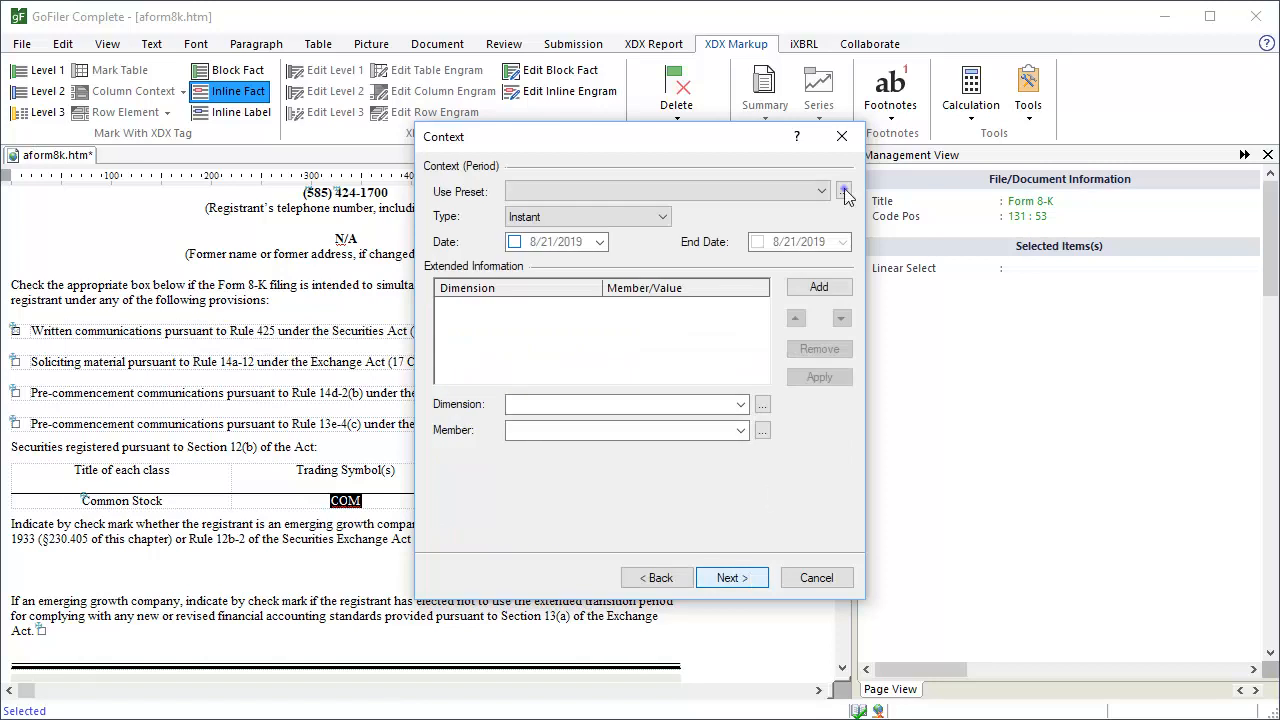
pyautogui.click(844, 192)
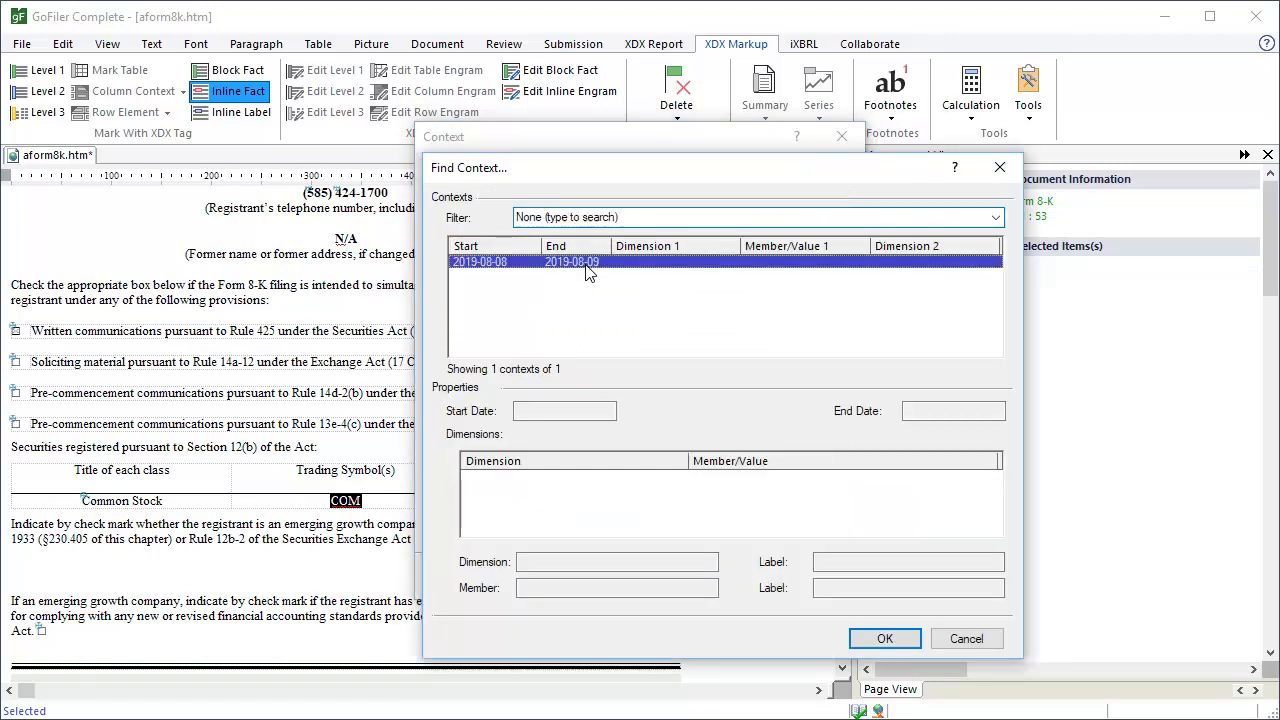
pyautogui.click(884, 638)
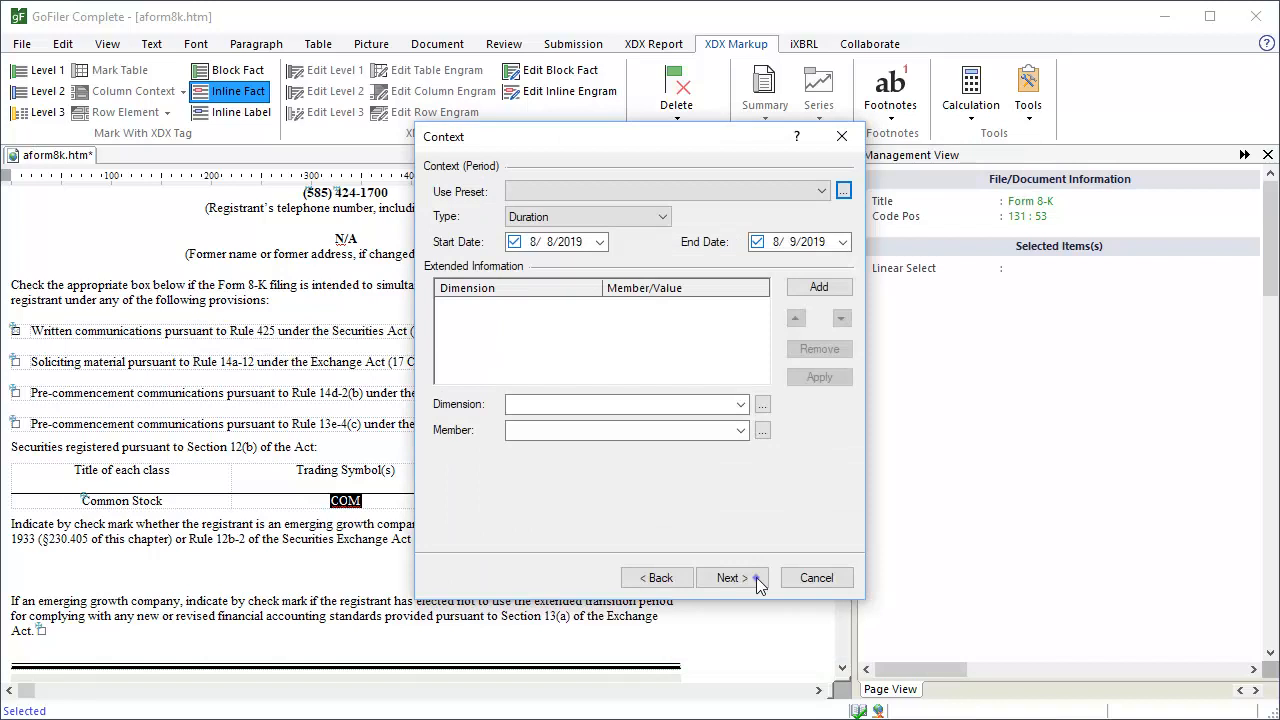
pyautogui.click(728, 576)
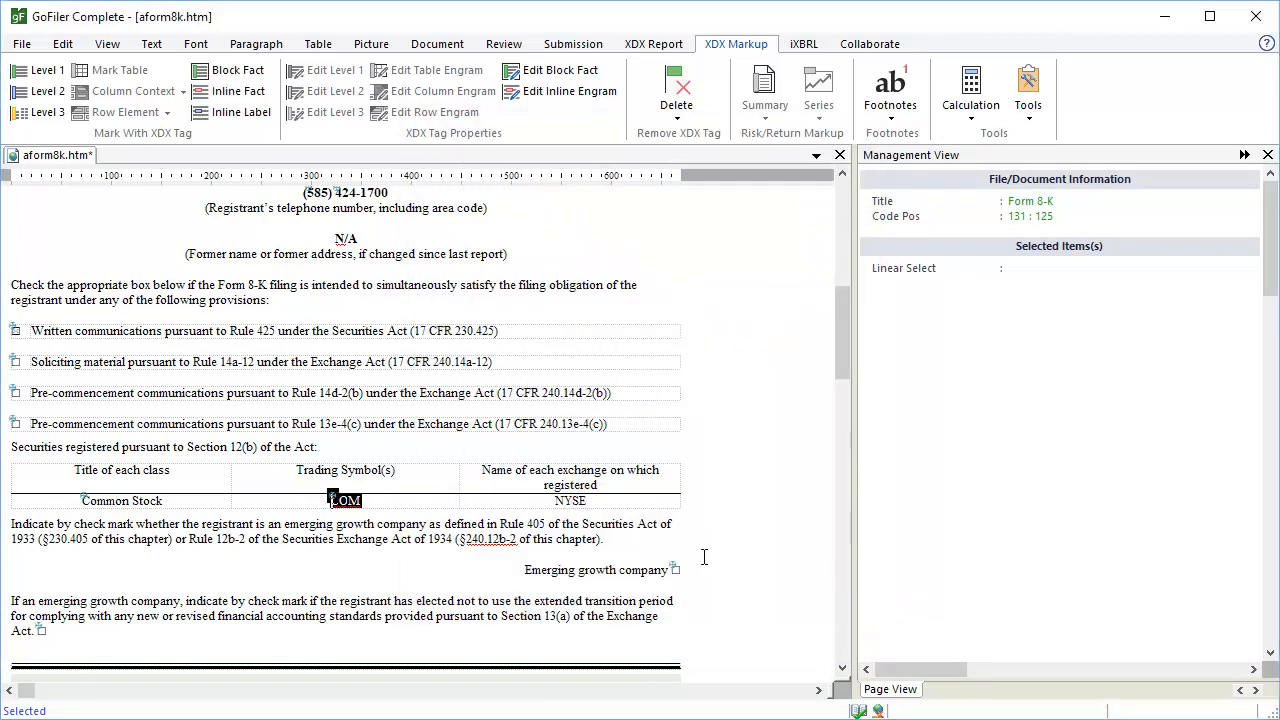
# Step: Tag NYSE as dei:SecurityExchangeName with the 2019-08-08 to 2019-08-09 context, no footnotes
pyautogui.click(570, 500)
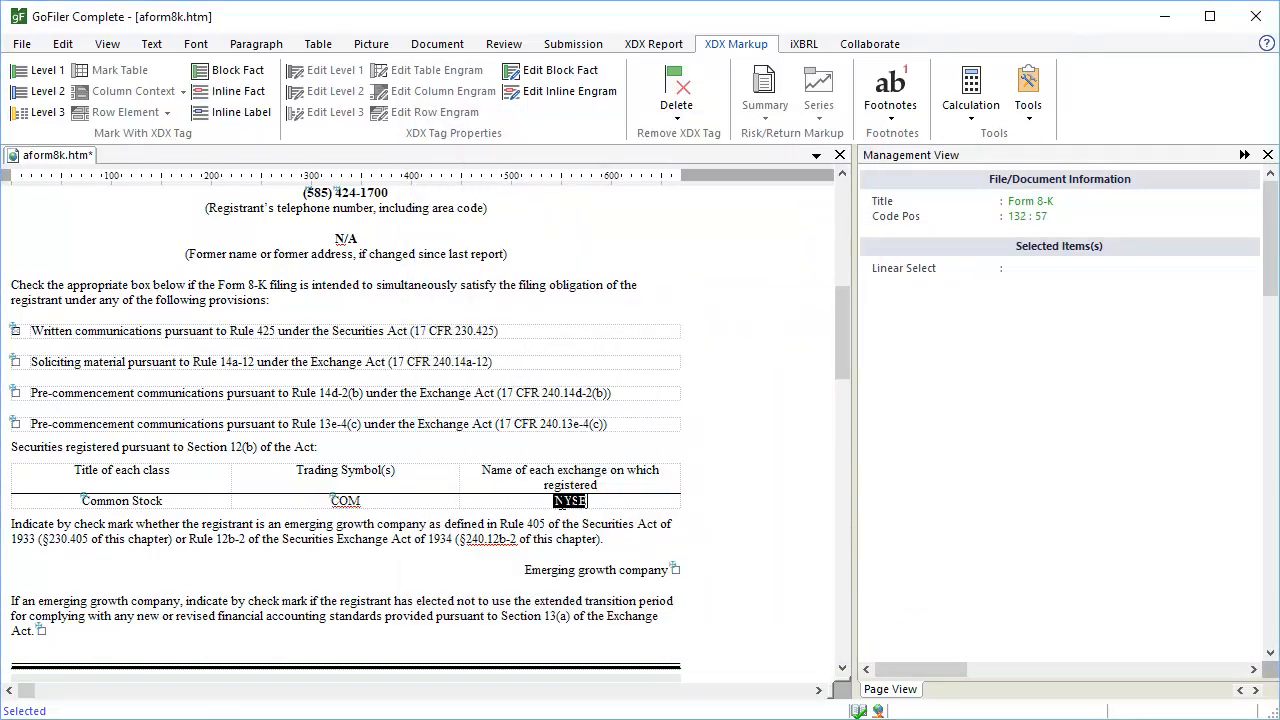
pyautogui.click(238, 92)
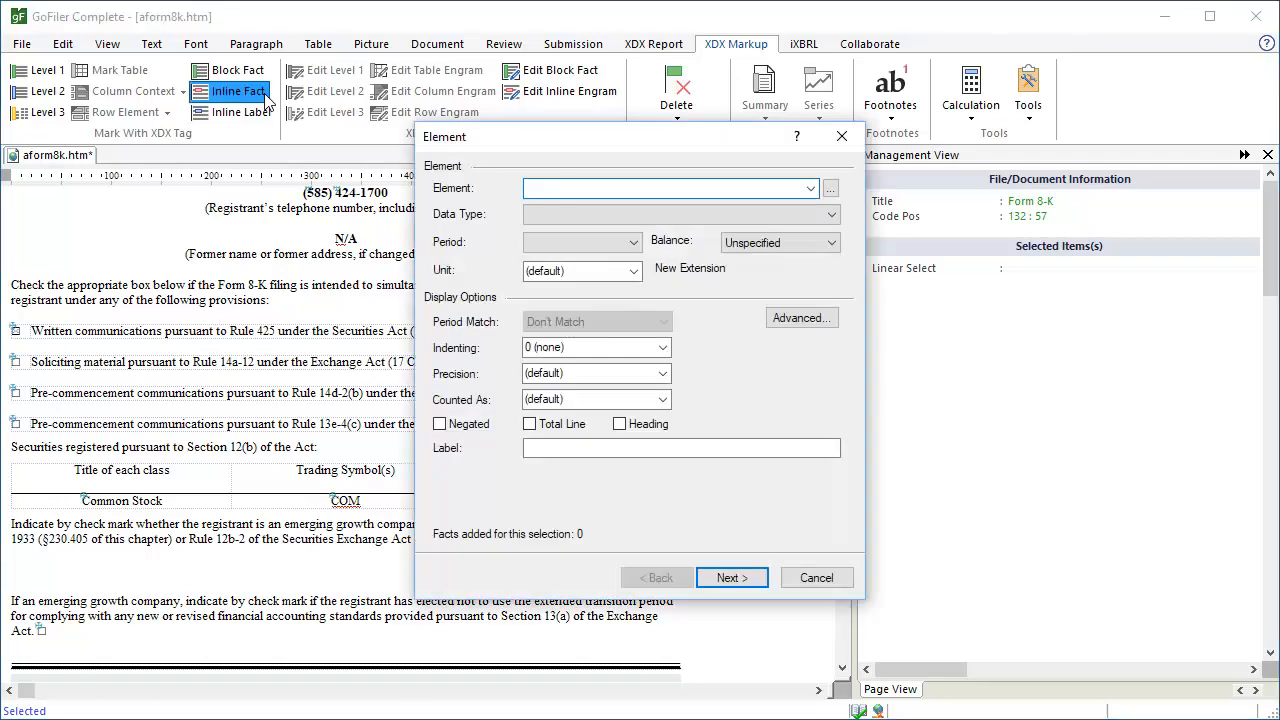
pyautogui.write('SecurityExchangeName')
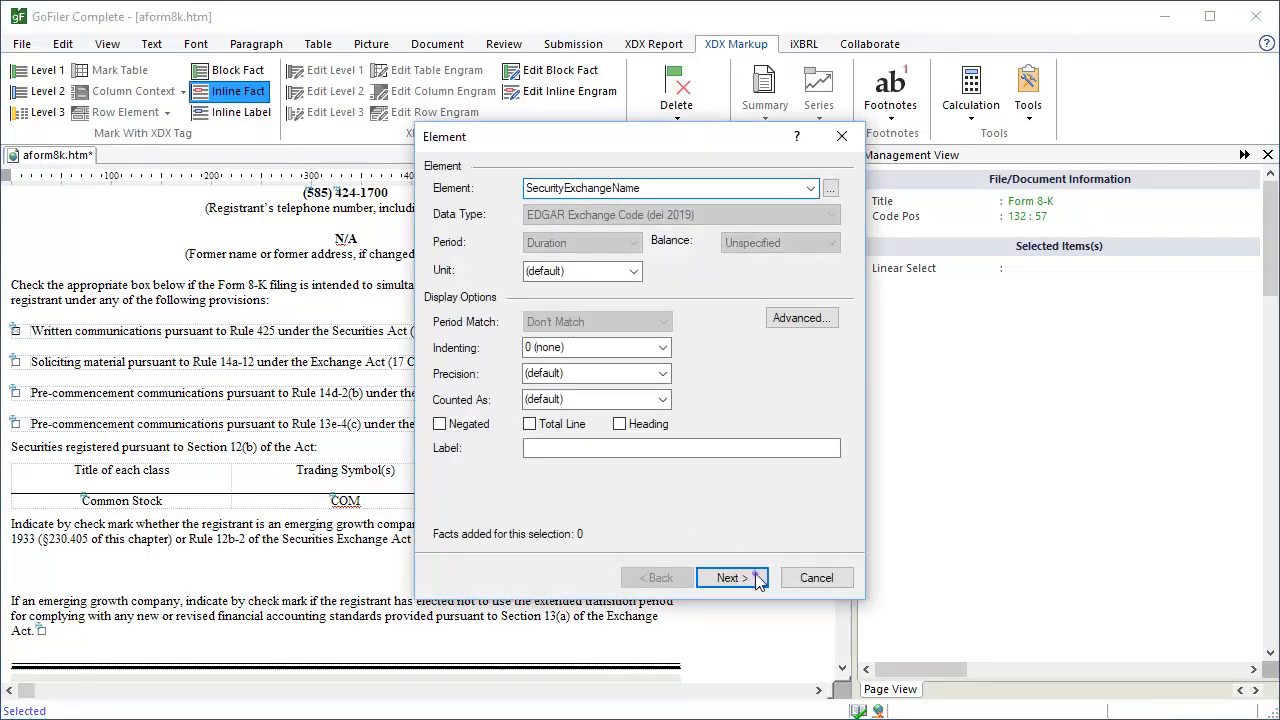
pyautogui.click(730, 576)
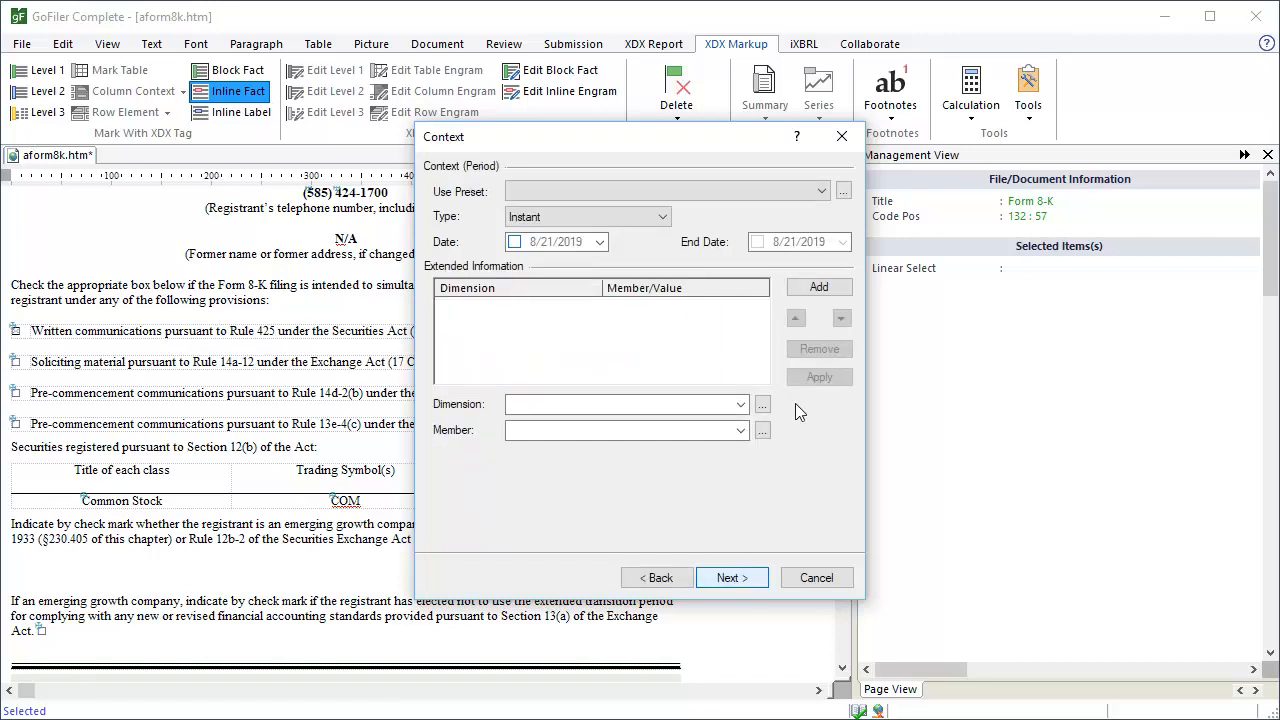
pyautogui.click(844, 192)
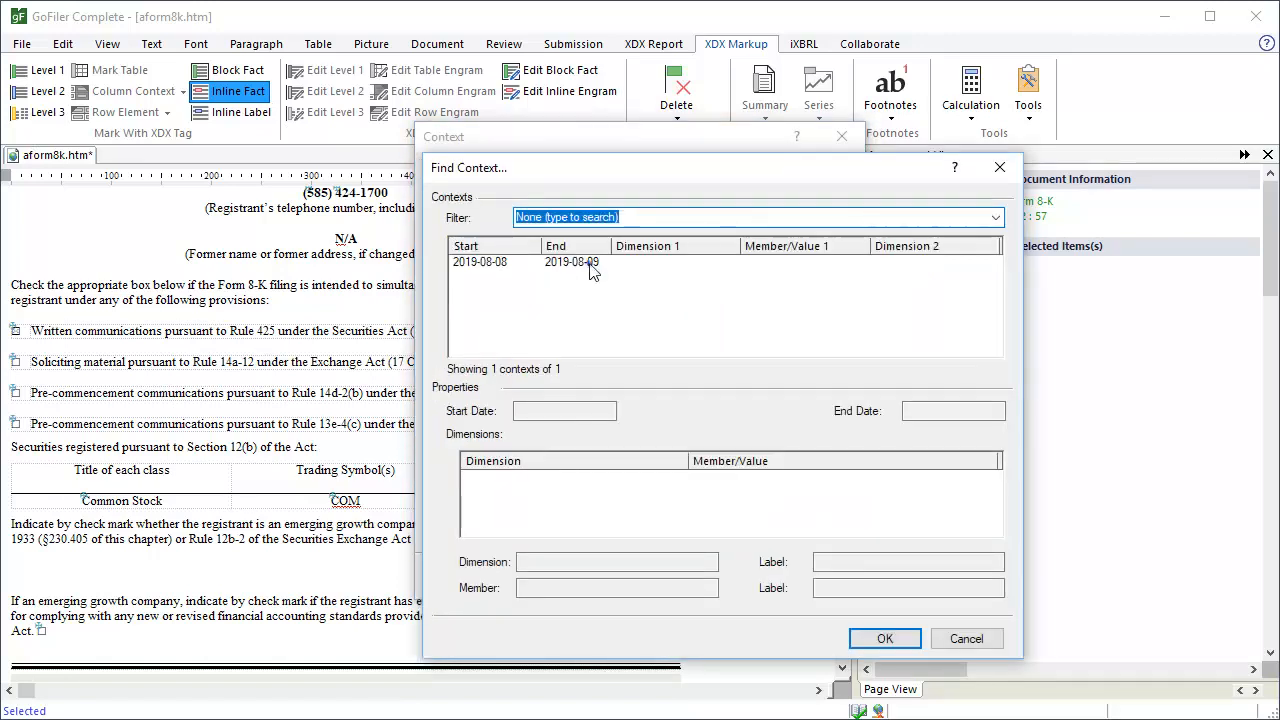
pyautogui.click(884, 638)
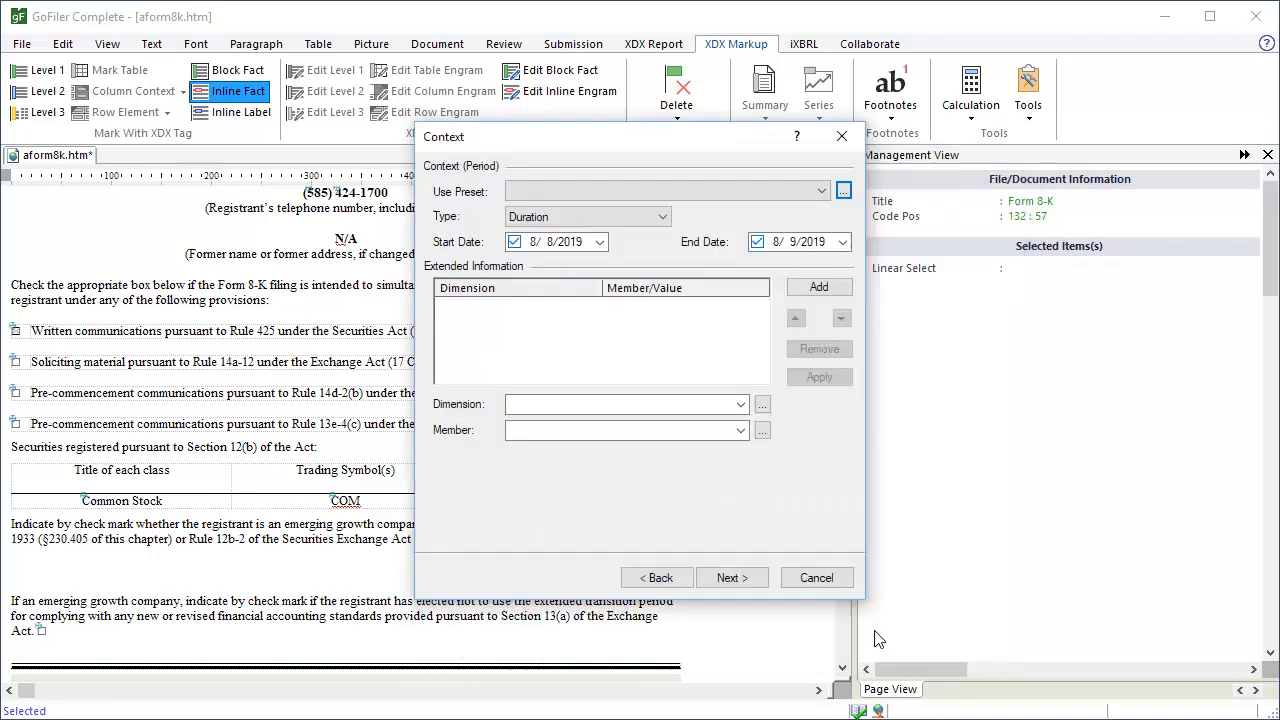
pyautogui.click(732, 576)
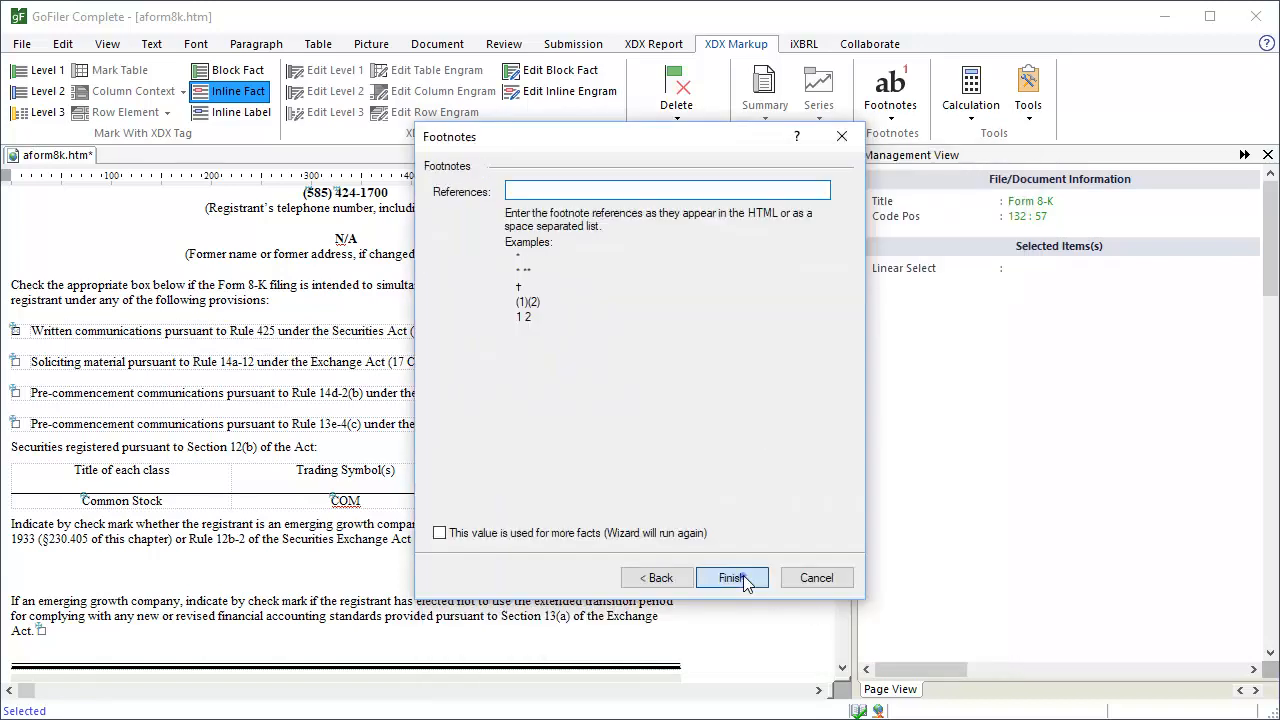
pyautogui.click(732, 576)
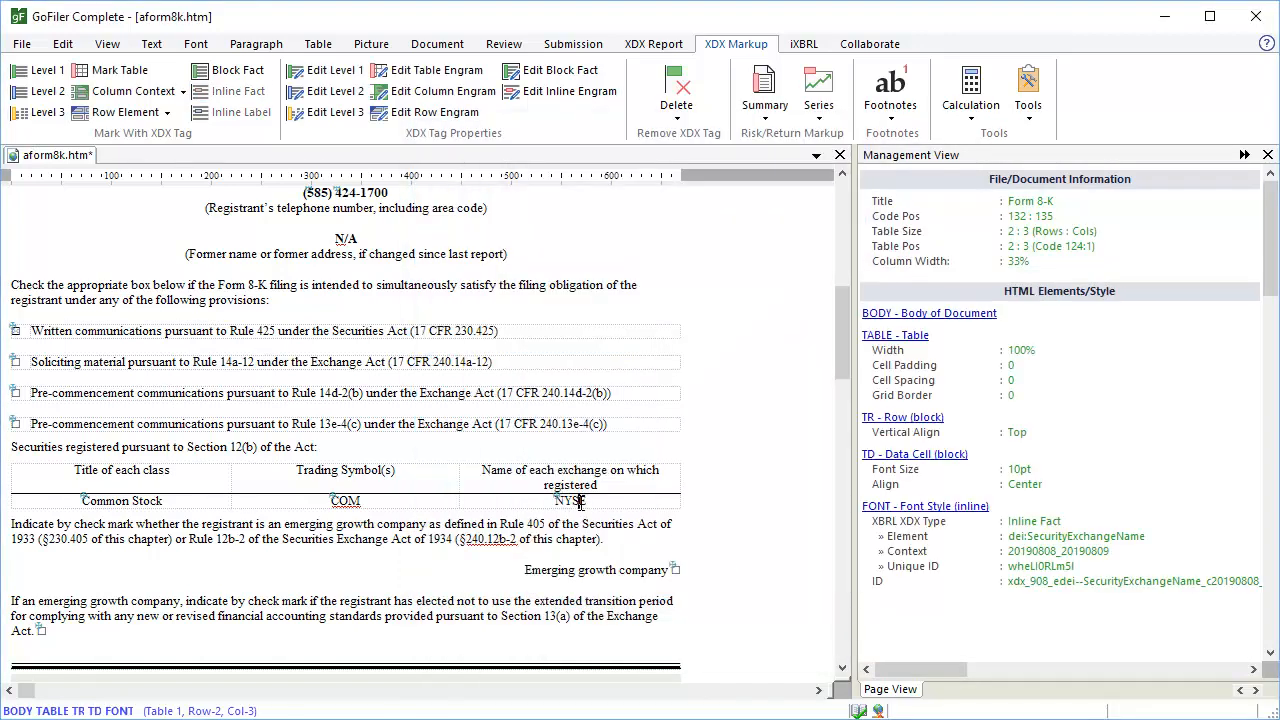